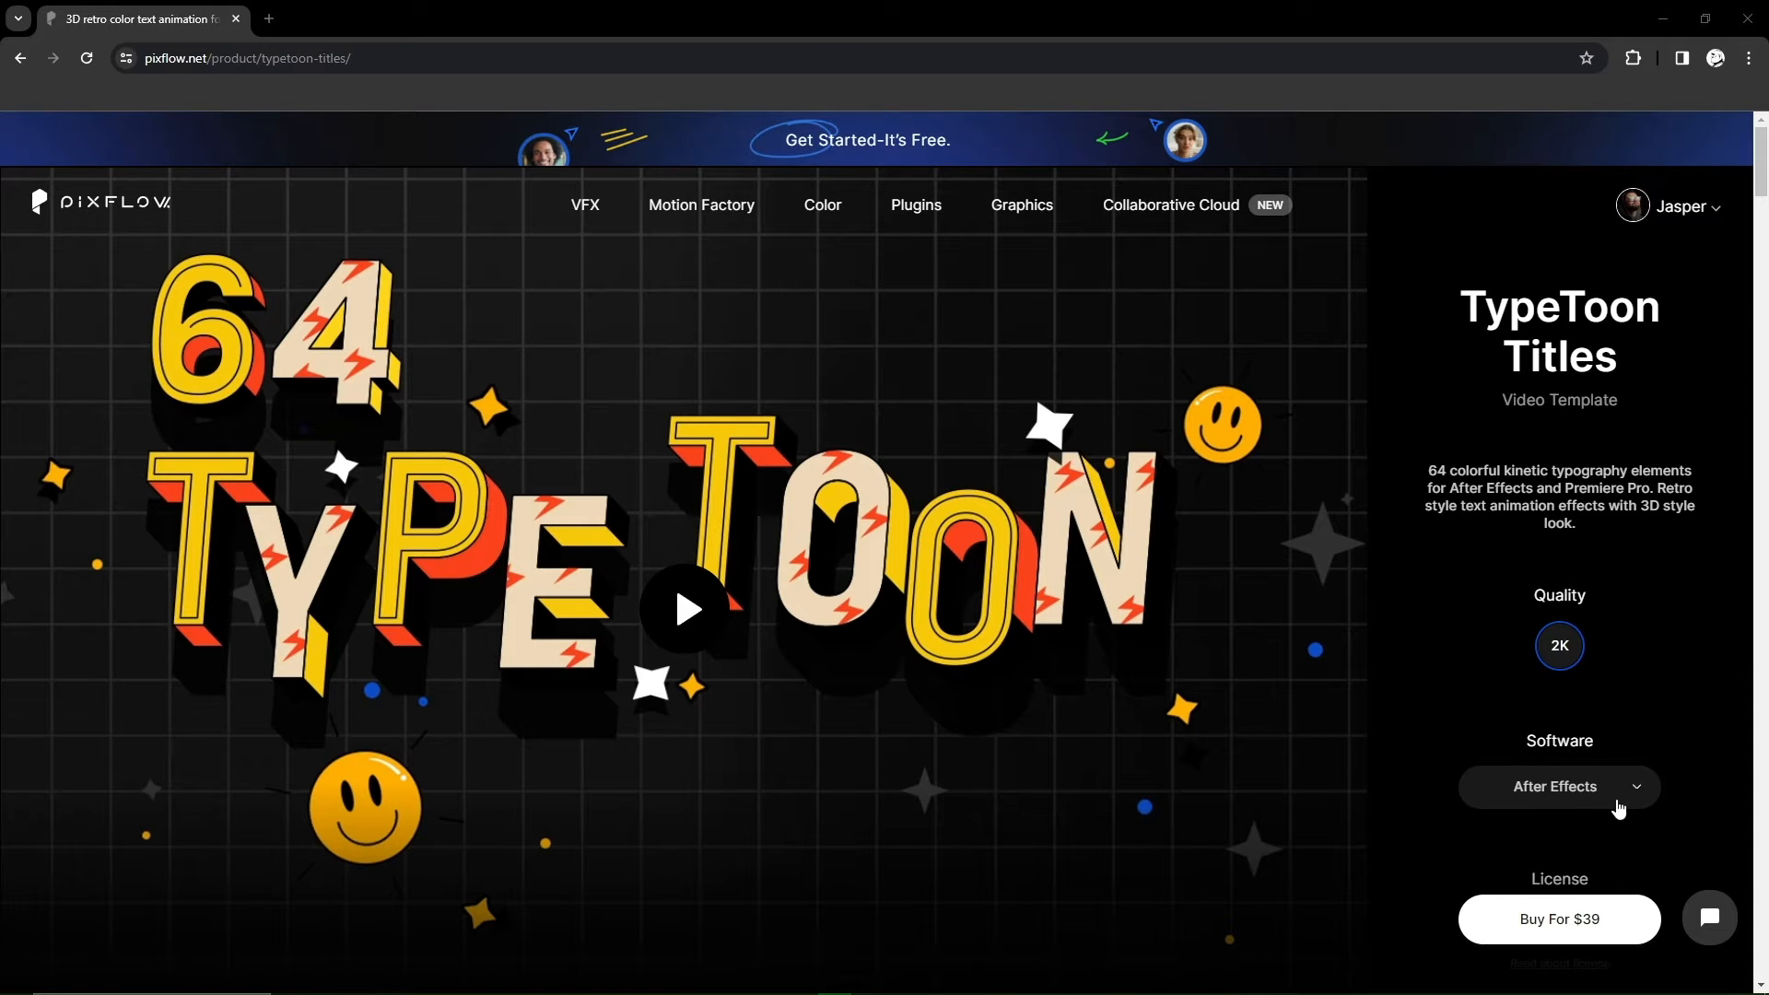
# - Switch the TypeToon Titles purchase to the Premiere Pro version only, priced at $39
pyautogui.click(1558, 786)
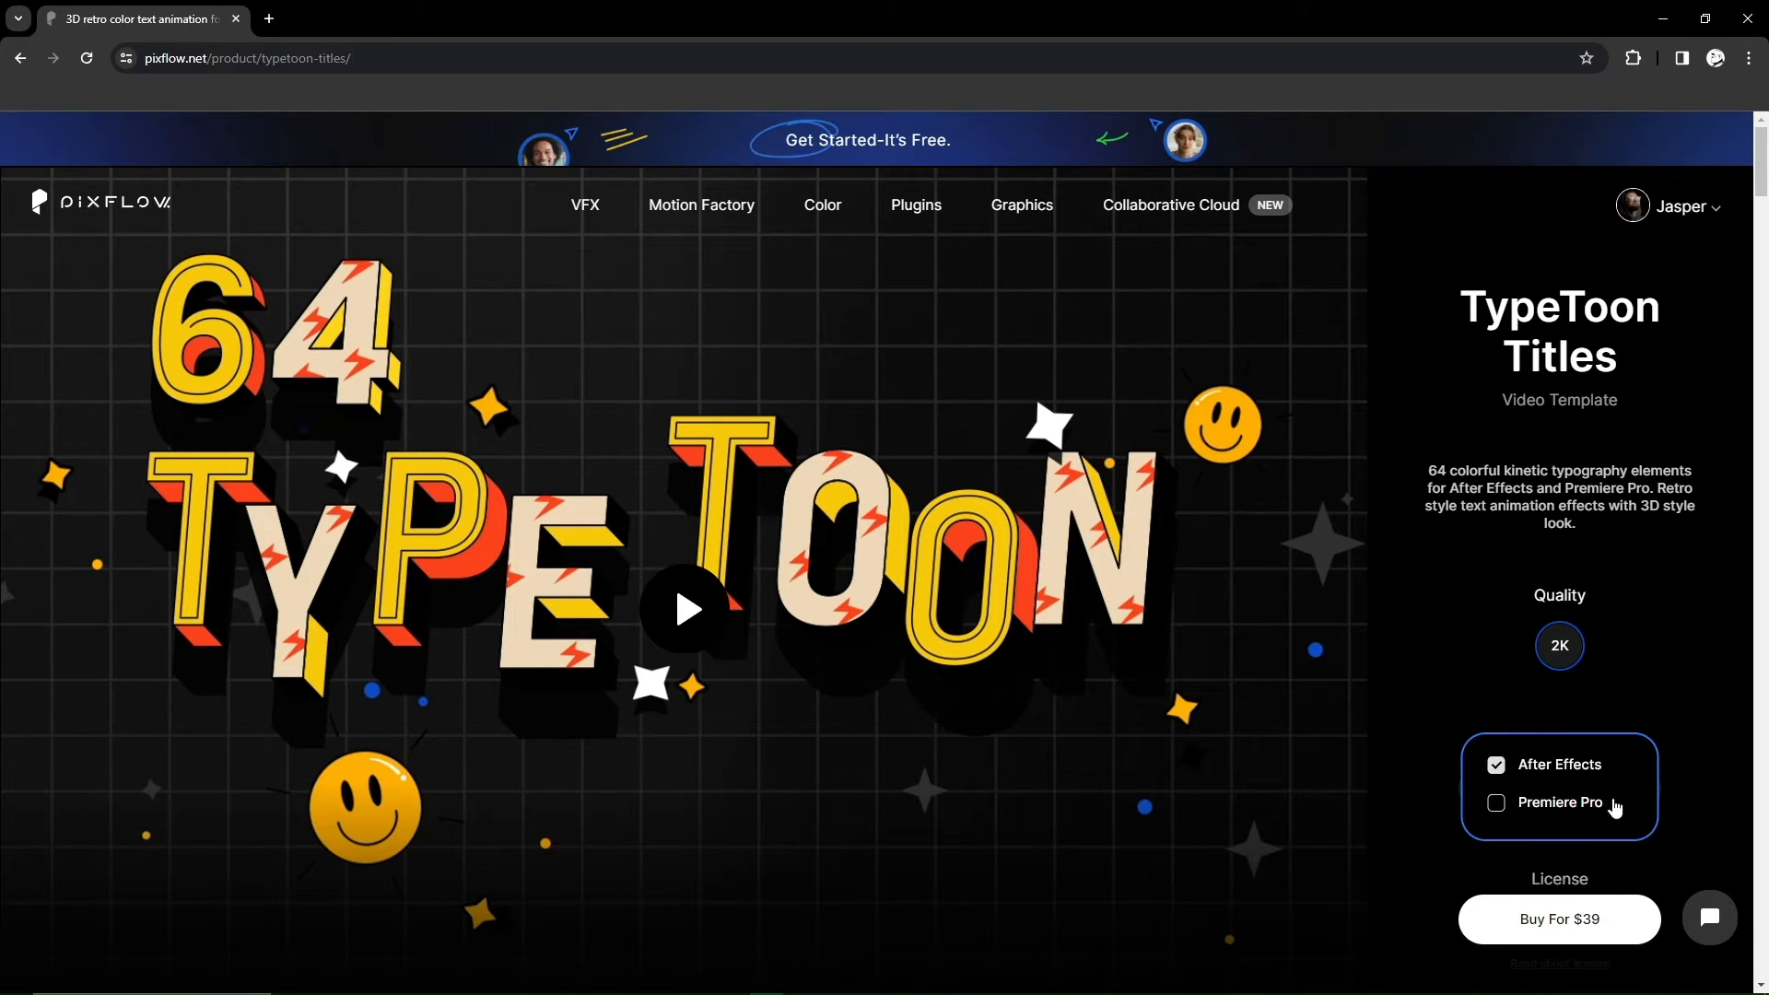
pyautogui.click(1495, 803)
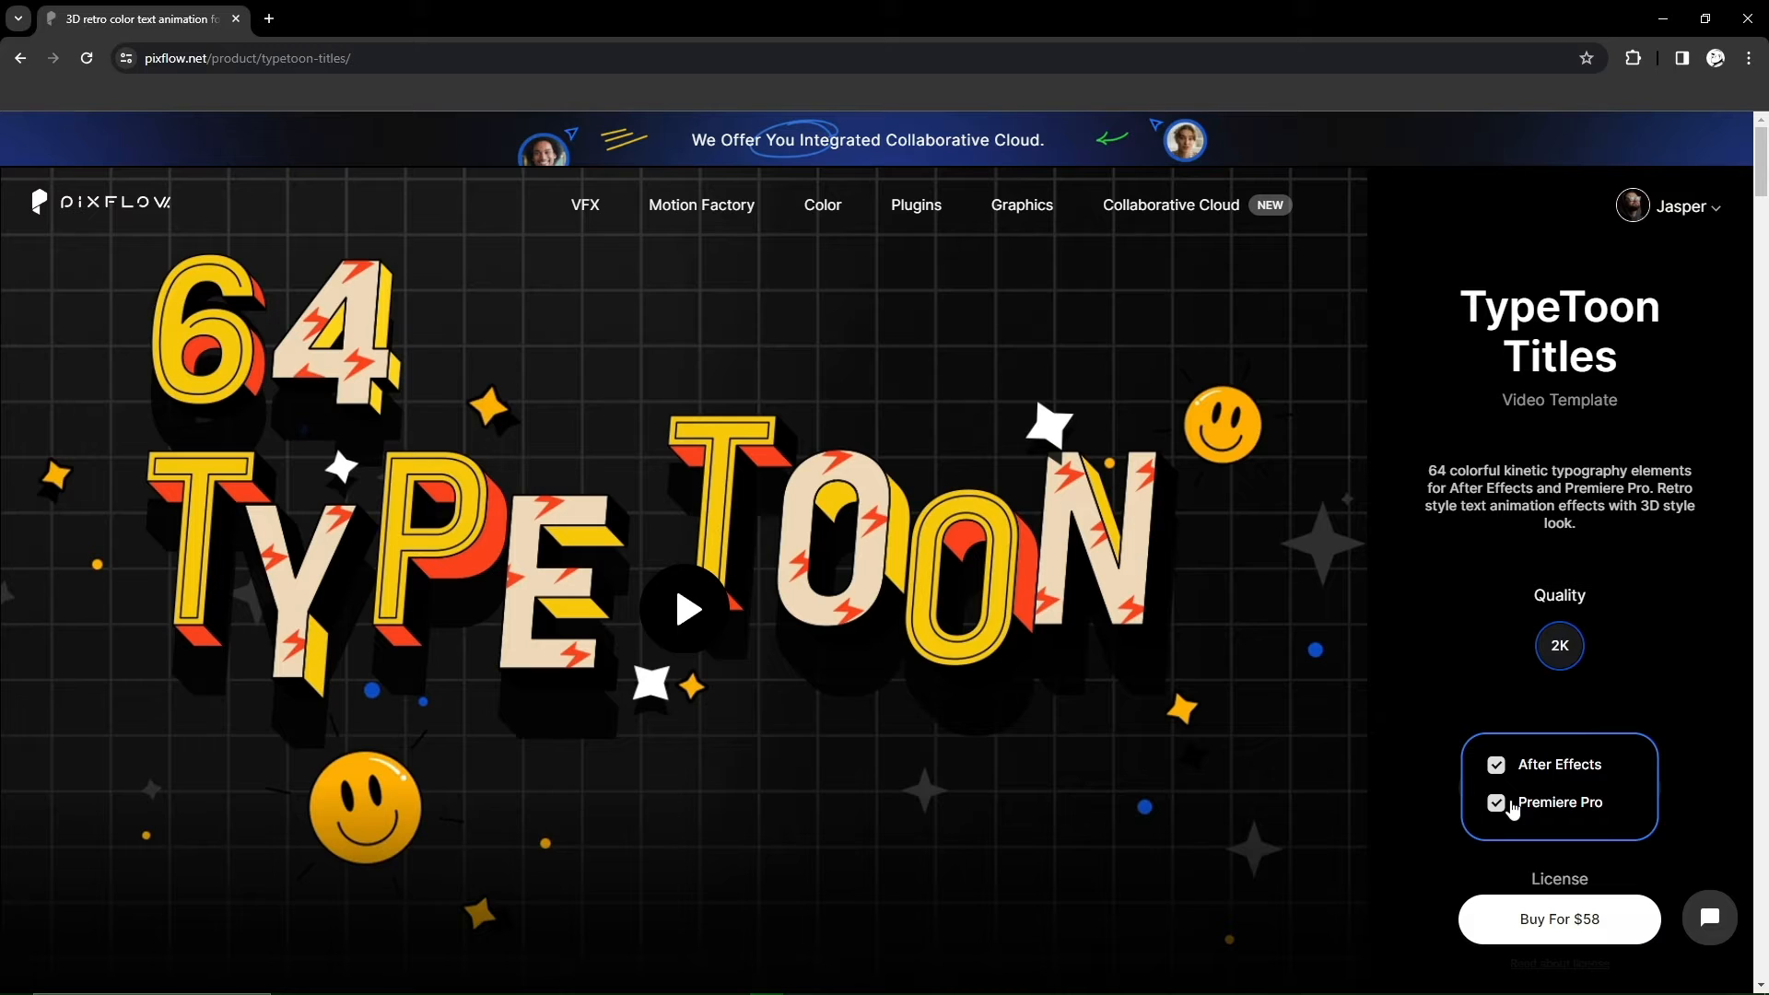
pyautogui.click(1495, 765)
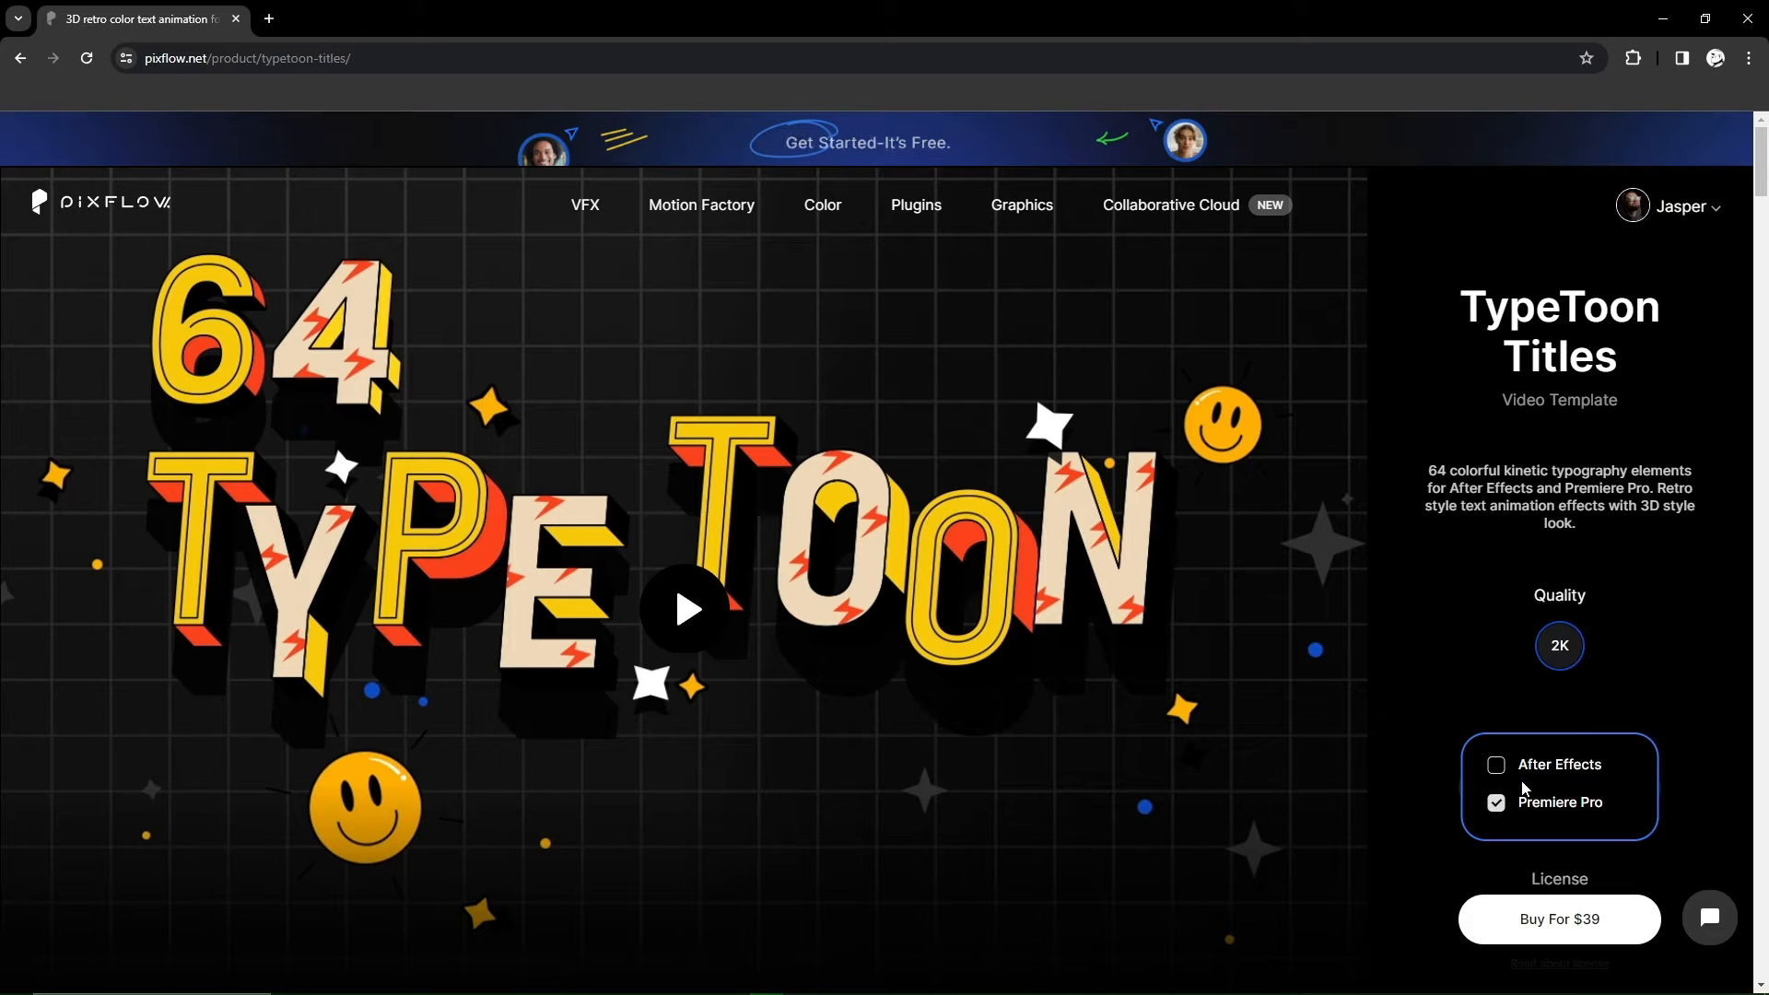
pyautogui.moveTo(1659, 680)
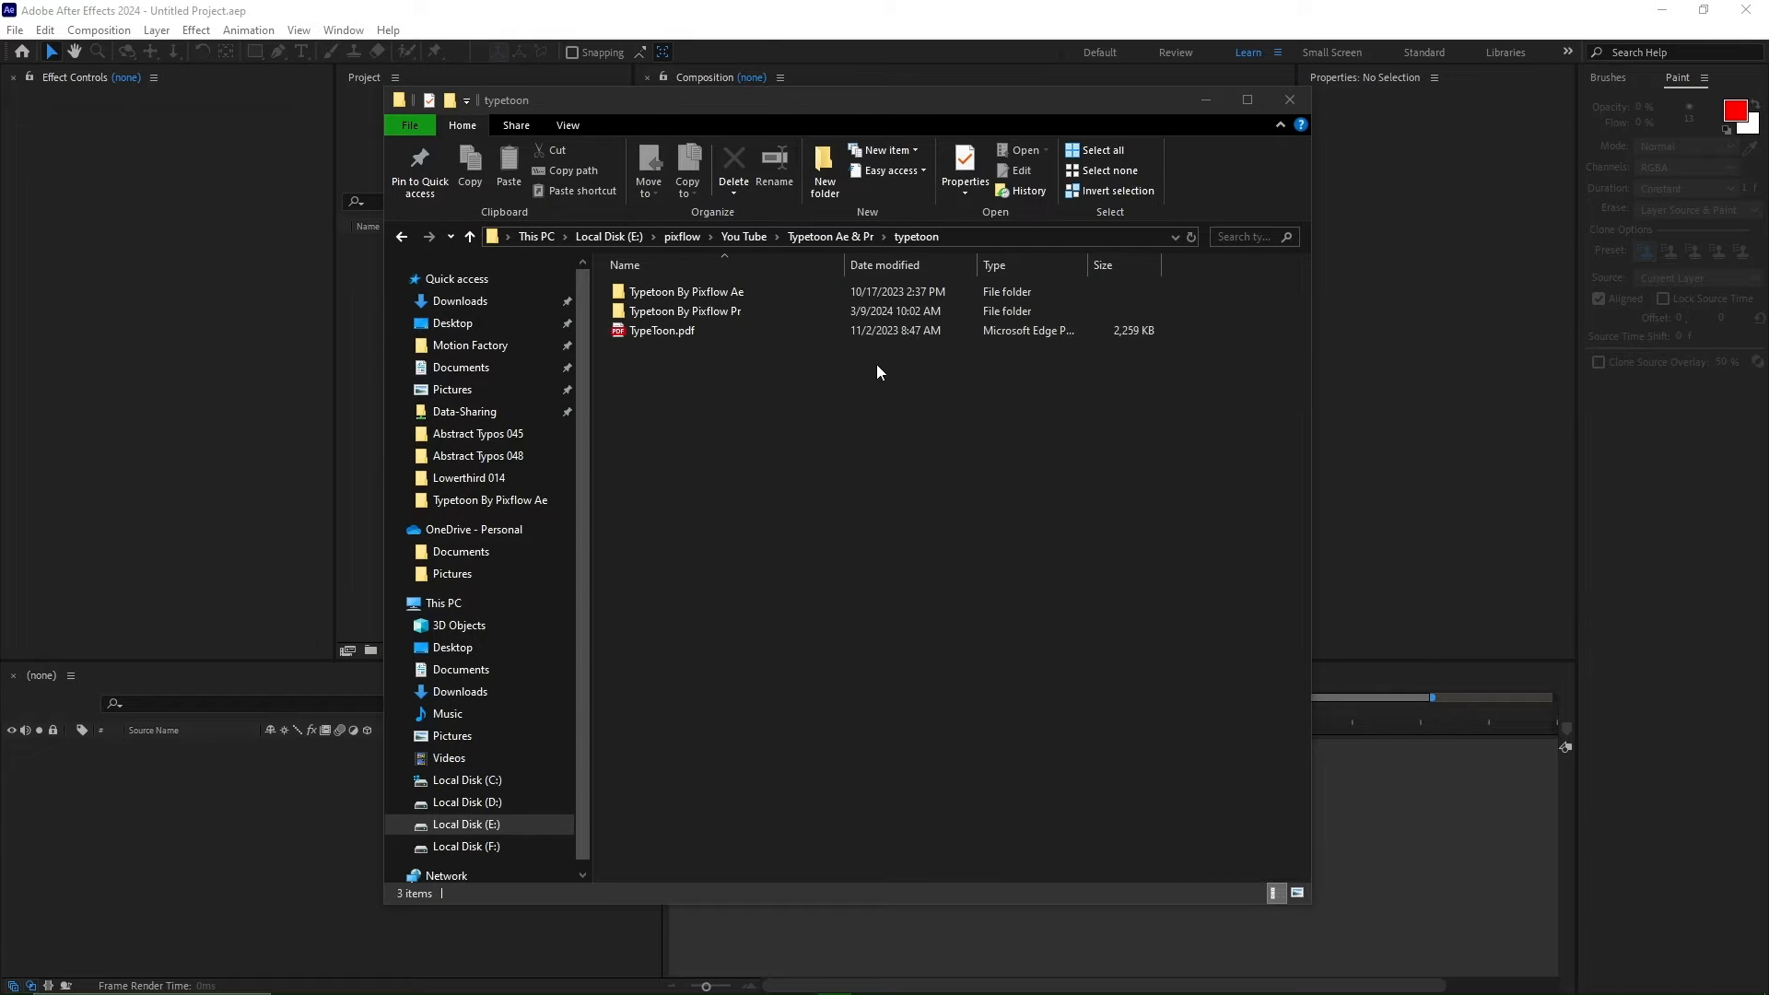
# - Open TypeToon.pdf in Edge and download fonts.zip from its HERE link
pyautogui.click(662, 330)
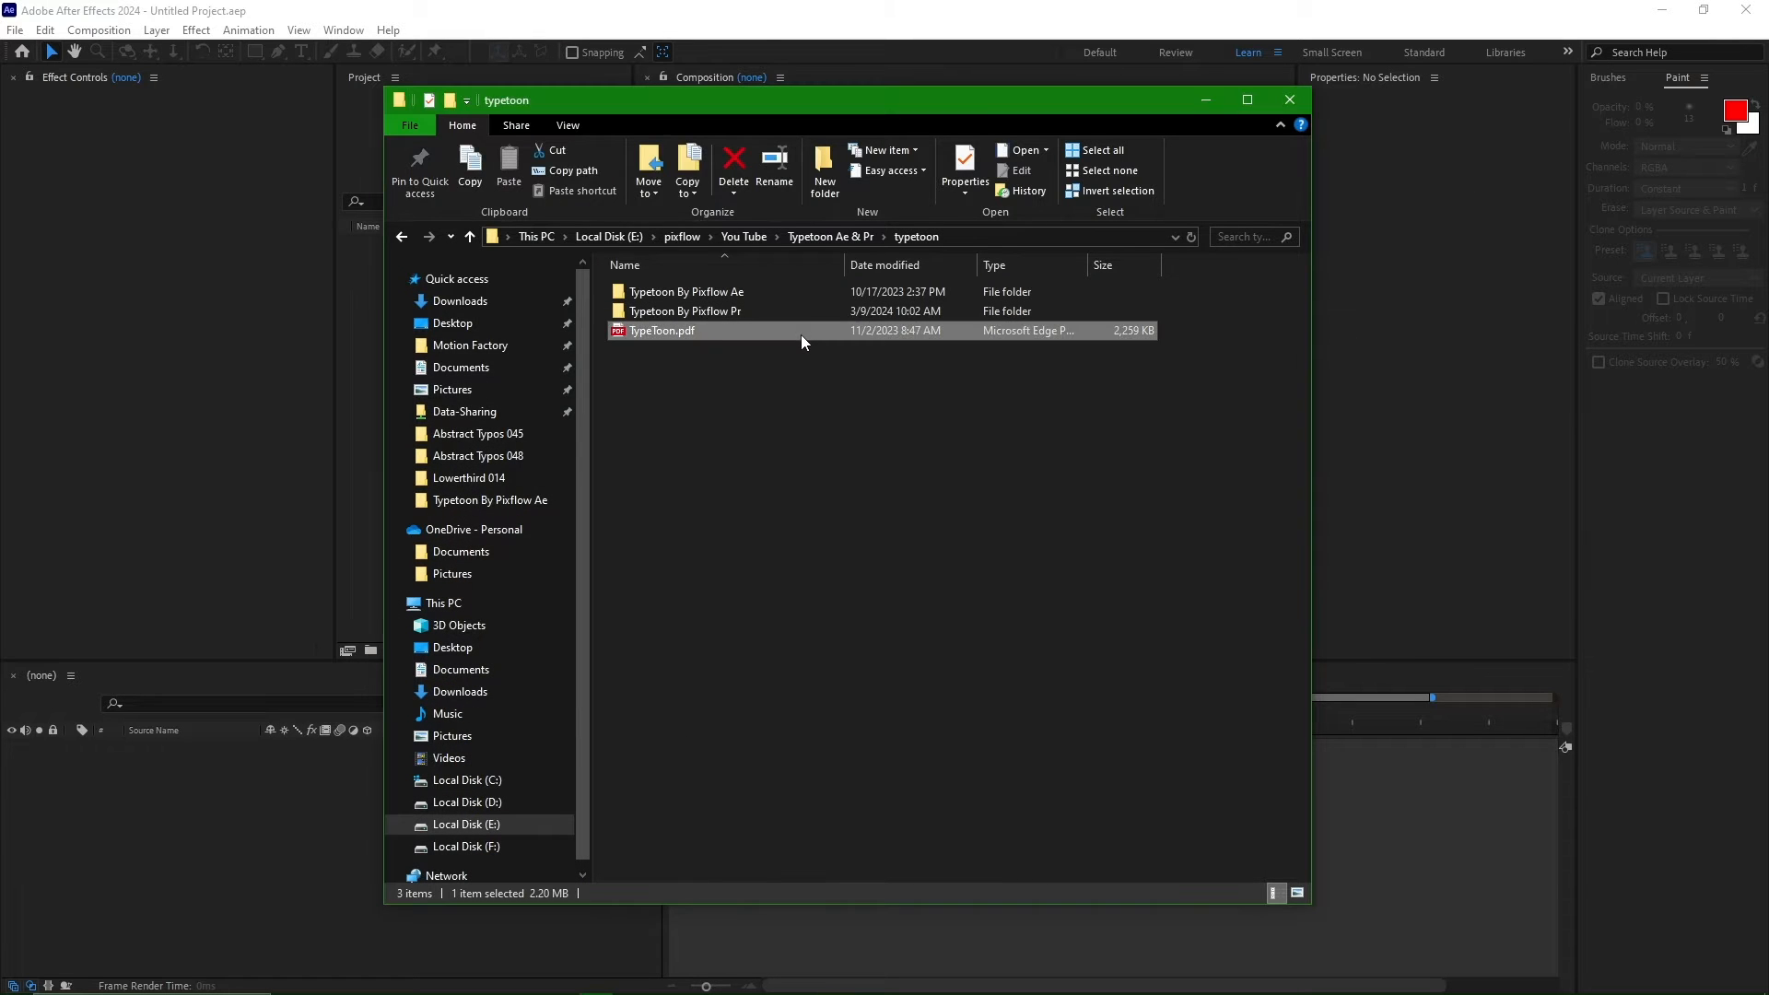
pyautogui.doubleClick(662, 331)
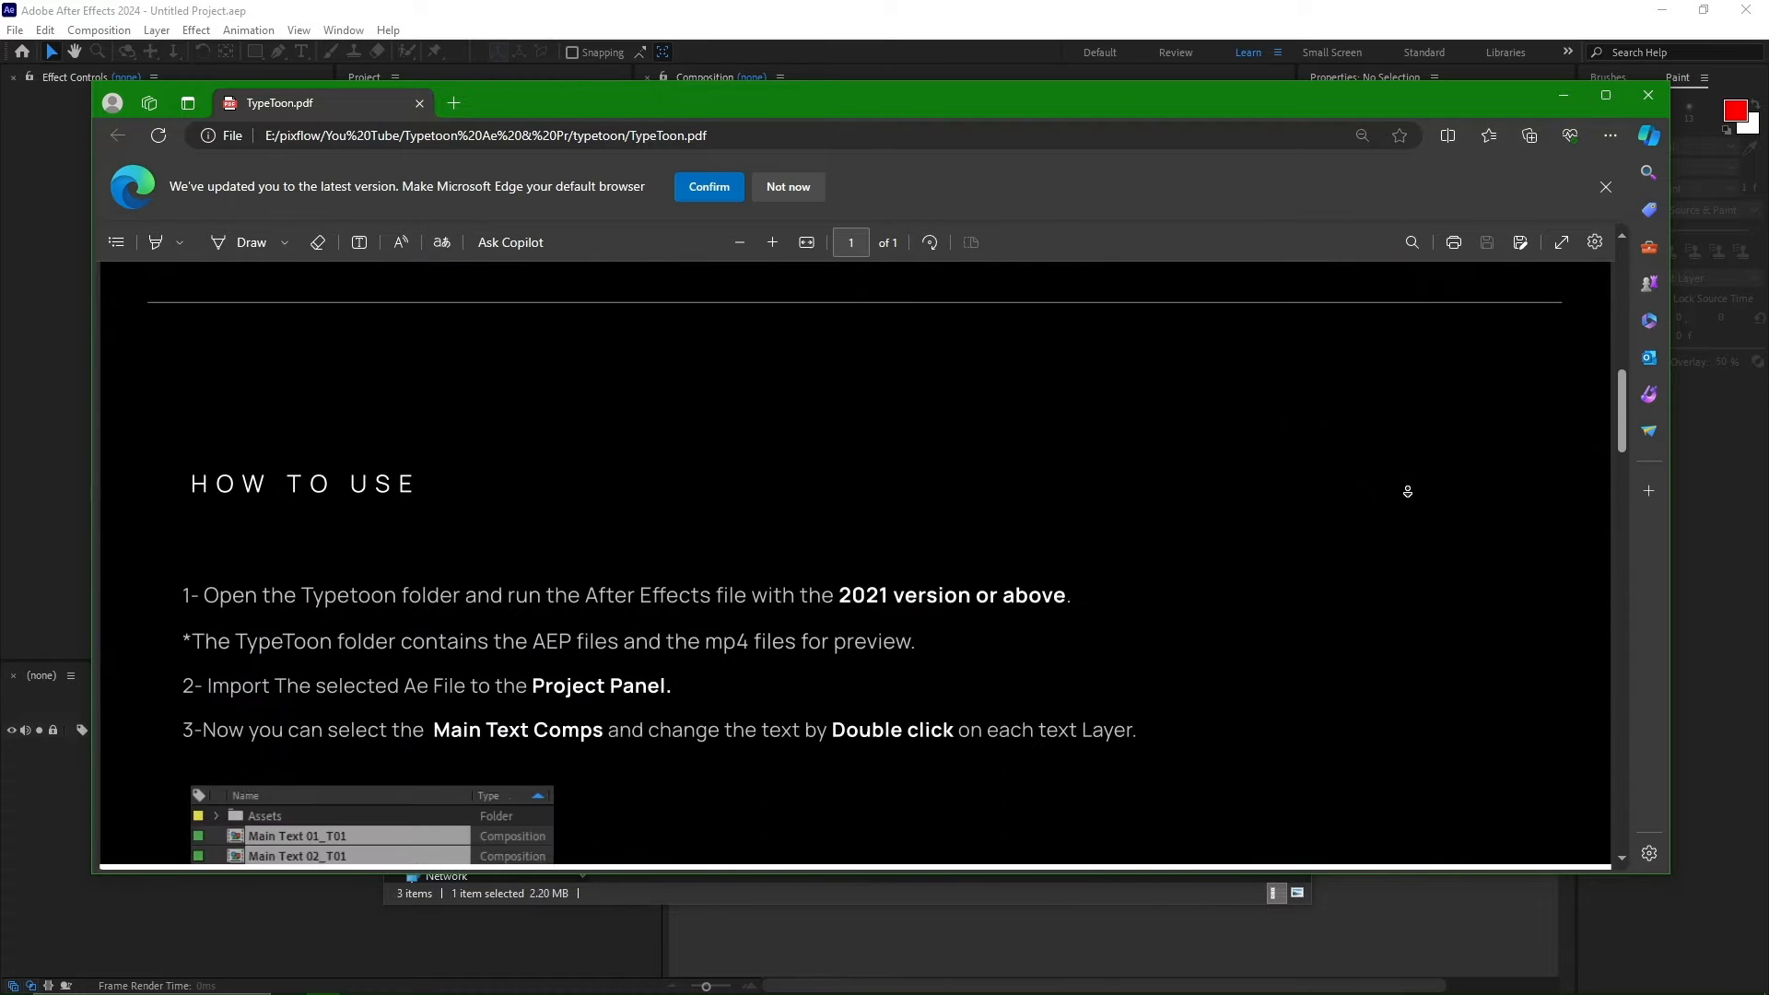
pyautogui.scroll(-3)
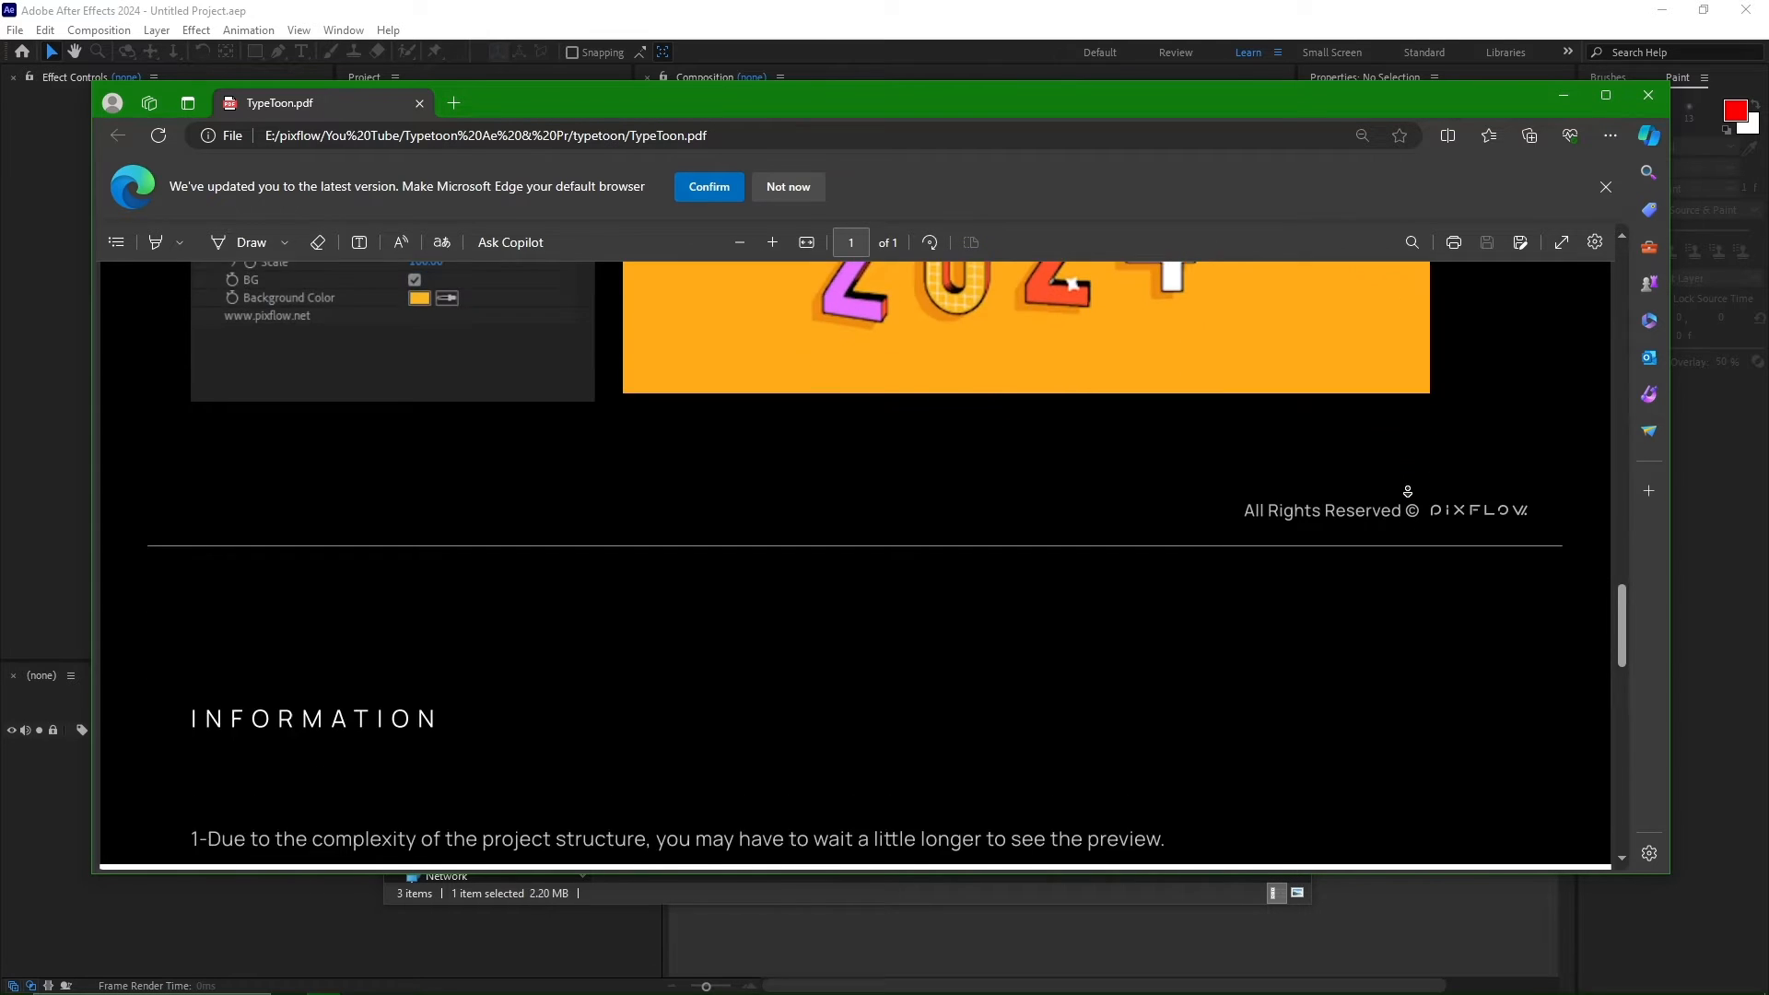
pyautogui.scroll(-3)
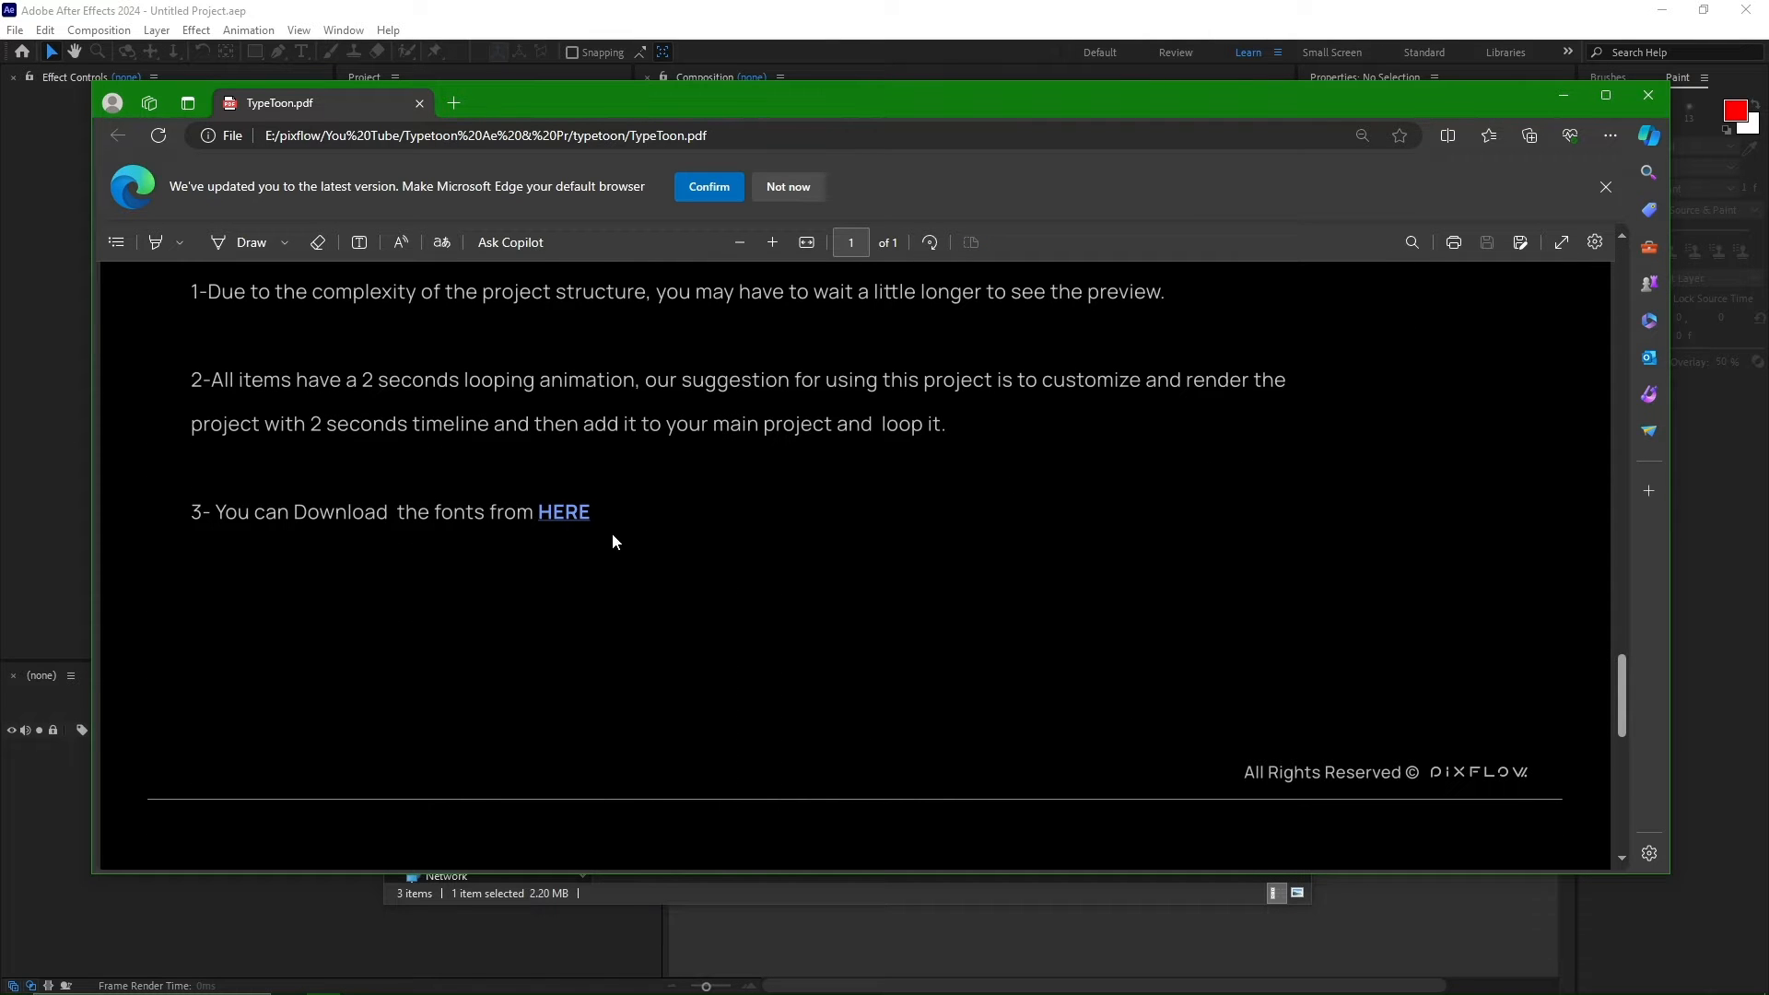
pyautogui.moveTo(563, 519)
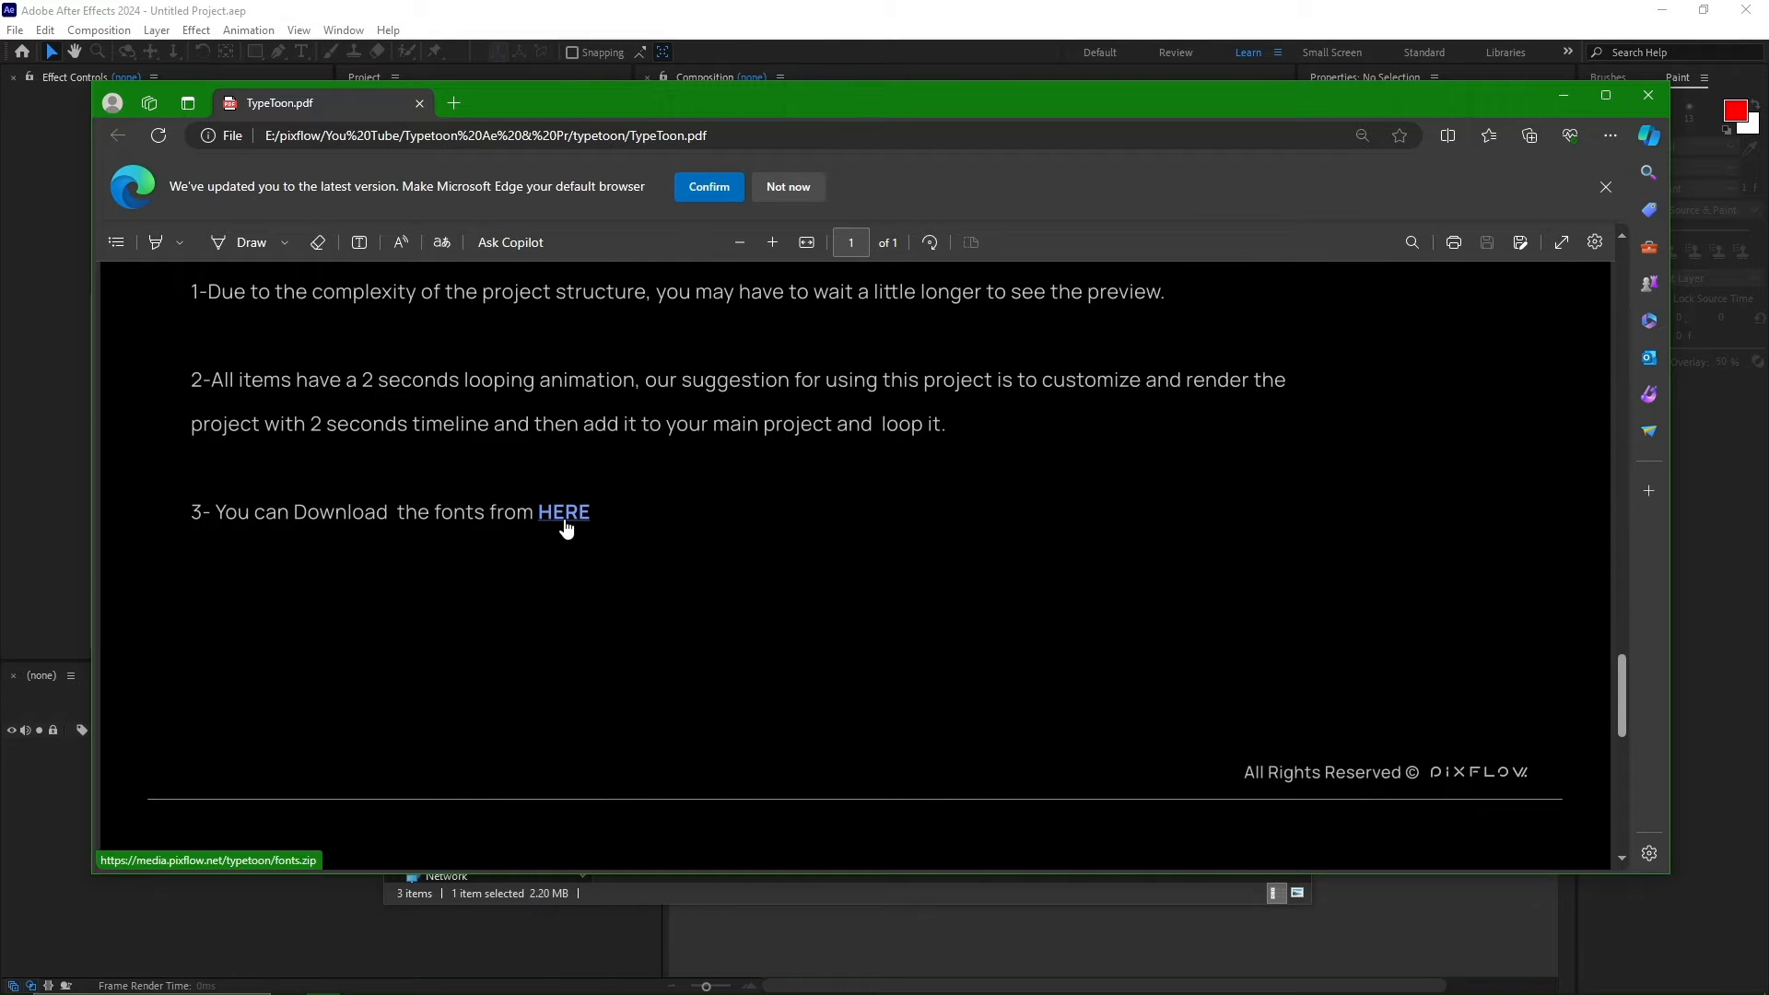
pyautogui.click(563, 512)
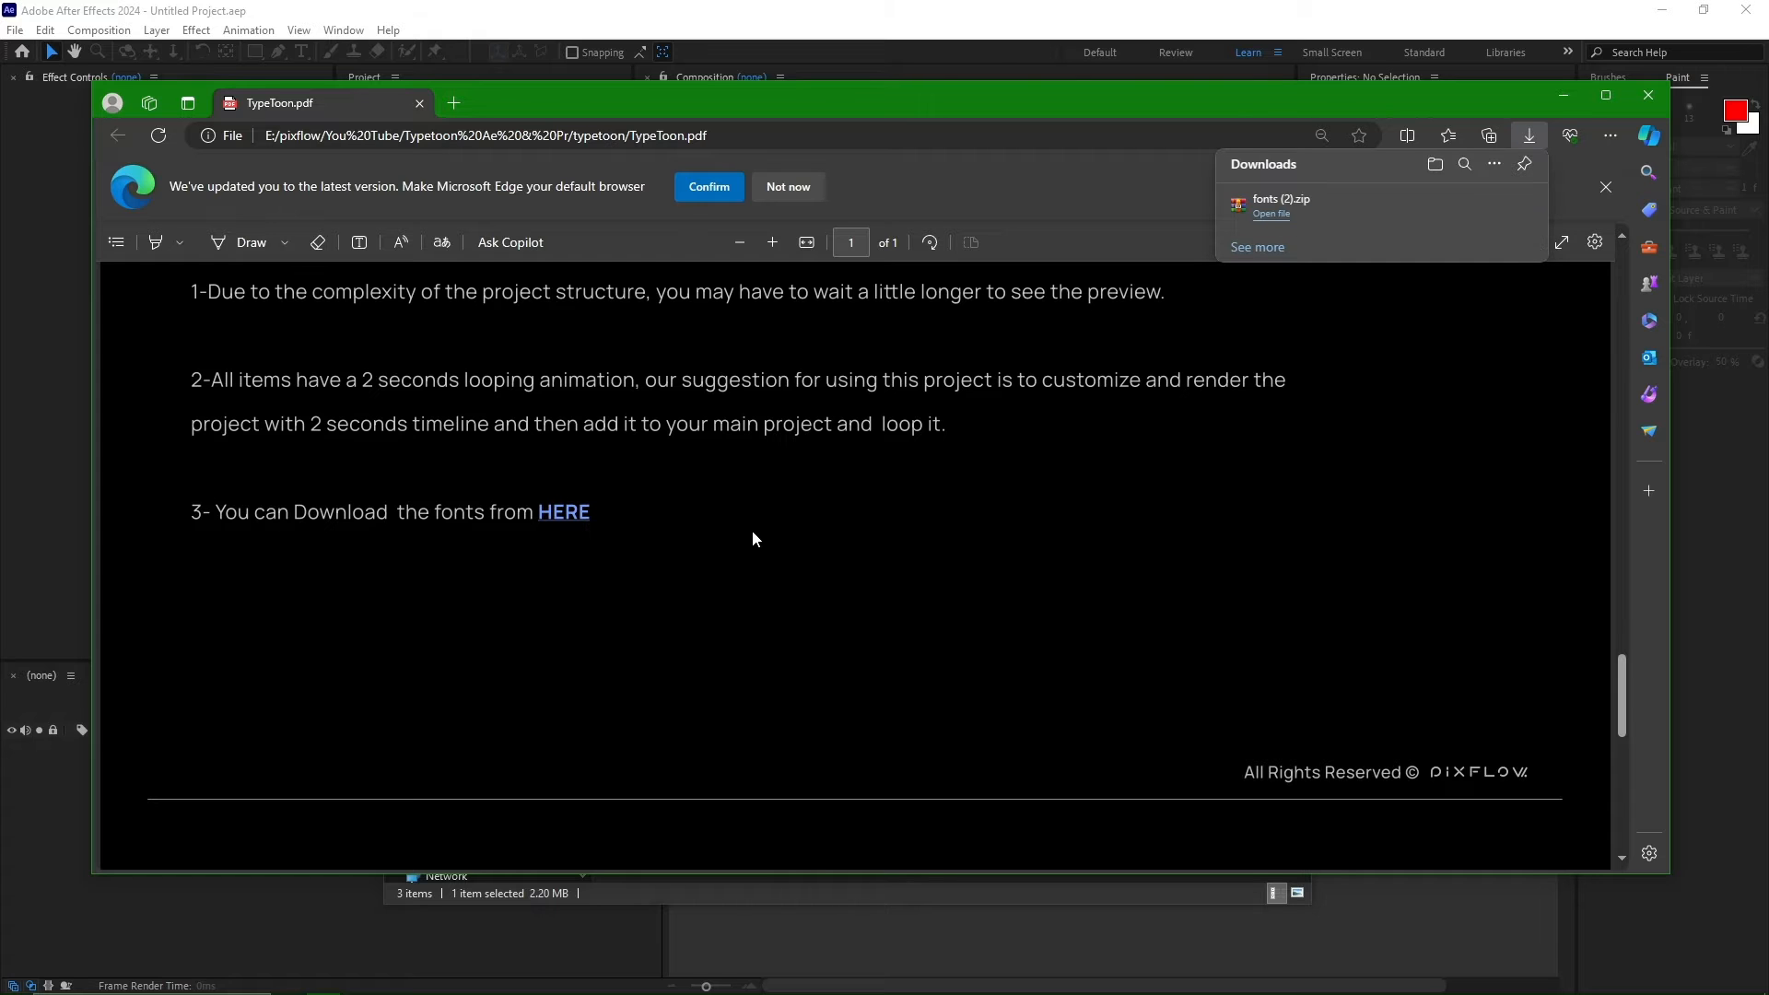
pyautogui.moveTo(1564, 95)
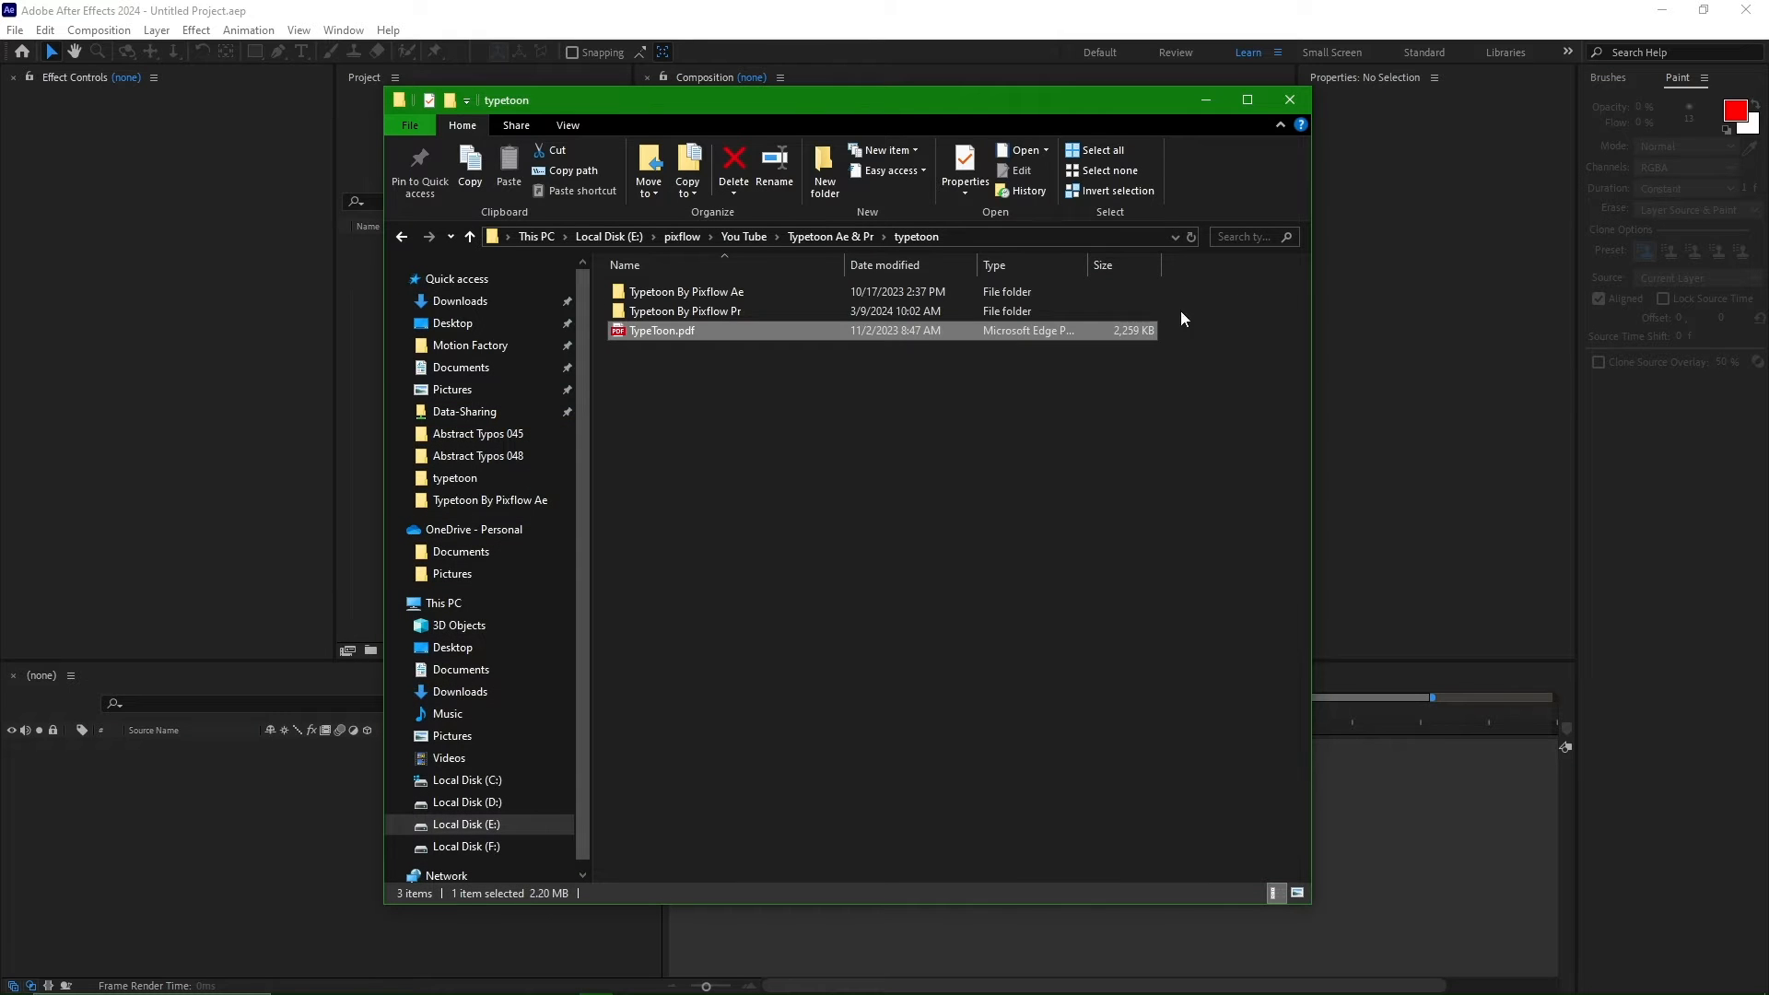
# - Open the Typetoon By Pixflow Ae folder and browse its files
pyautogui.click(685, 291)
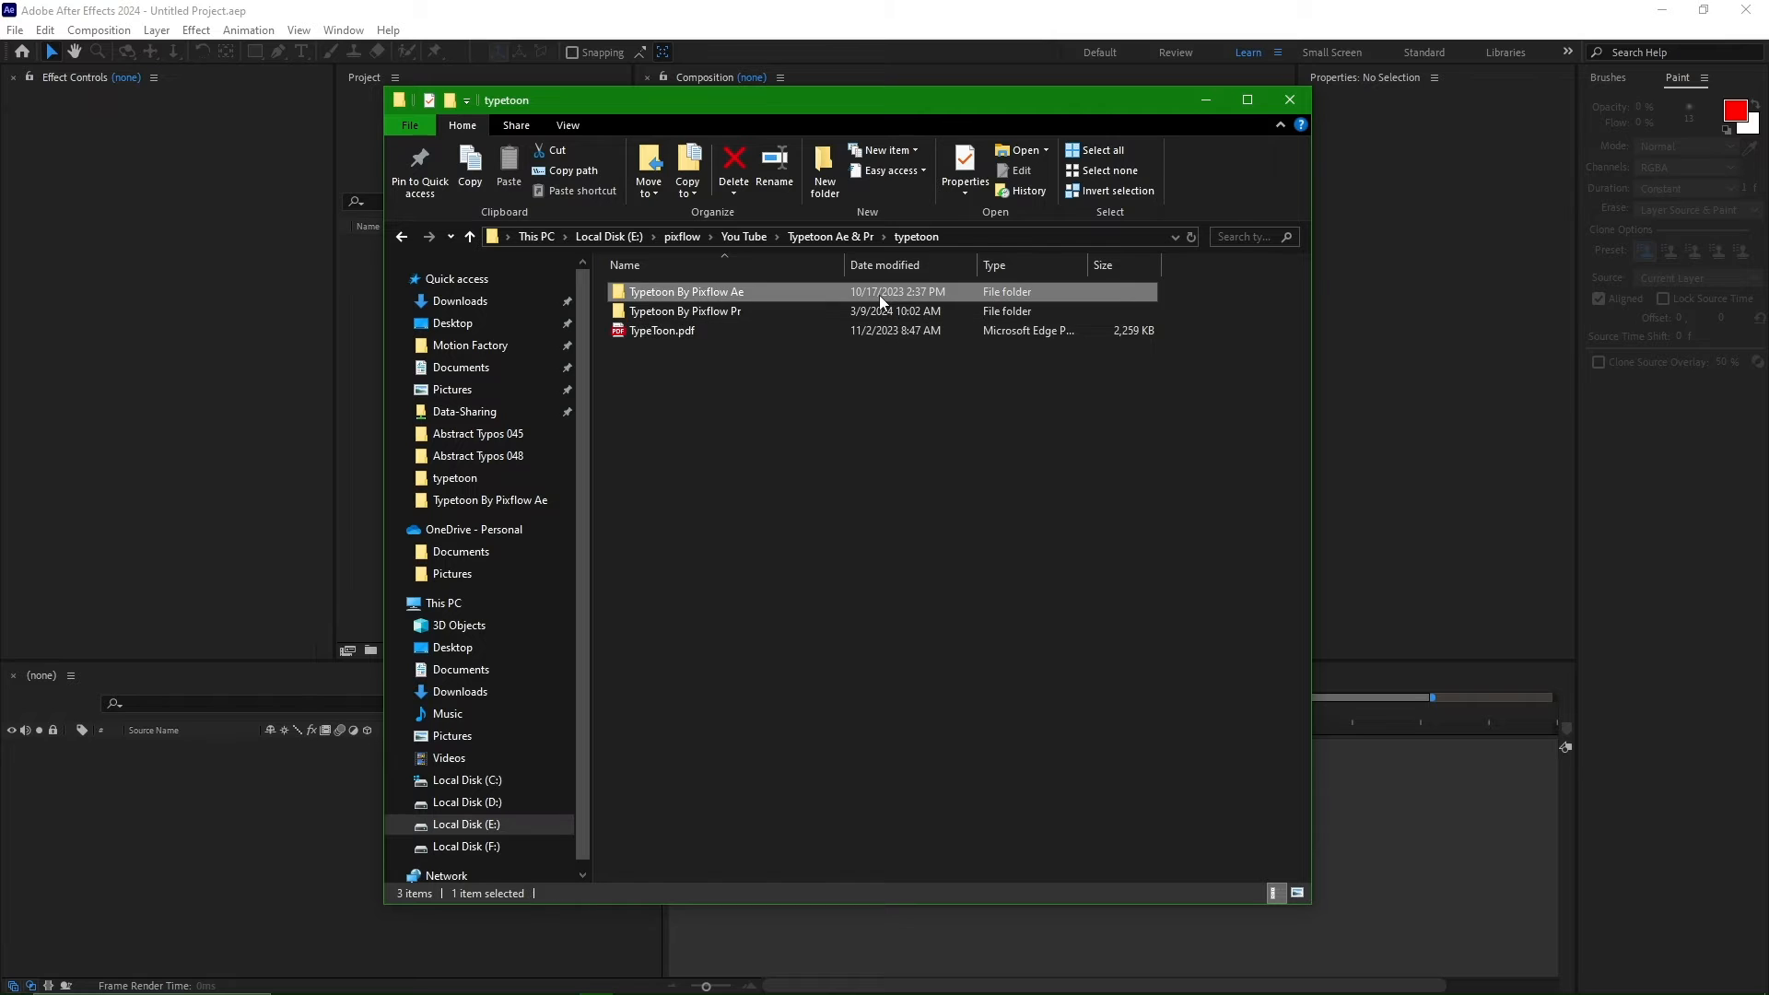
pyautogui.doubleClick(686, 291)
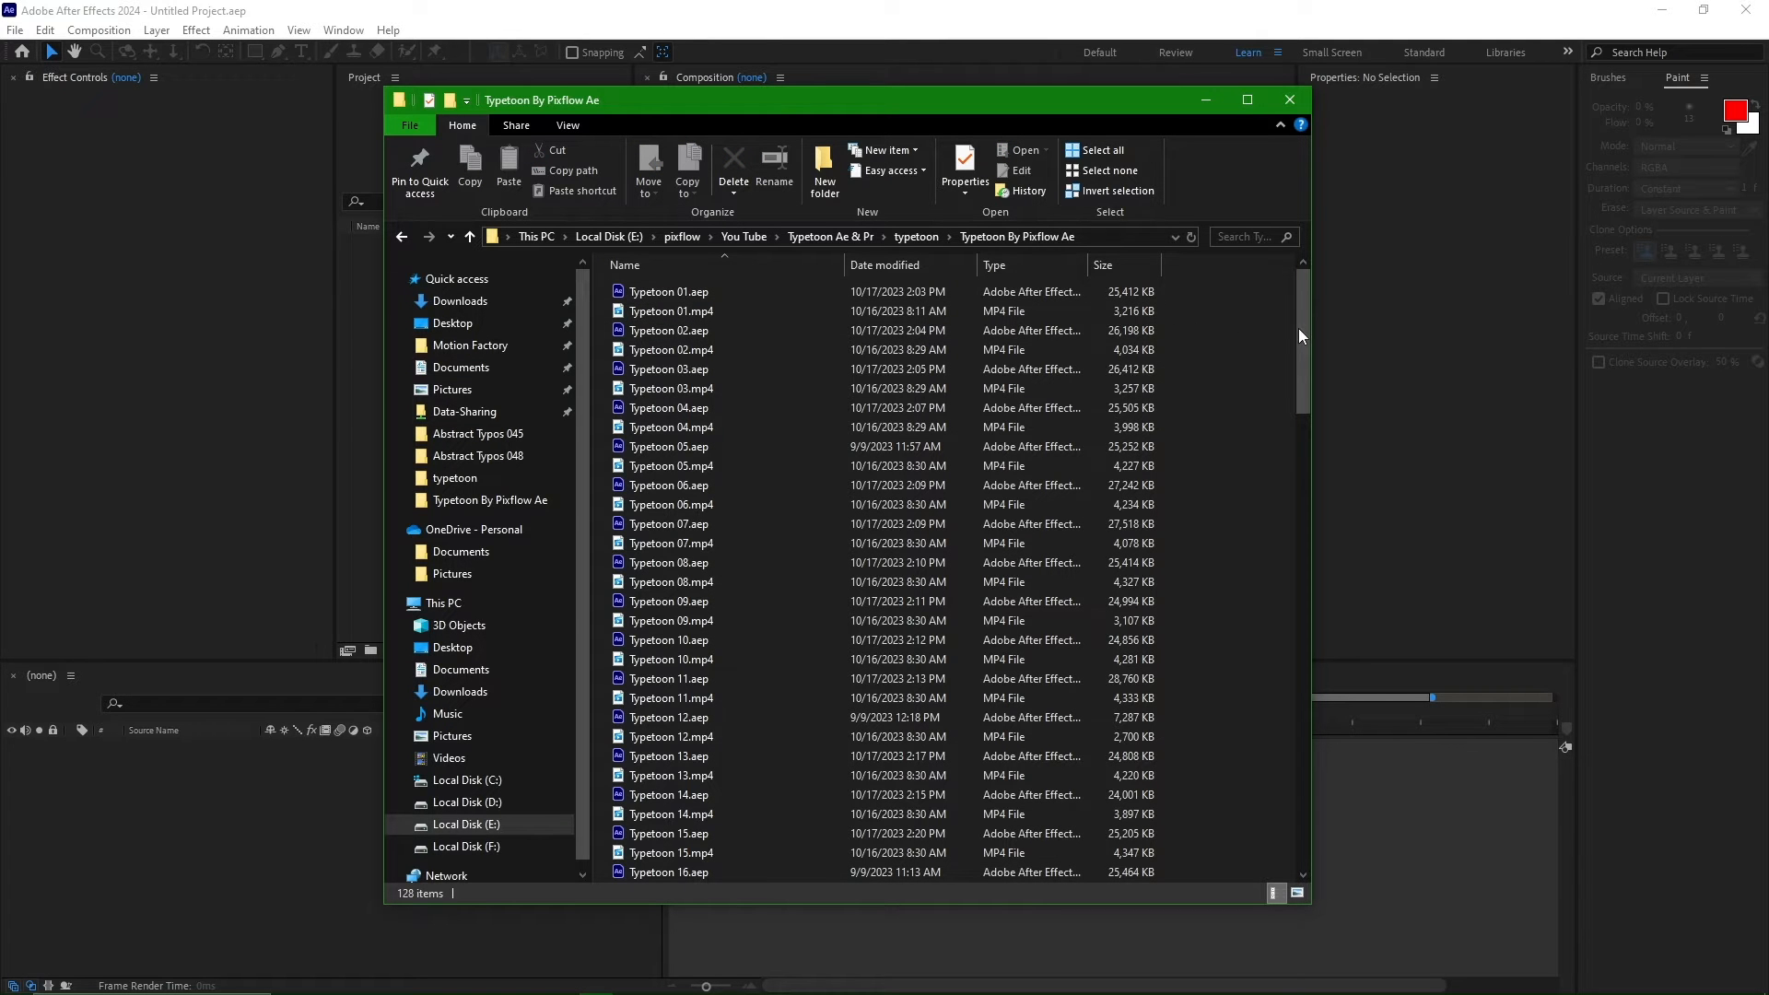
pyautogui.scroll(-3)
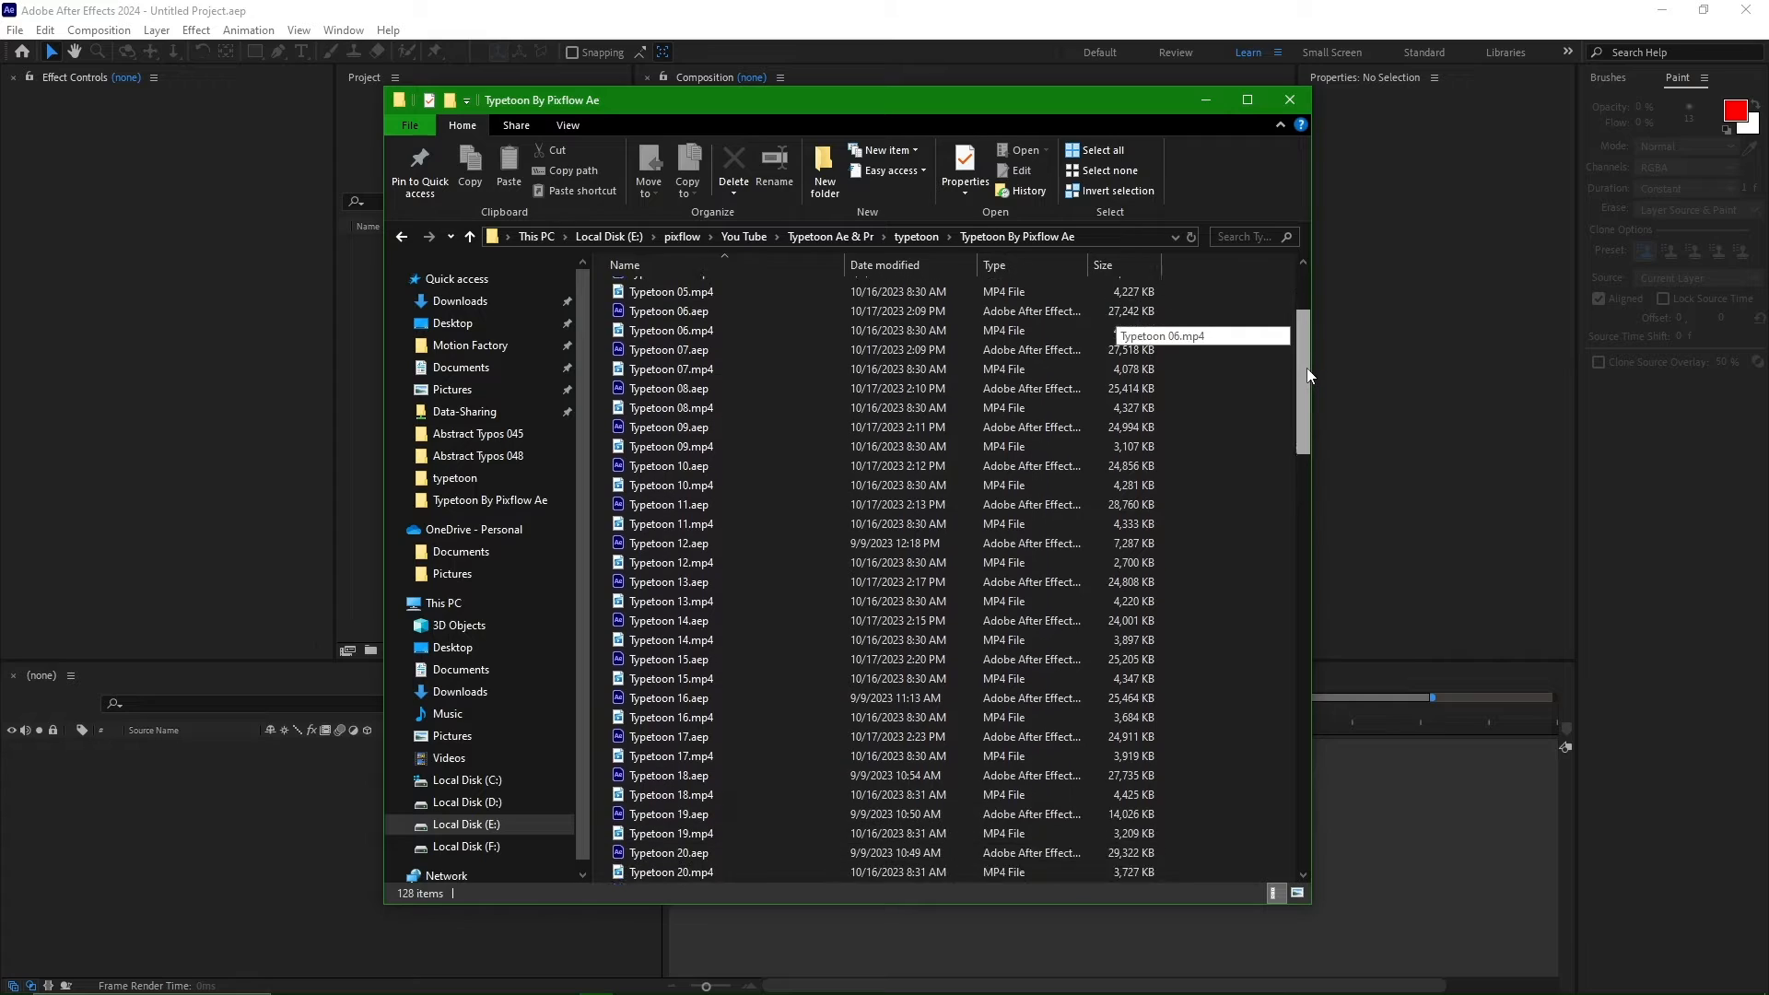
pyautogui.scroll(-3)
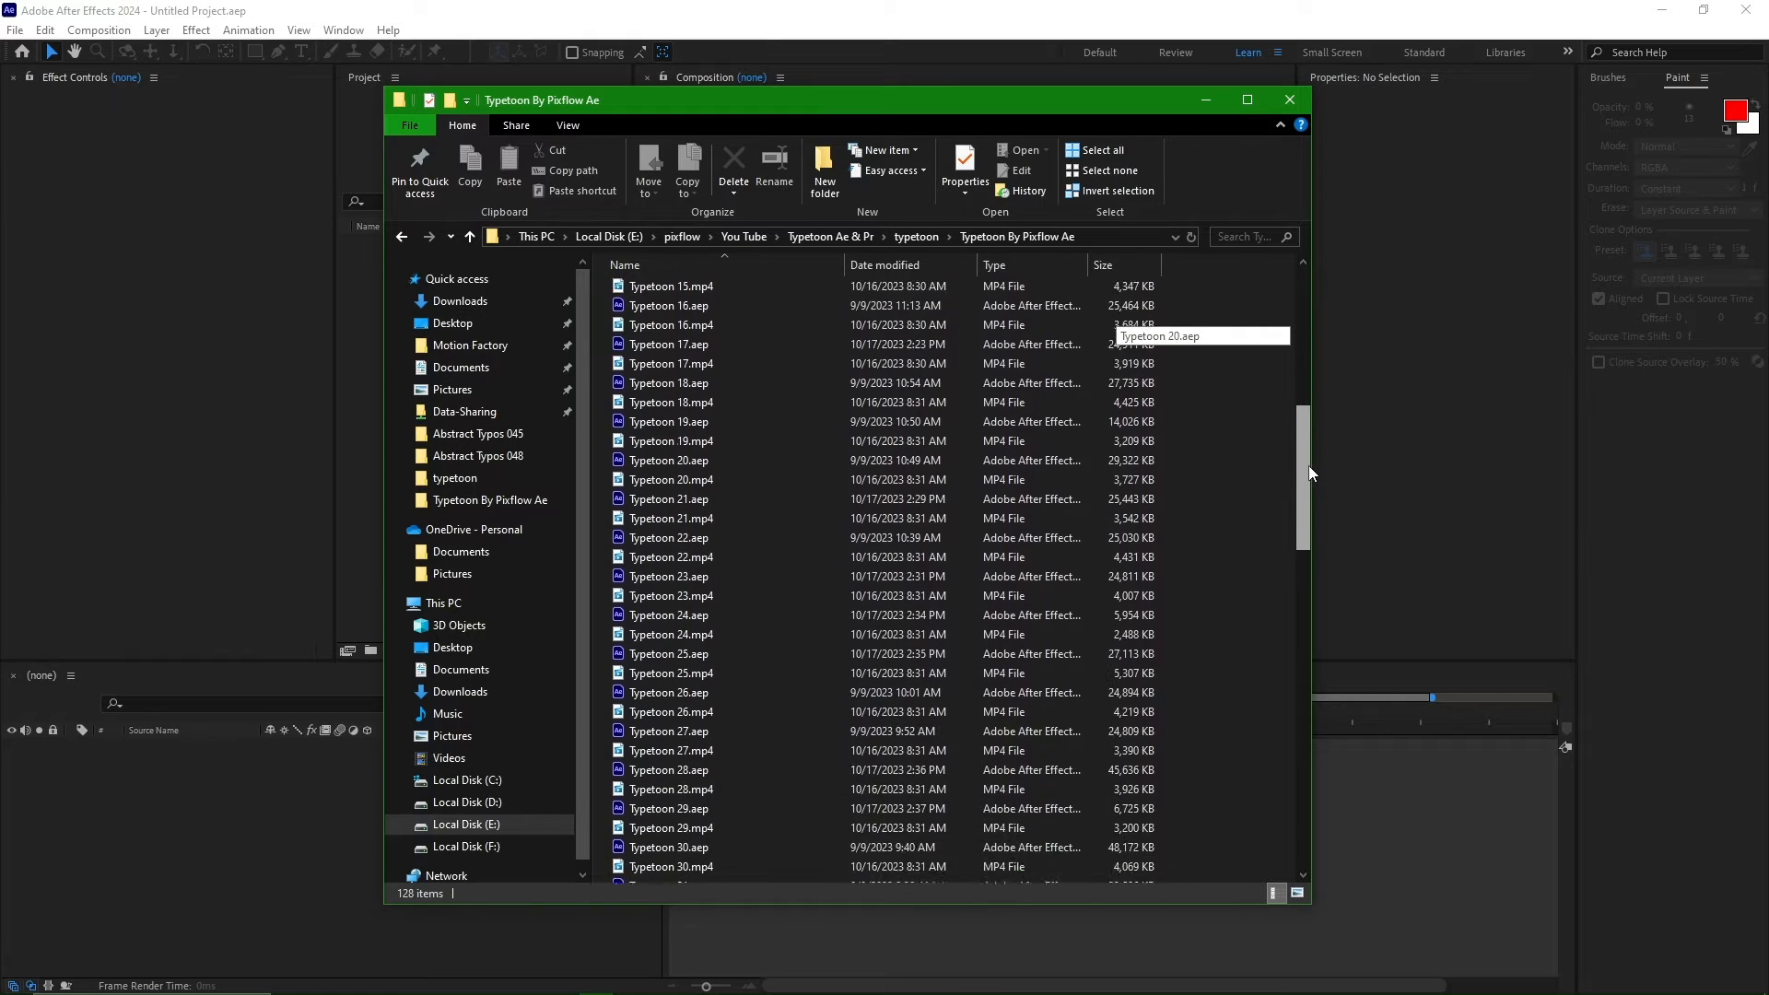
pyautogui.scroll(-3)
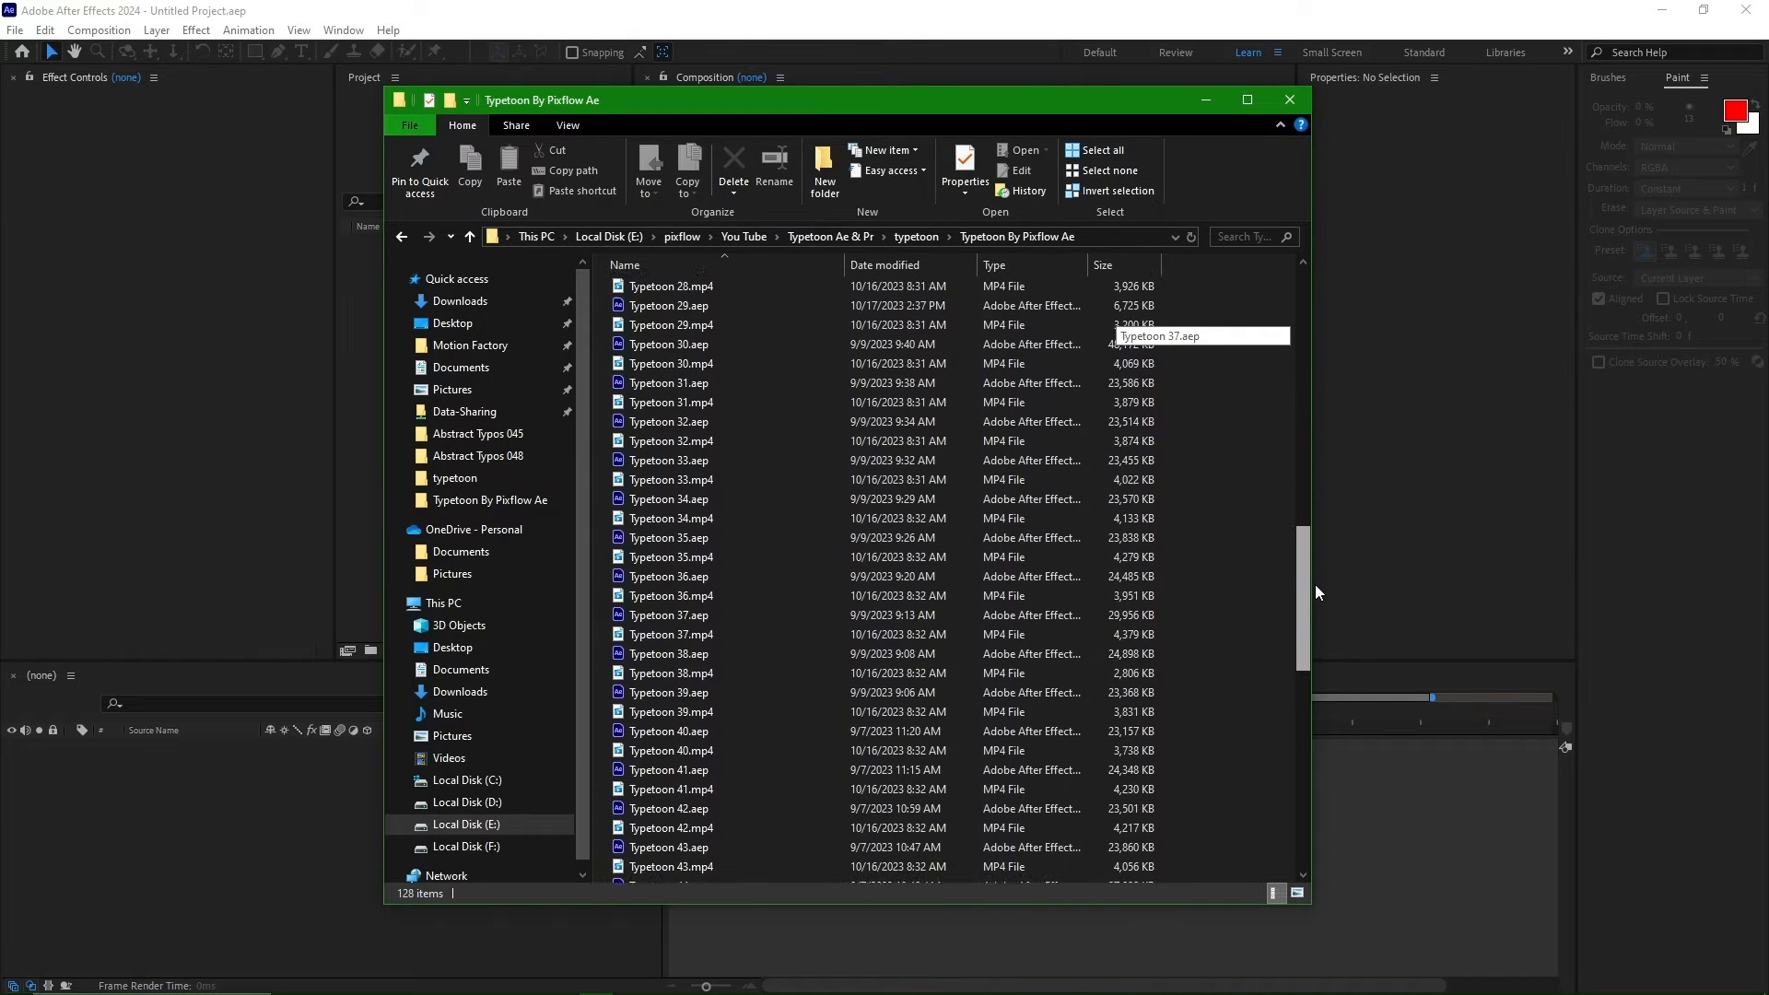
pyautogui.scroll(-3)
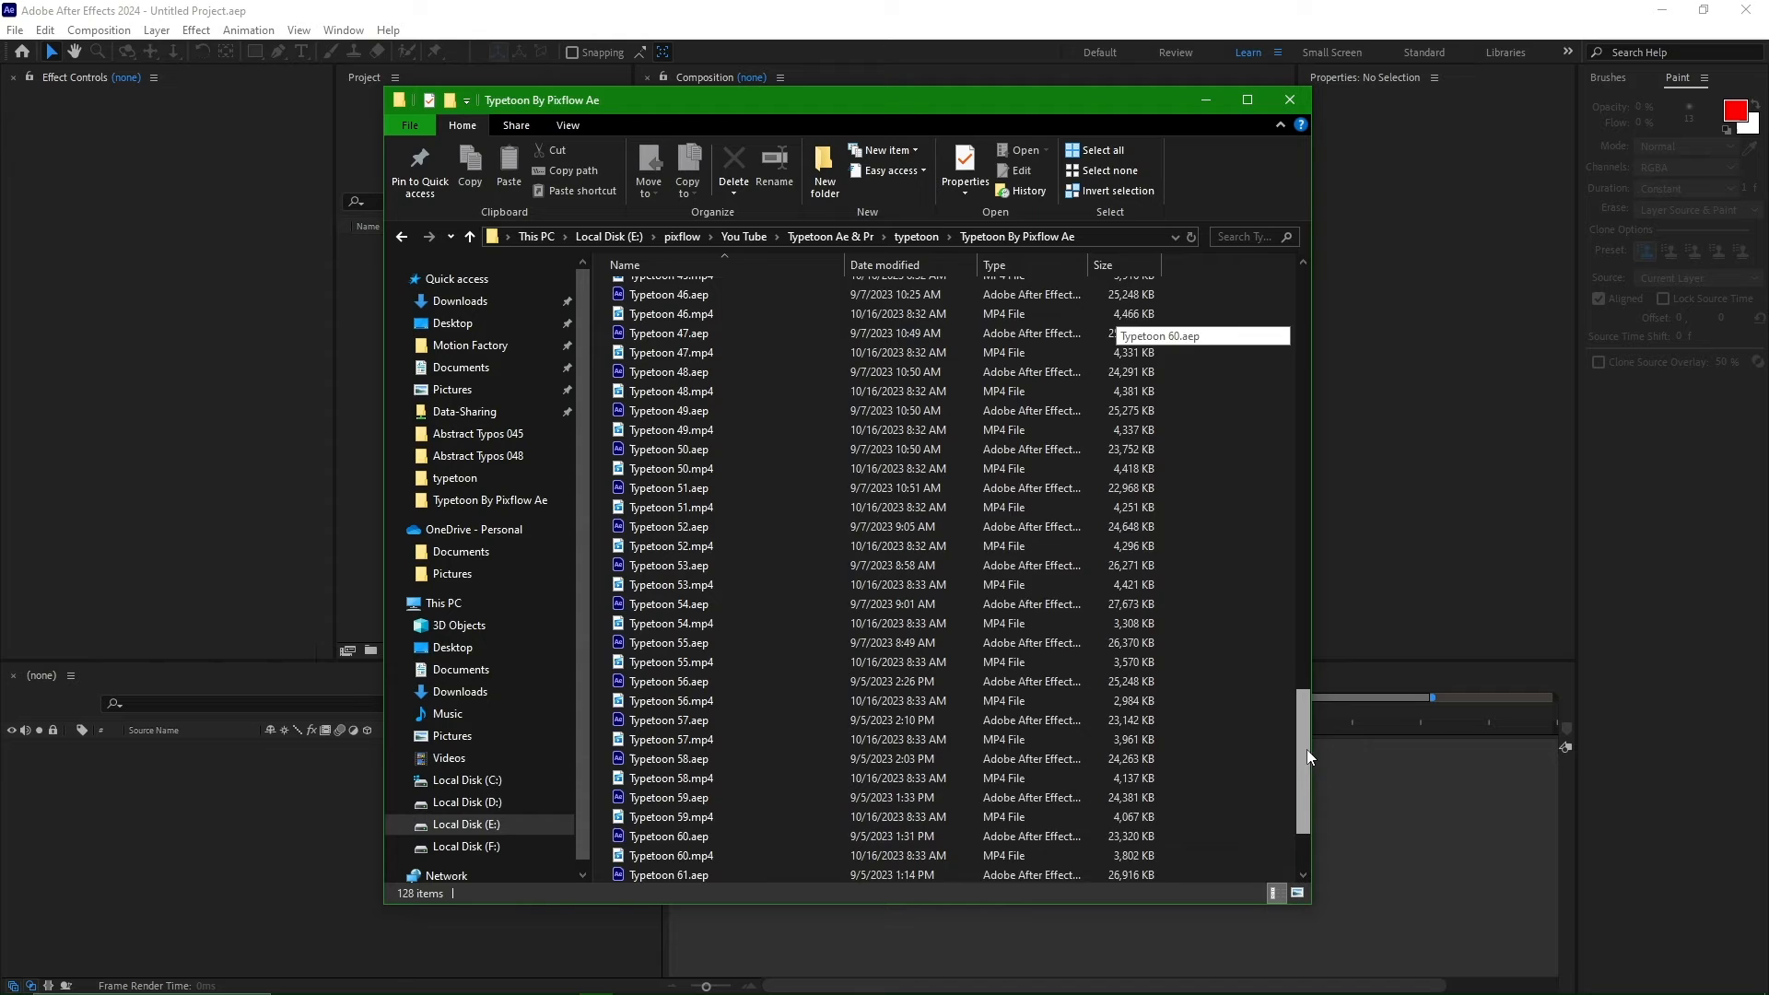
pyautogui.scroll(3)
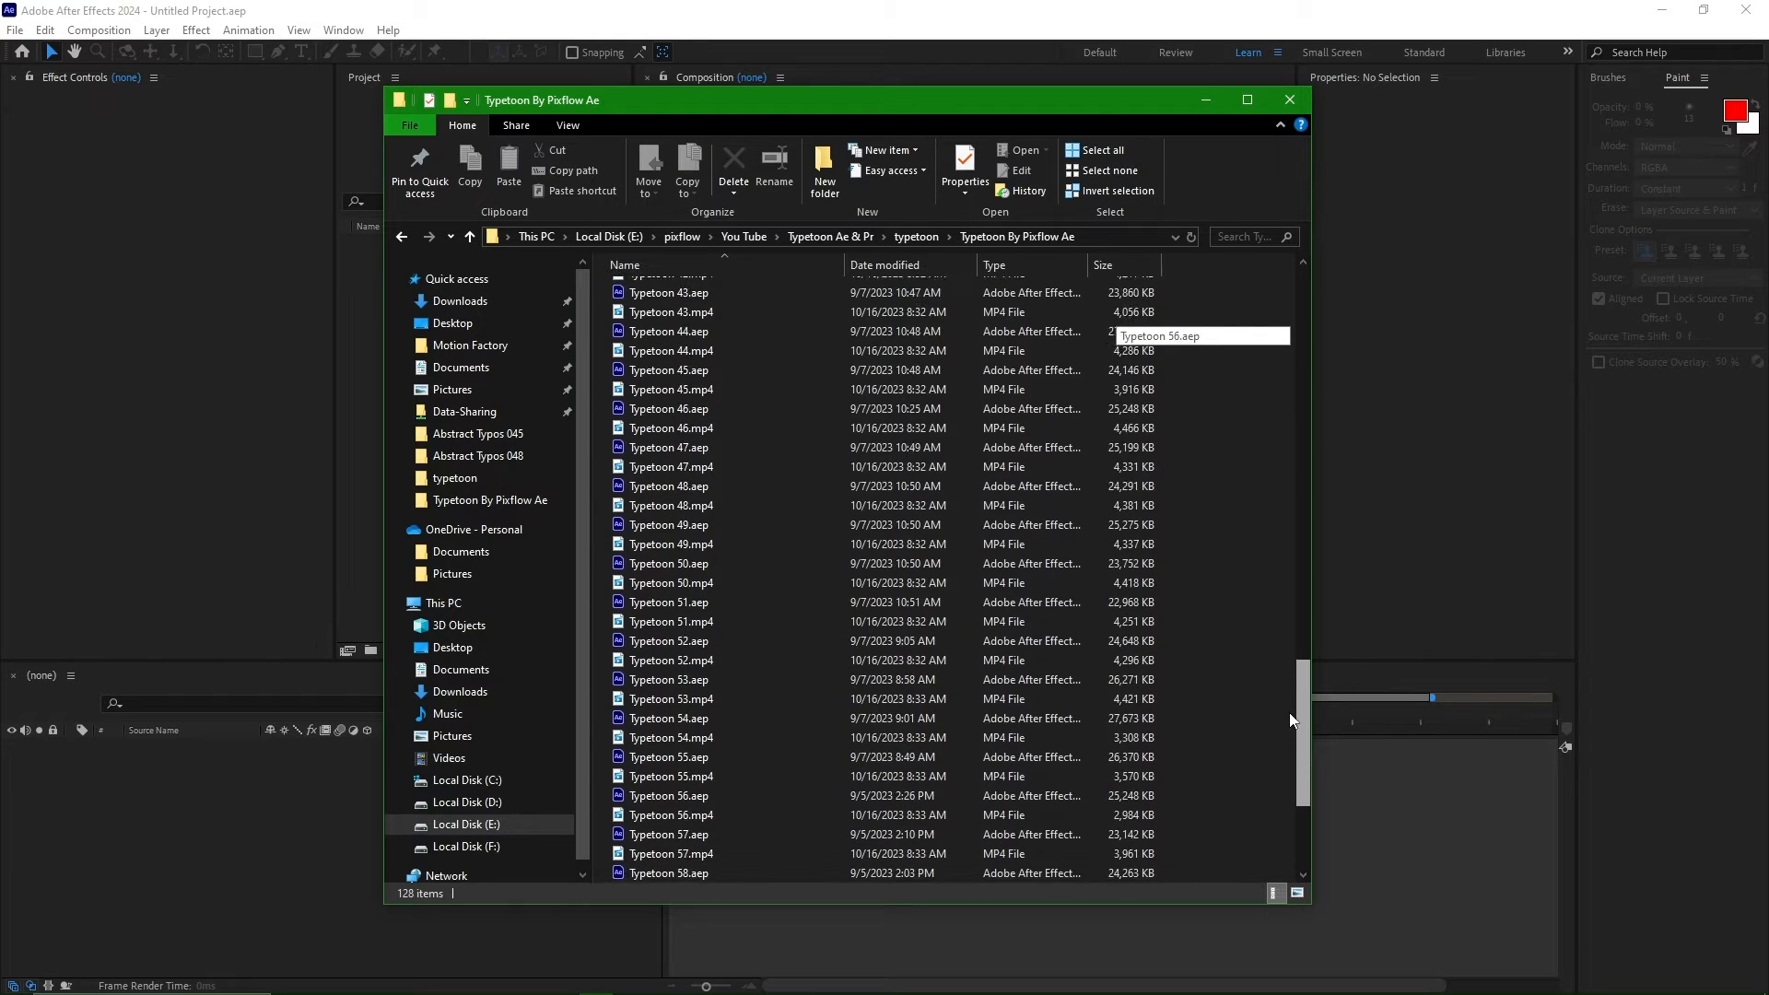
pyautogui.scroll(3)
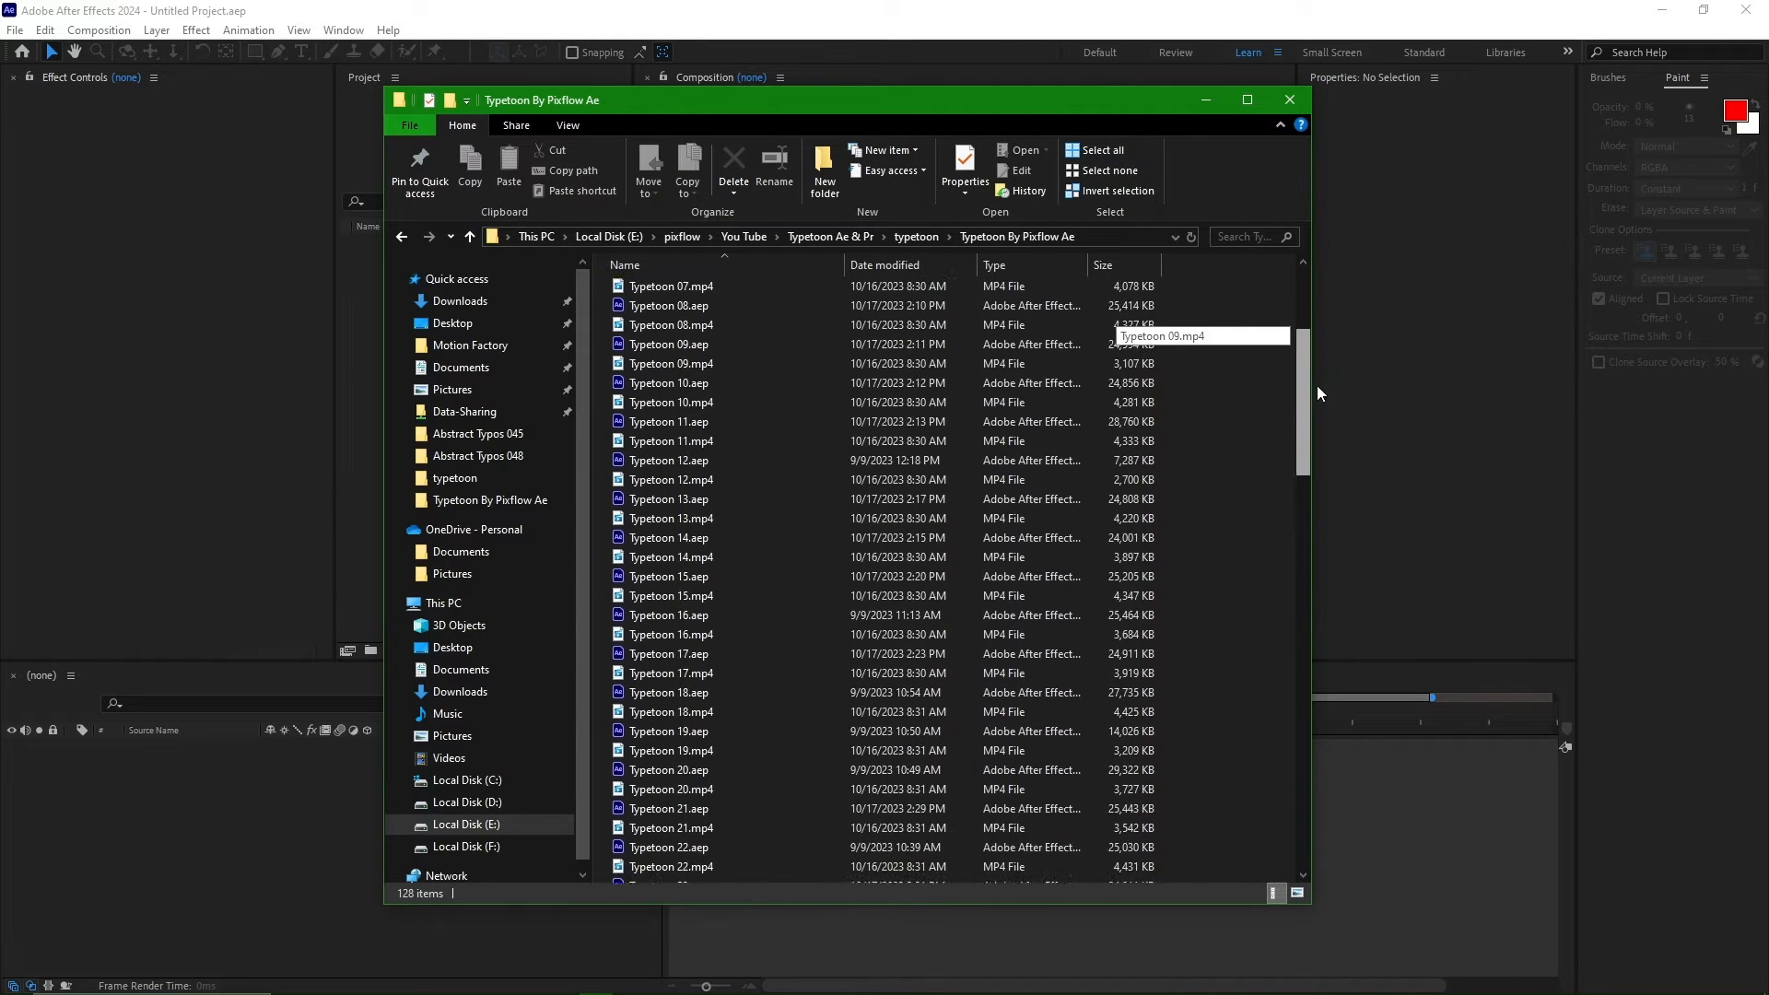
pyautogui.scroll(3)
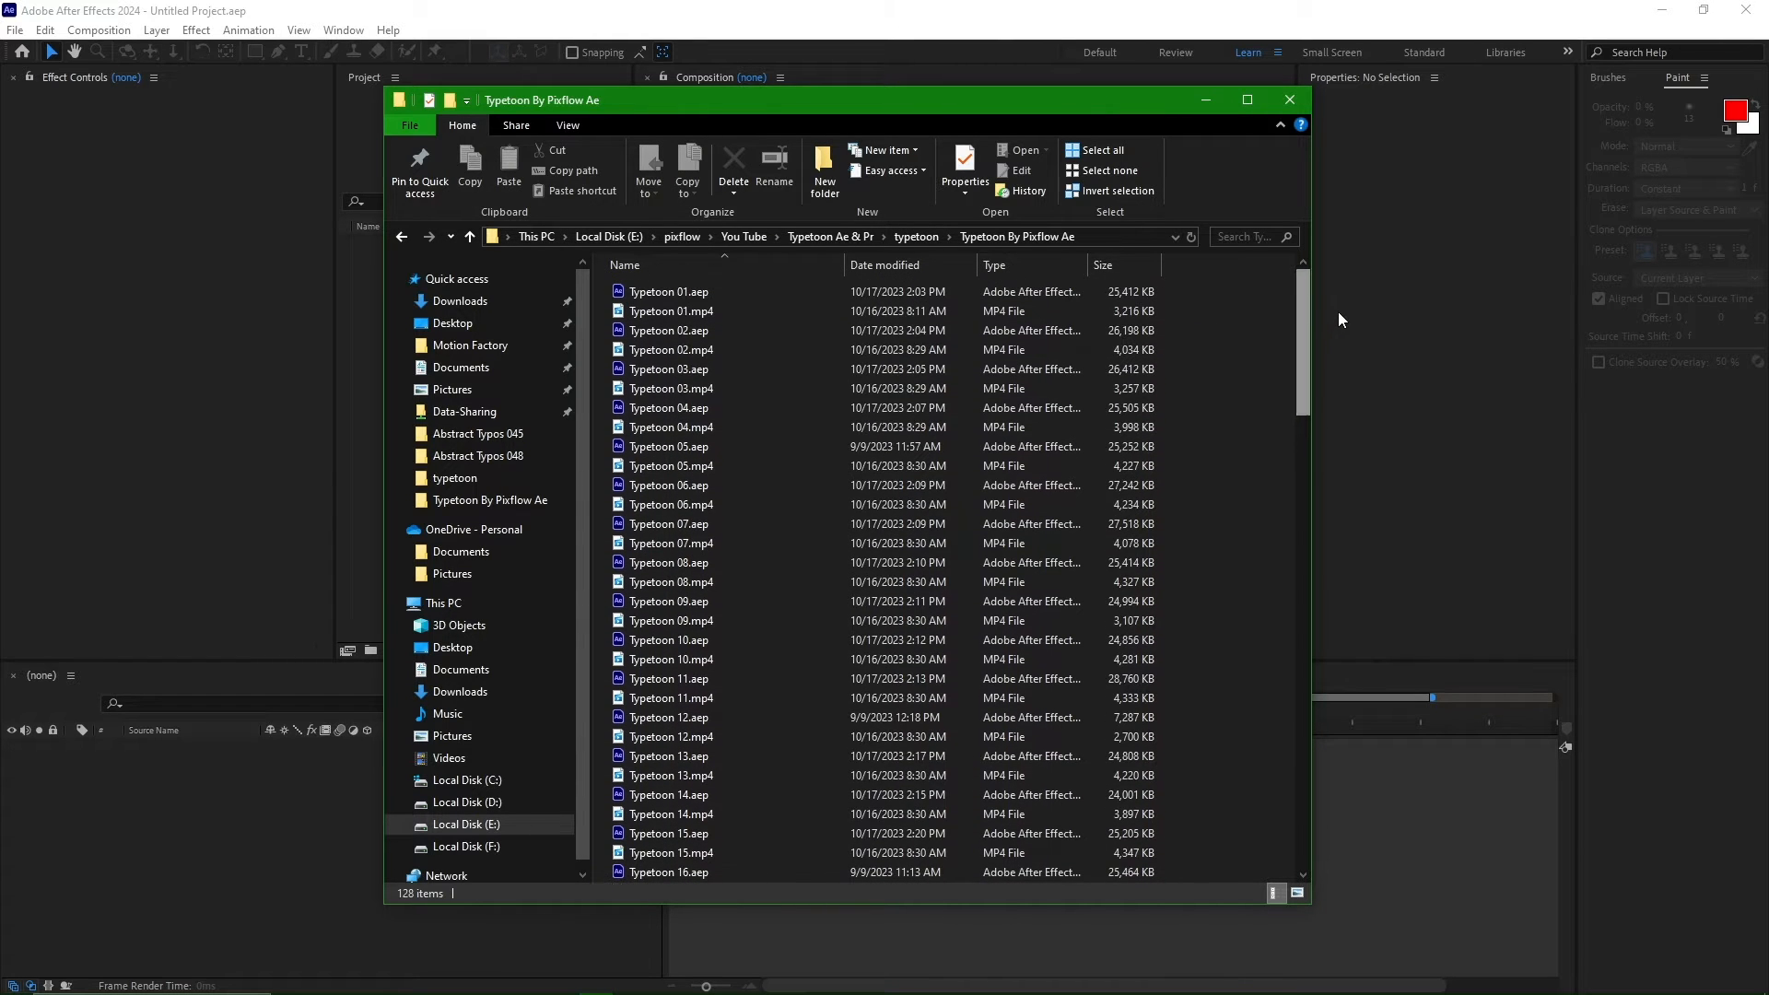
# - Preview Typetoon 10.mp4, then launch Typetoon 10.aep in After Effects
pyautogui.click(669, 659)
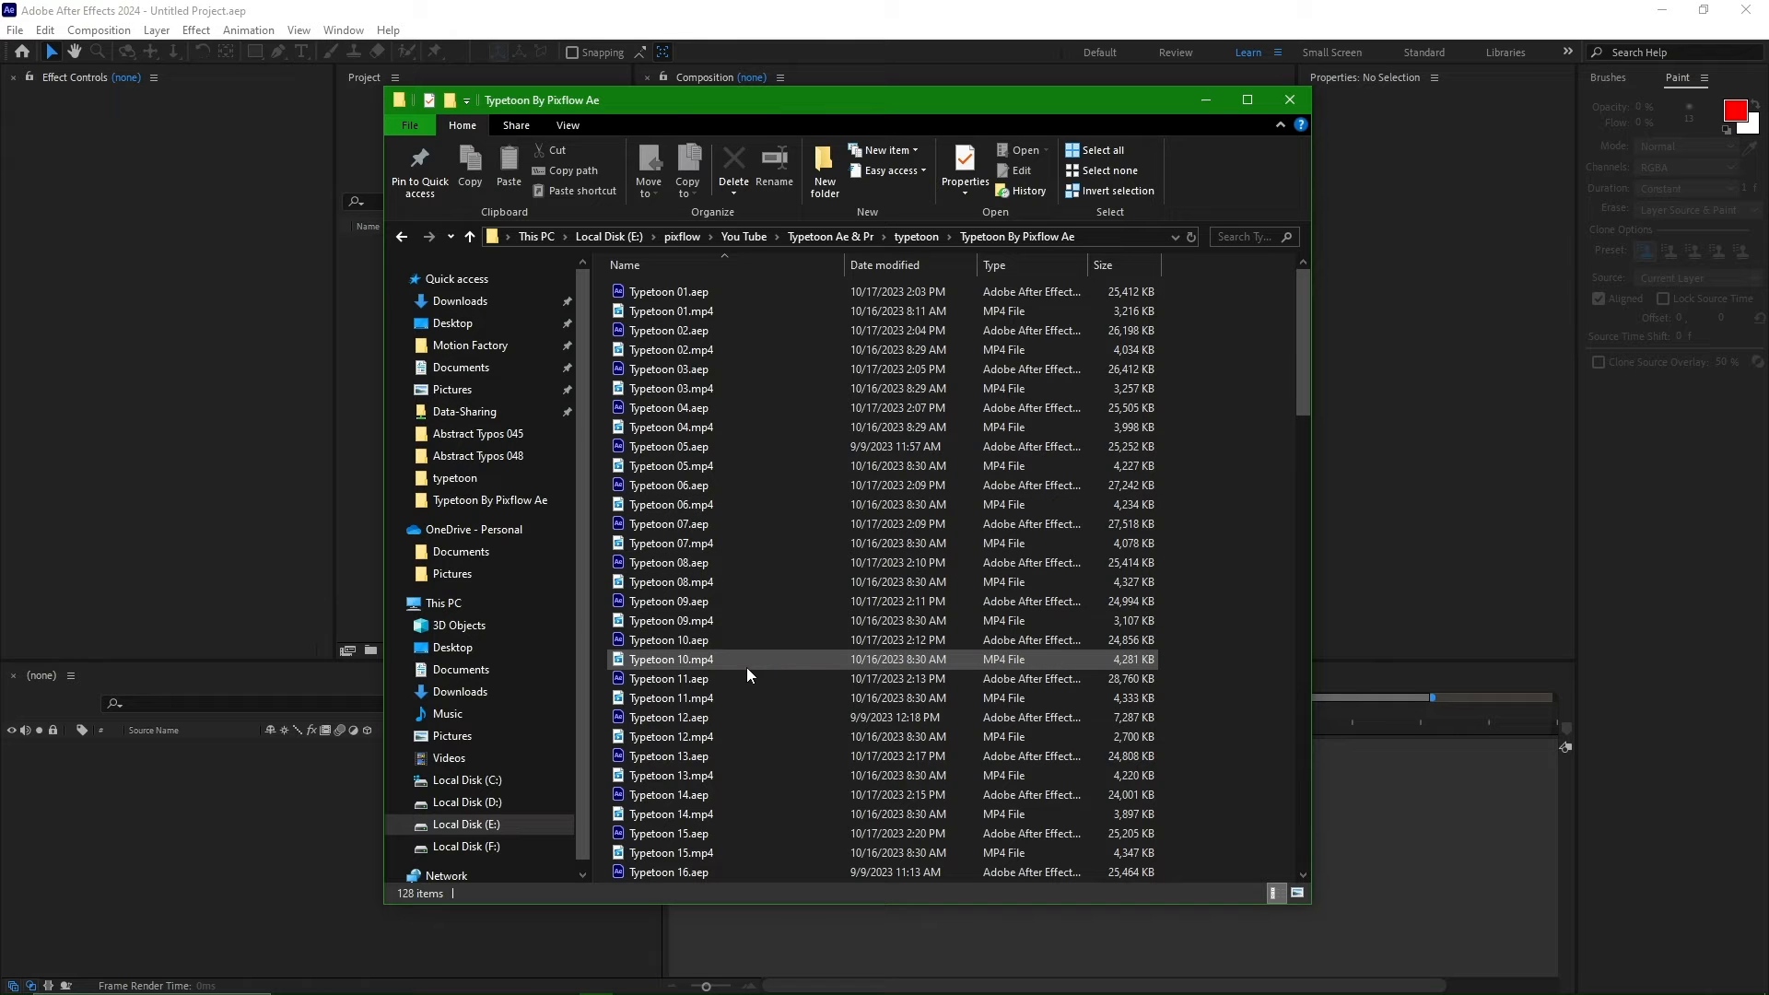
pyautogui.doubleClick(670, 659)
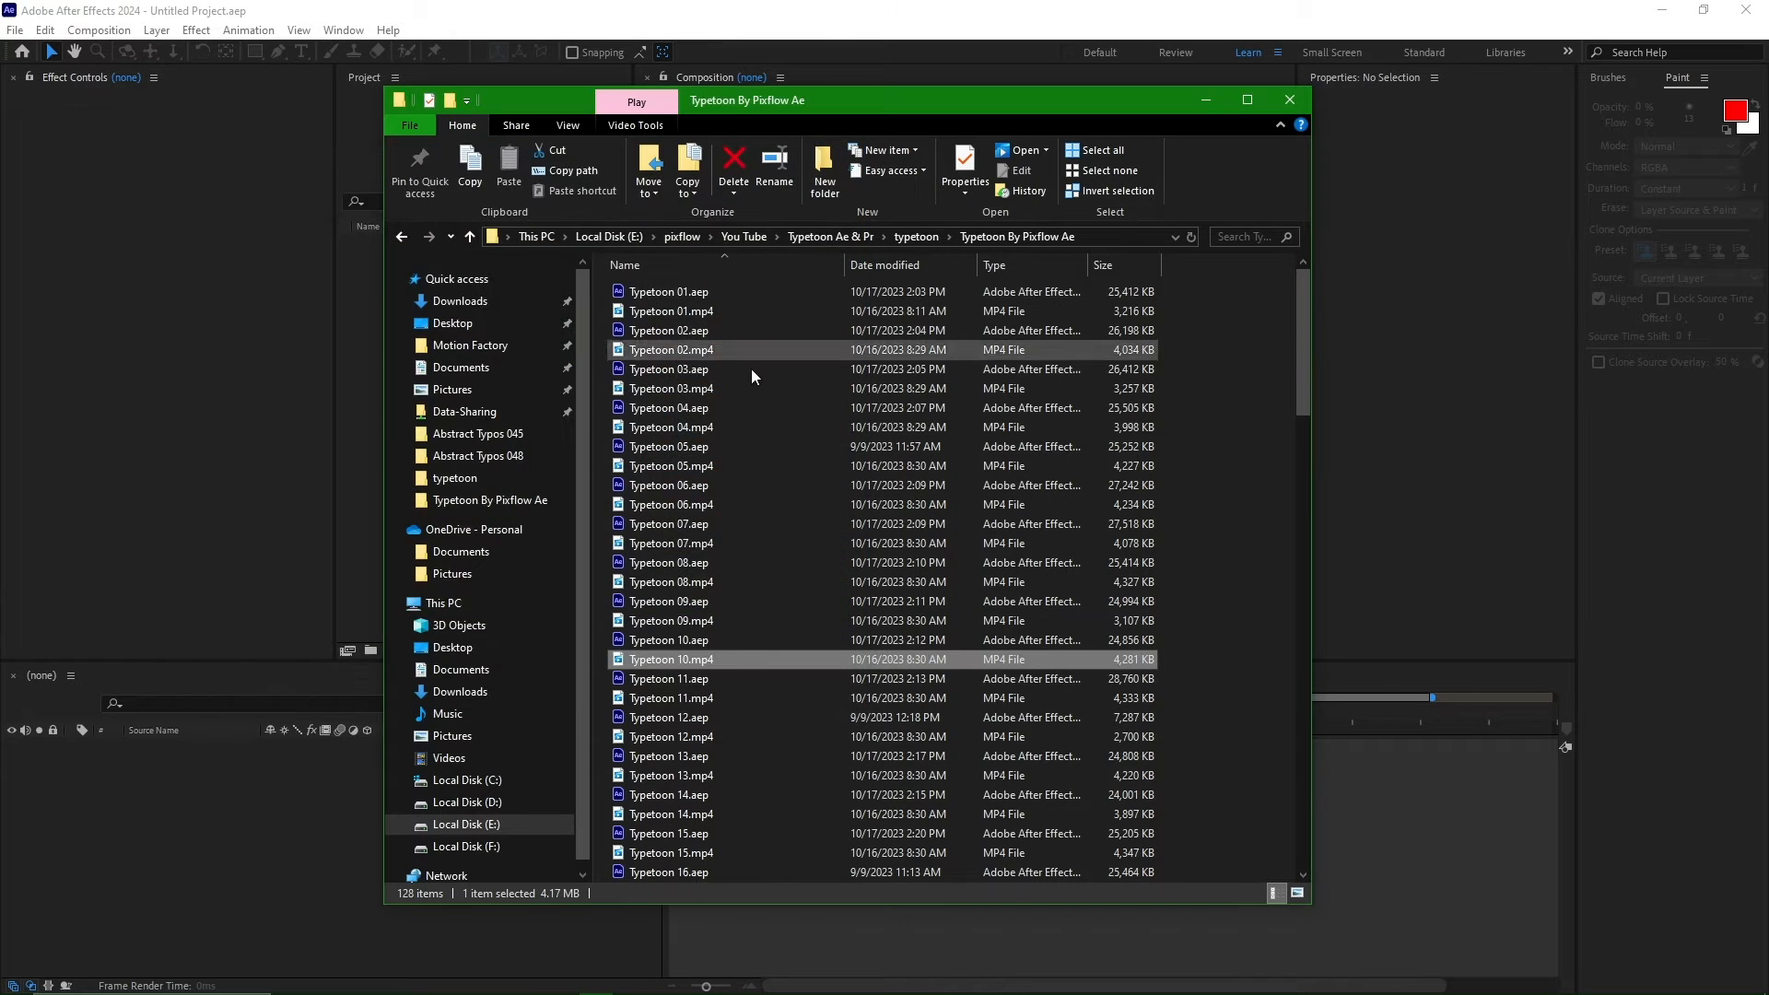
pyautogui.click(668, 640)
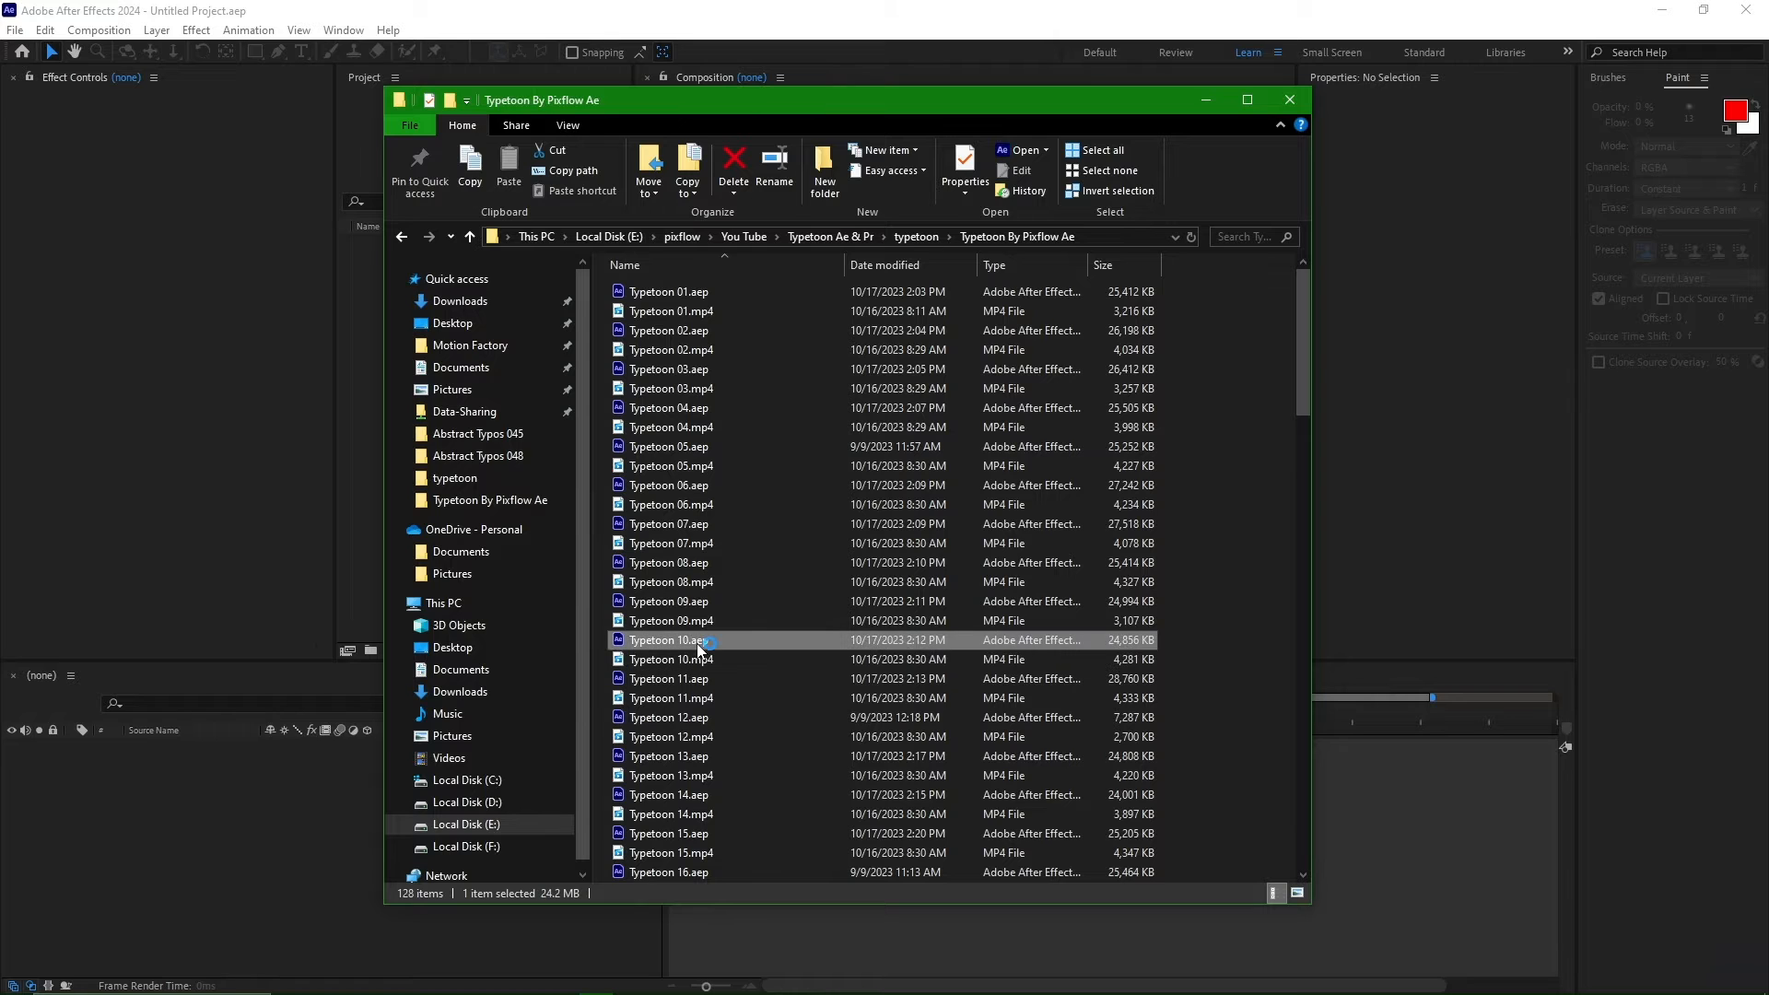
pyautogui.doubleClick(668, 639)
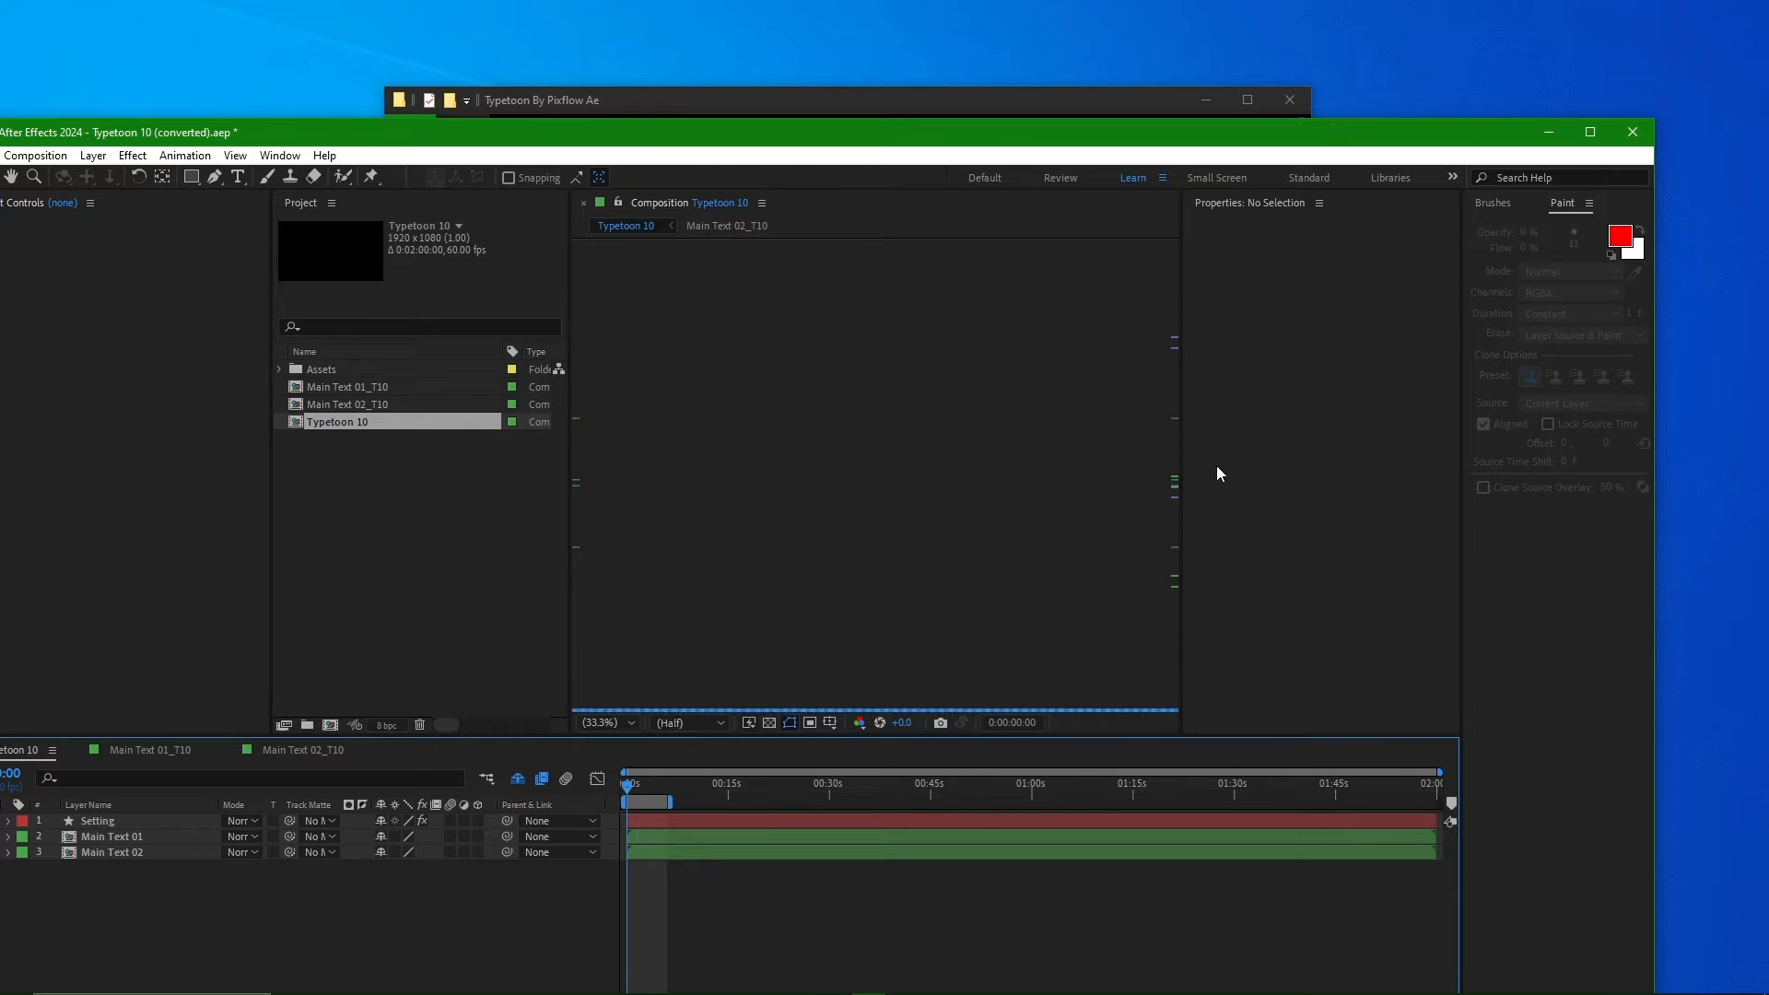
# - Maximize After Effects in the Default workspace, preview the animation, and select the Setting layer
pyautogui.click(1246, 99)
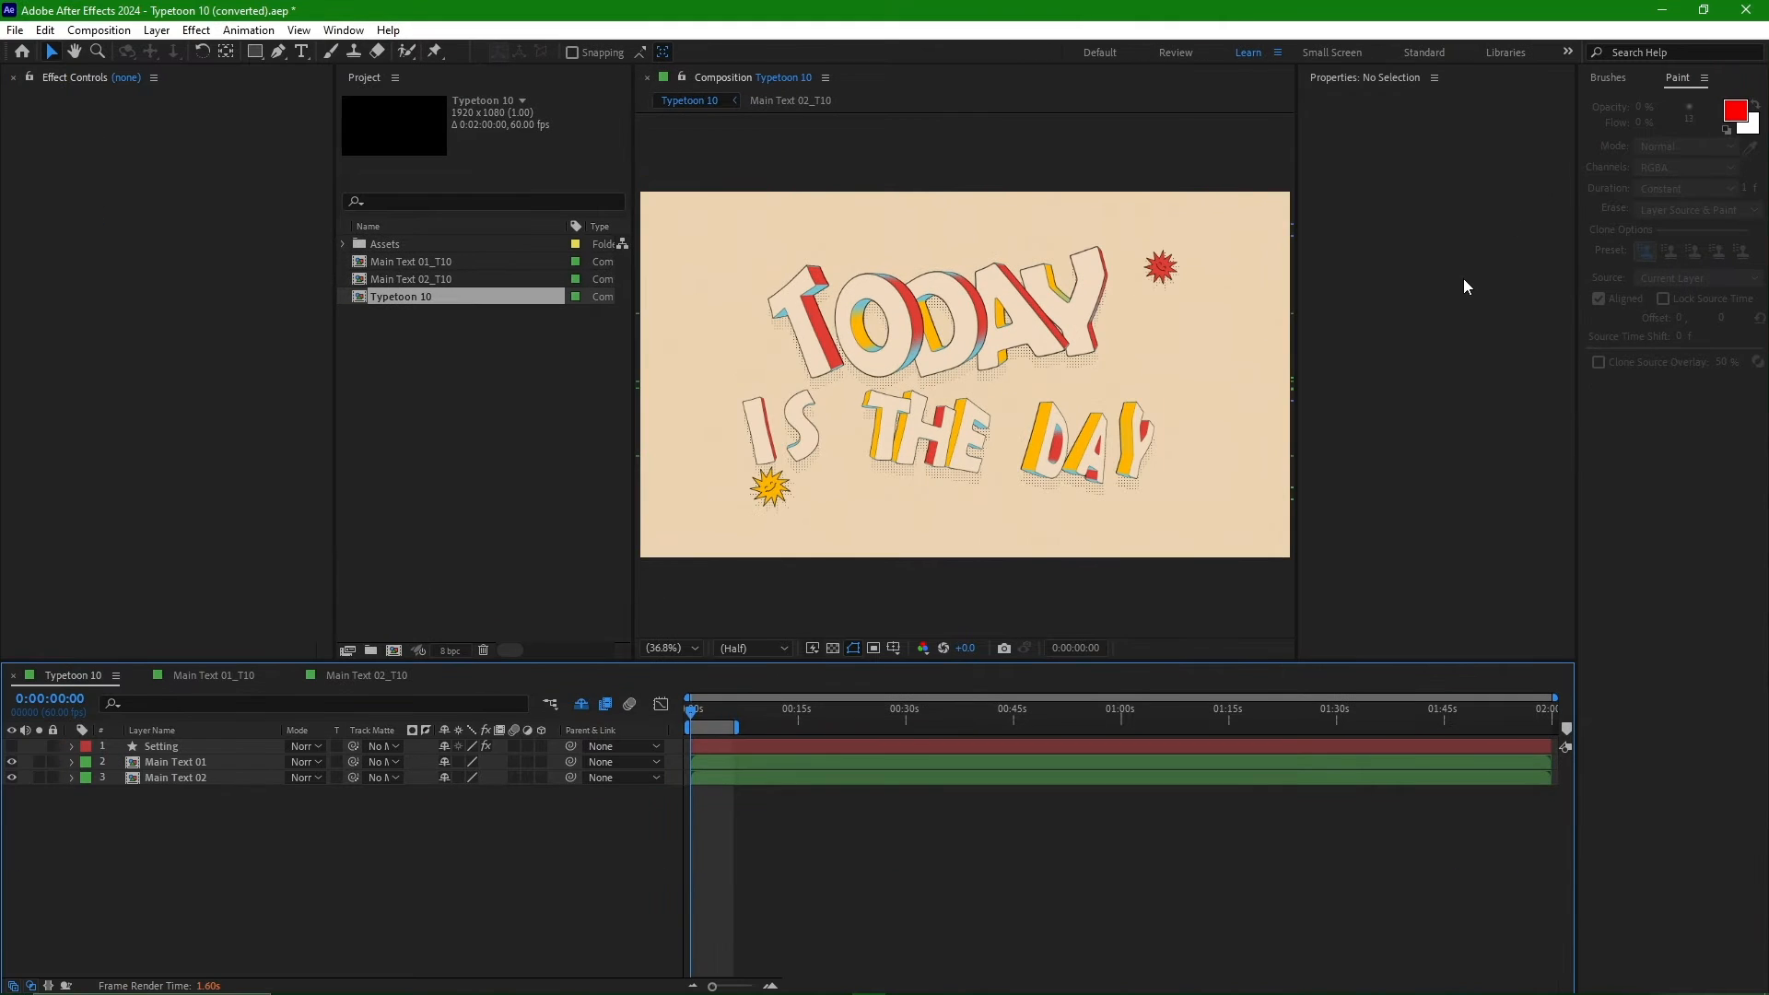
pyautogui.click(1096, 51)
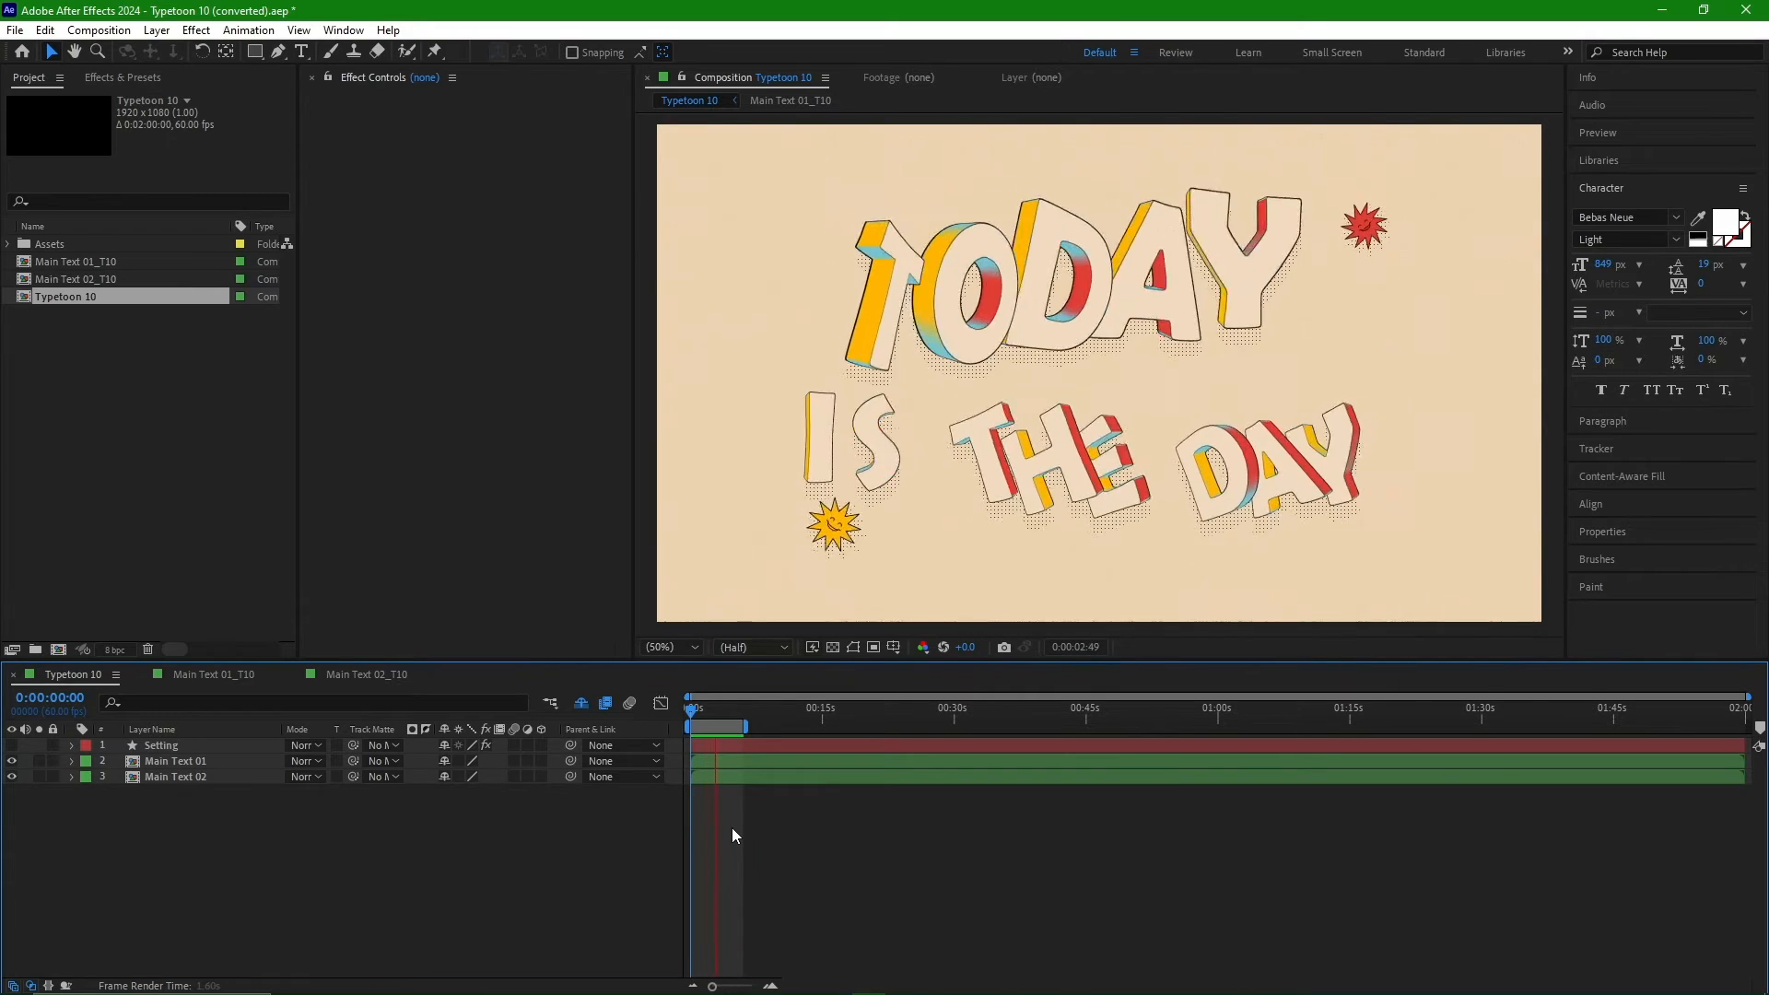
pyautogui.click(731, 709)
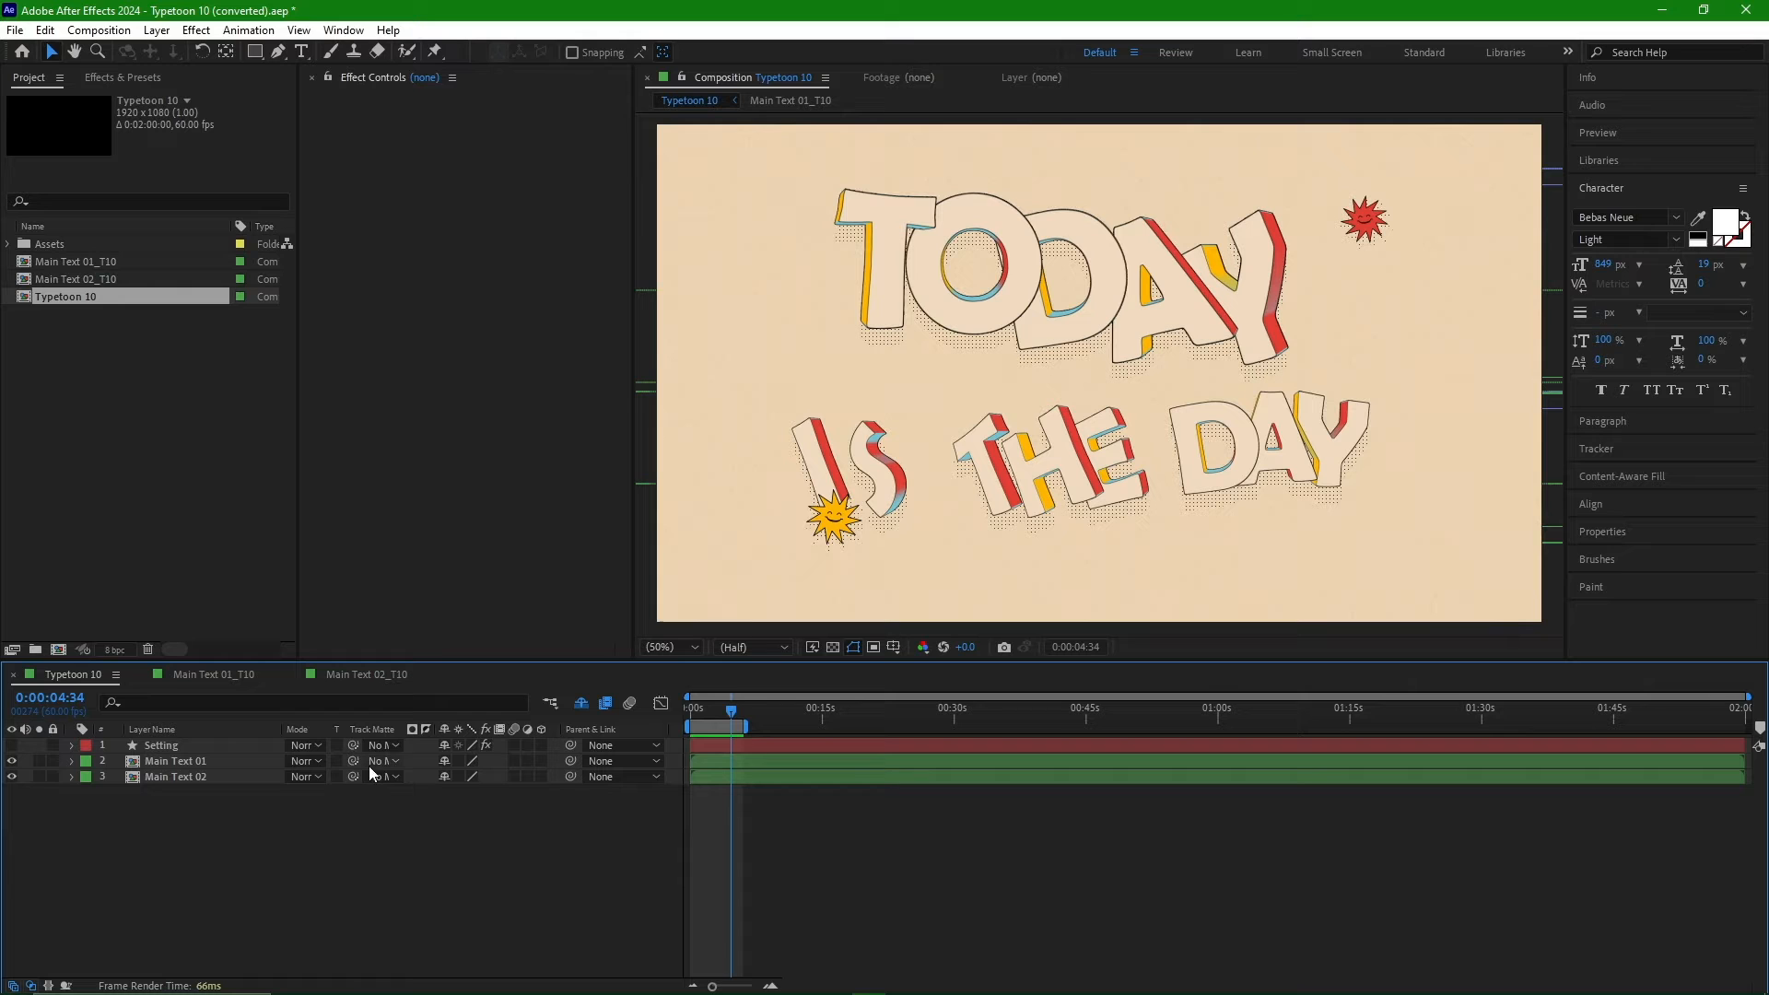
pyautogui.click(162, 745)
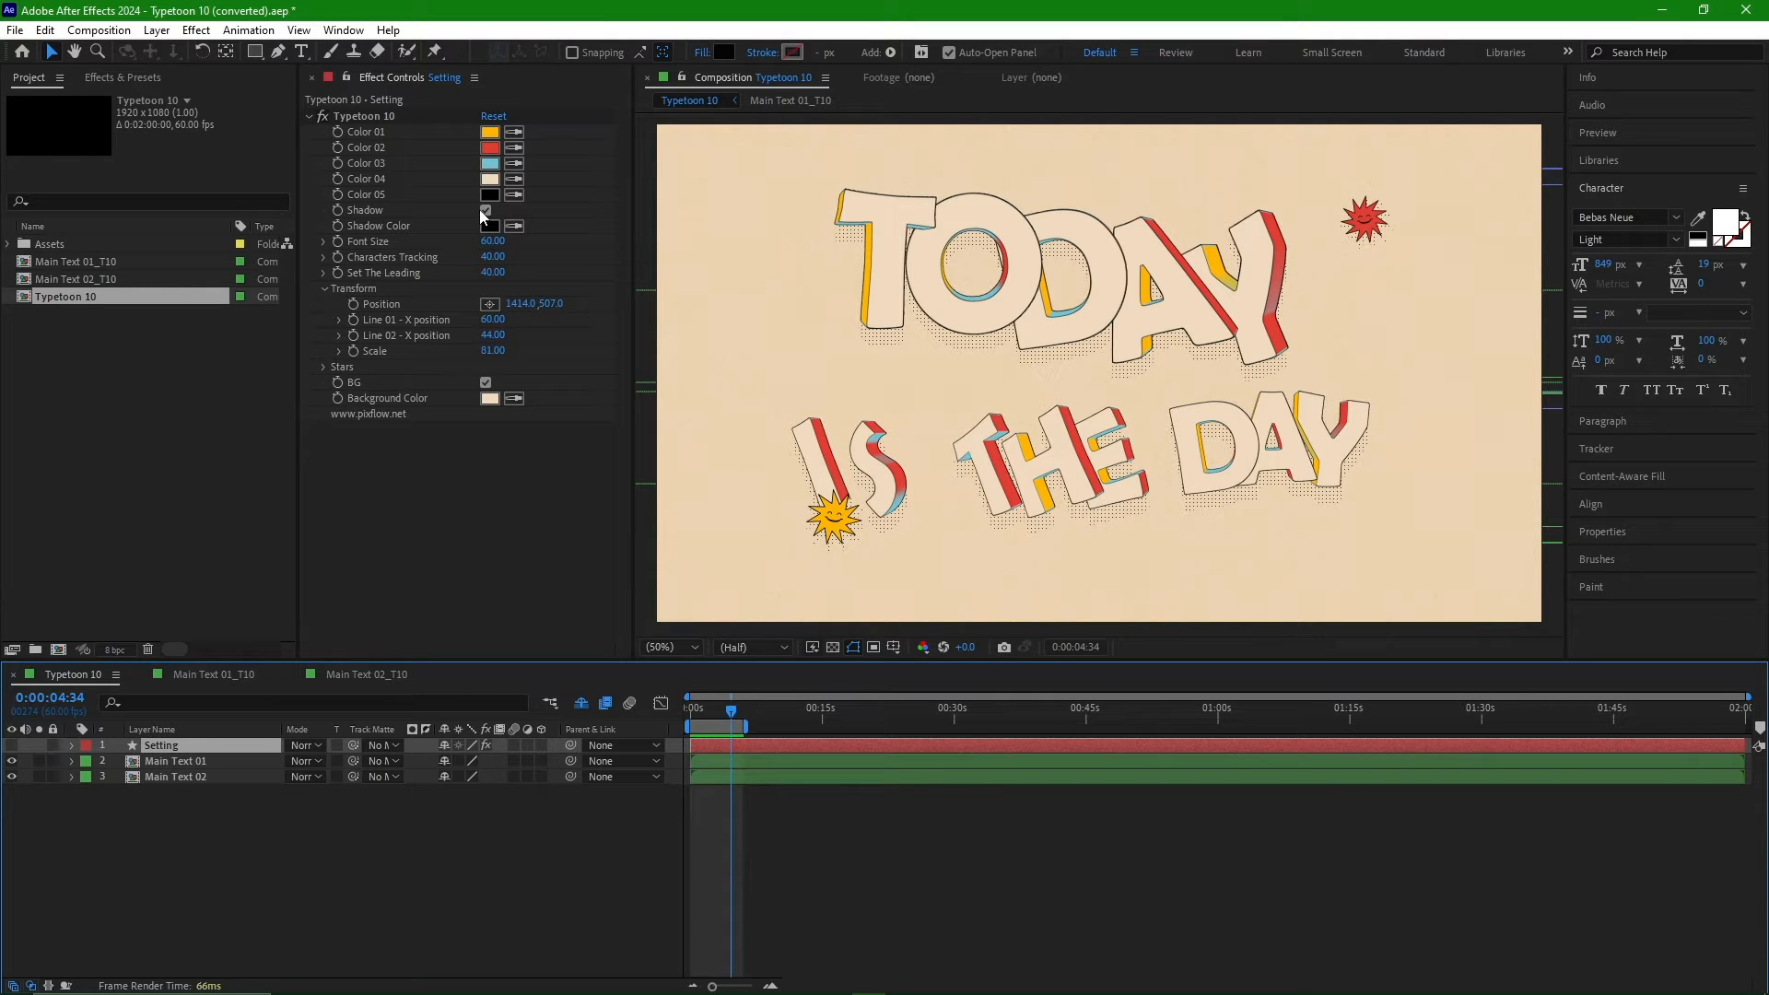
# - Turn the Shadow and BG checkboxes off and back on in Effect Controls
pyautogui.click(486, 213)
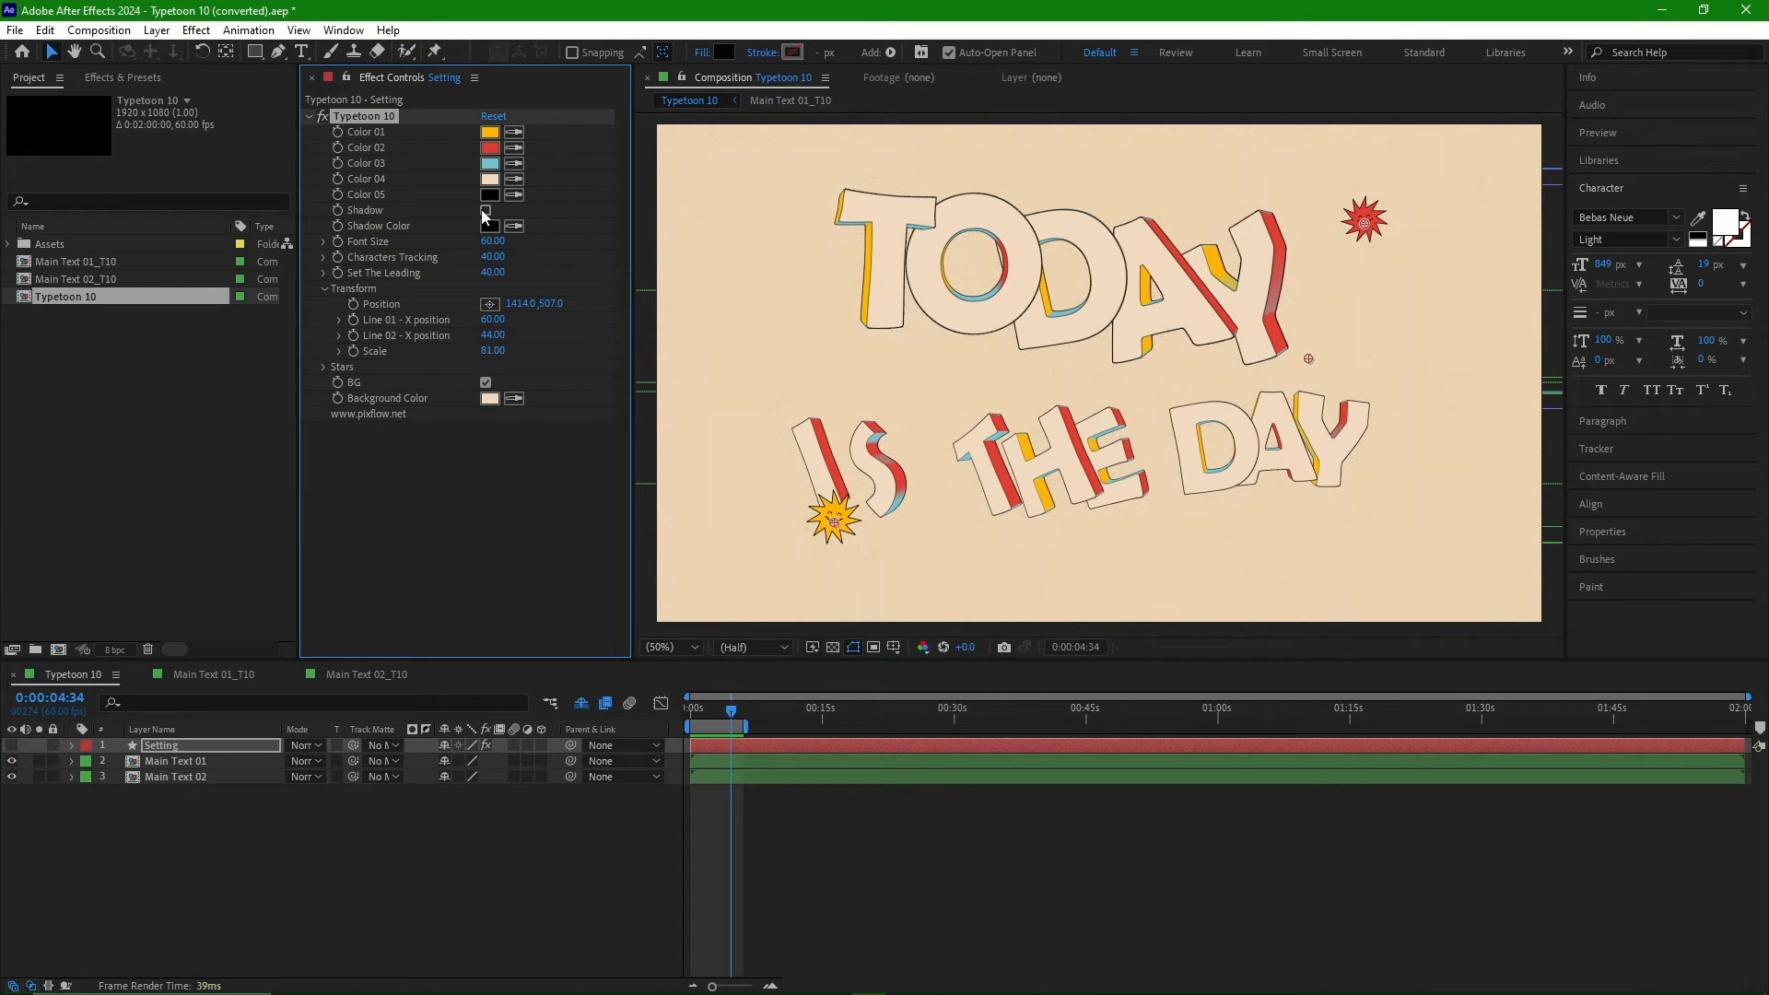
pyautogui.click(486, 210)
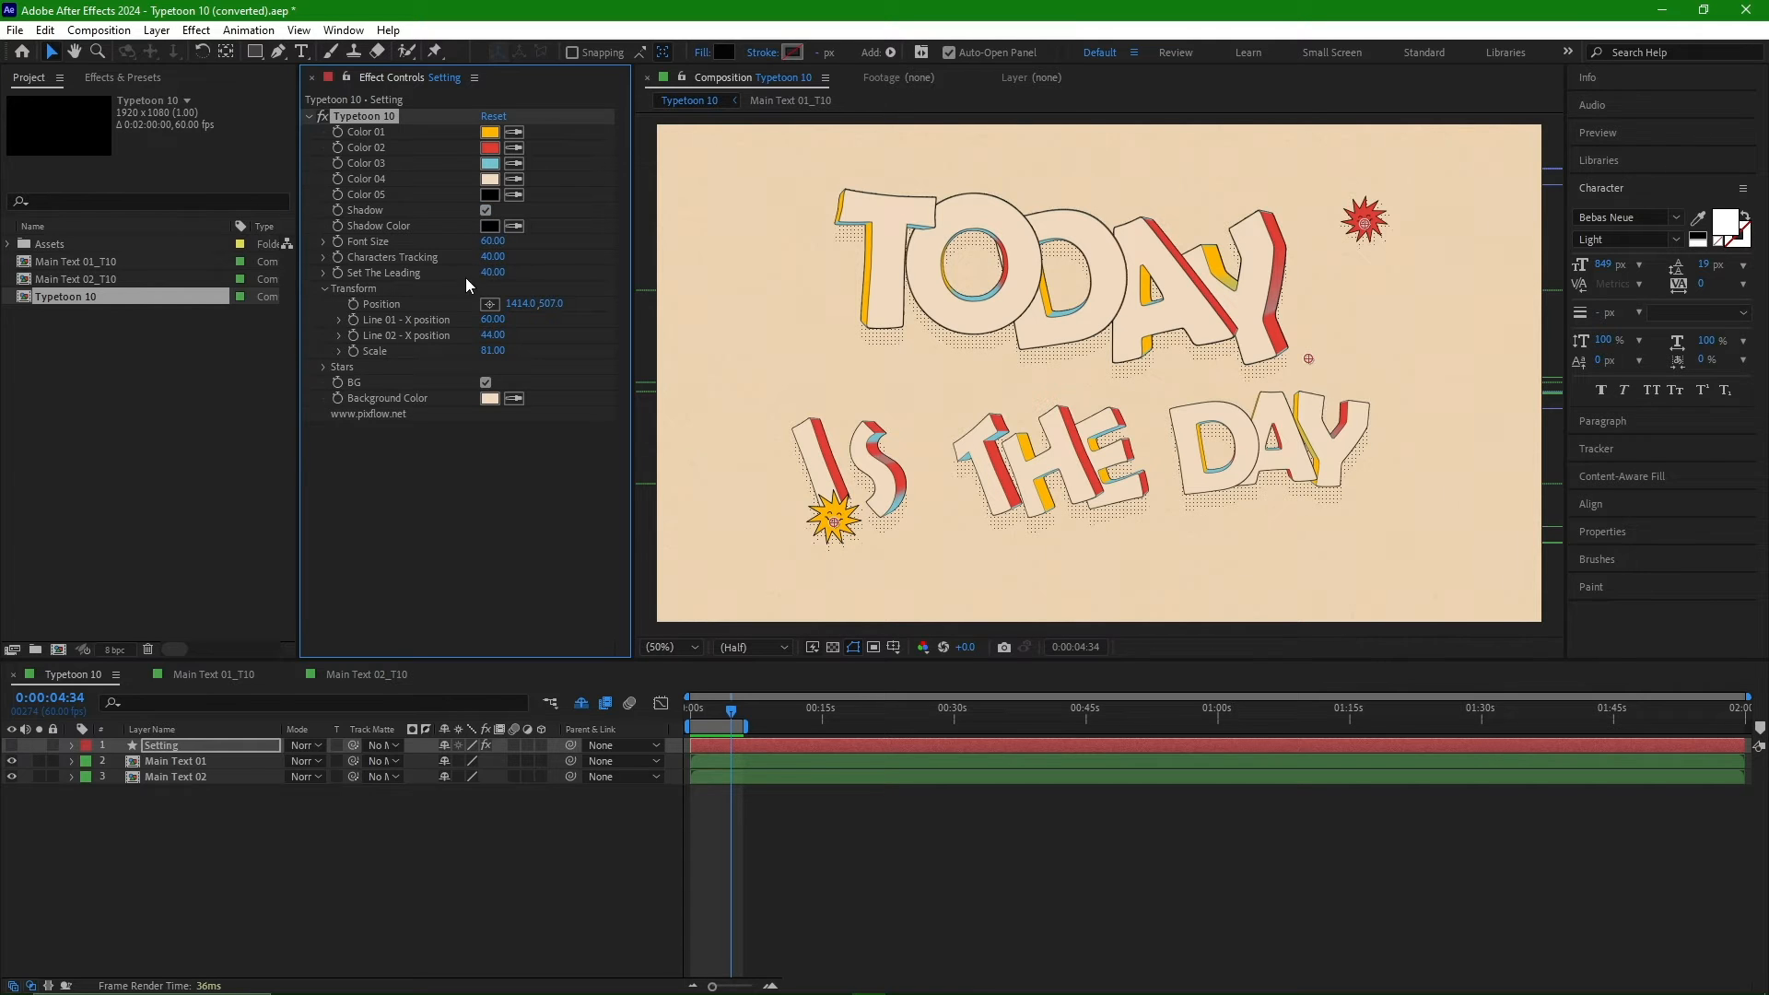
pyautogui.moveTo(409, 334)
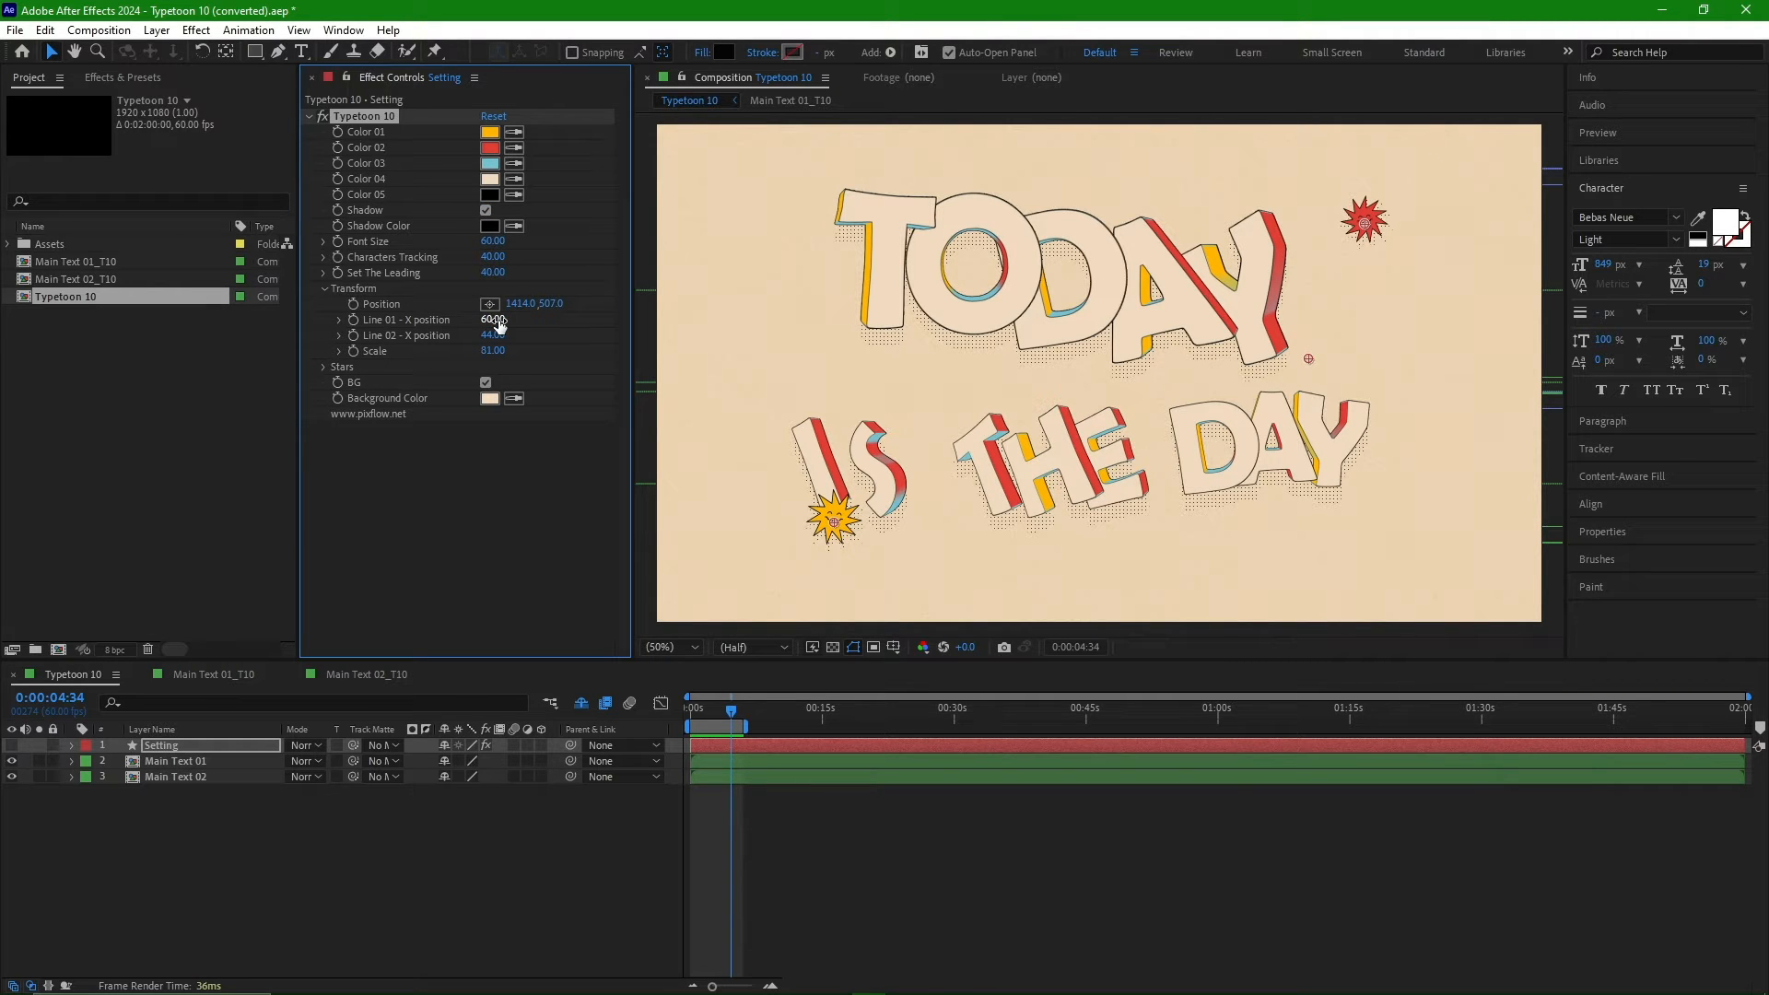
pyautogui.click(488, 383)
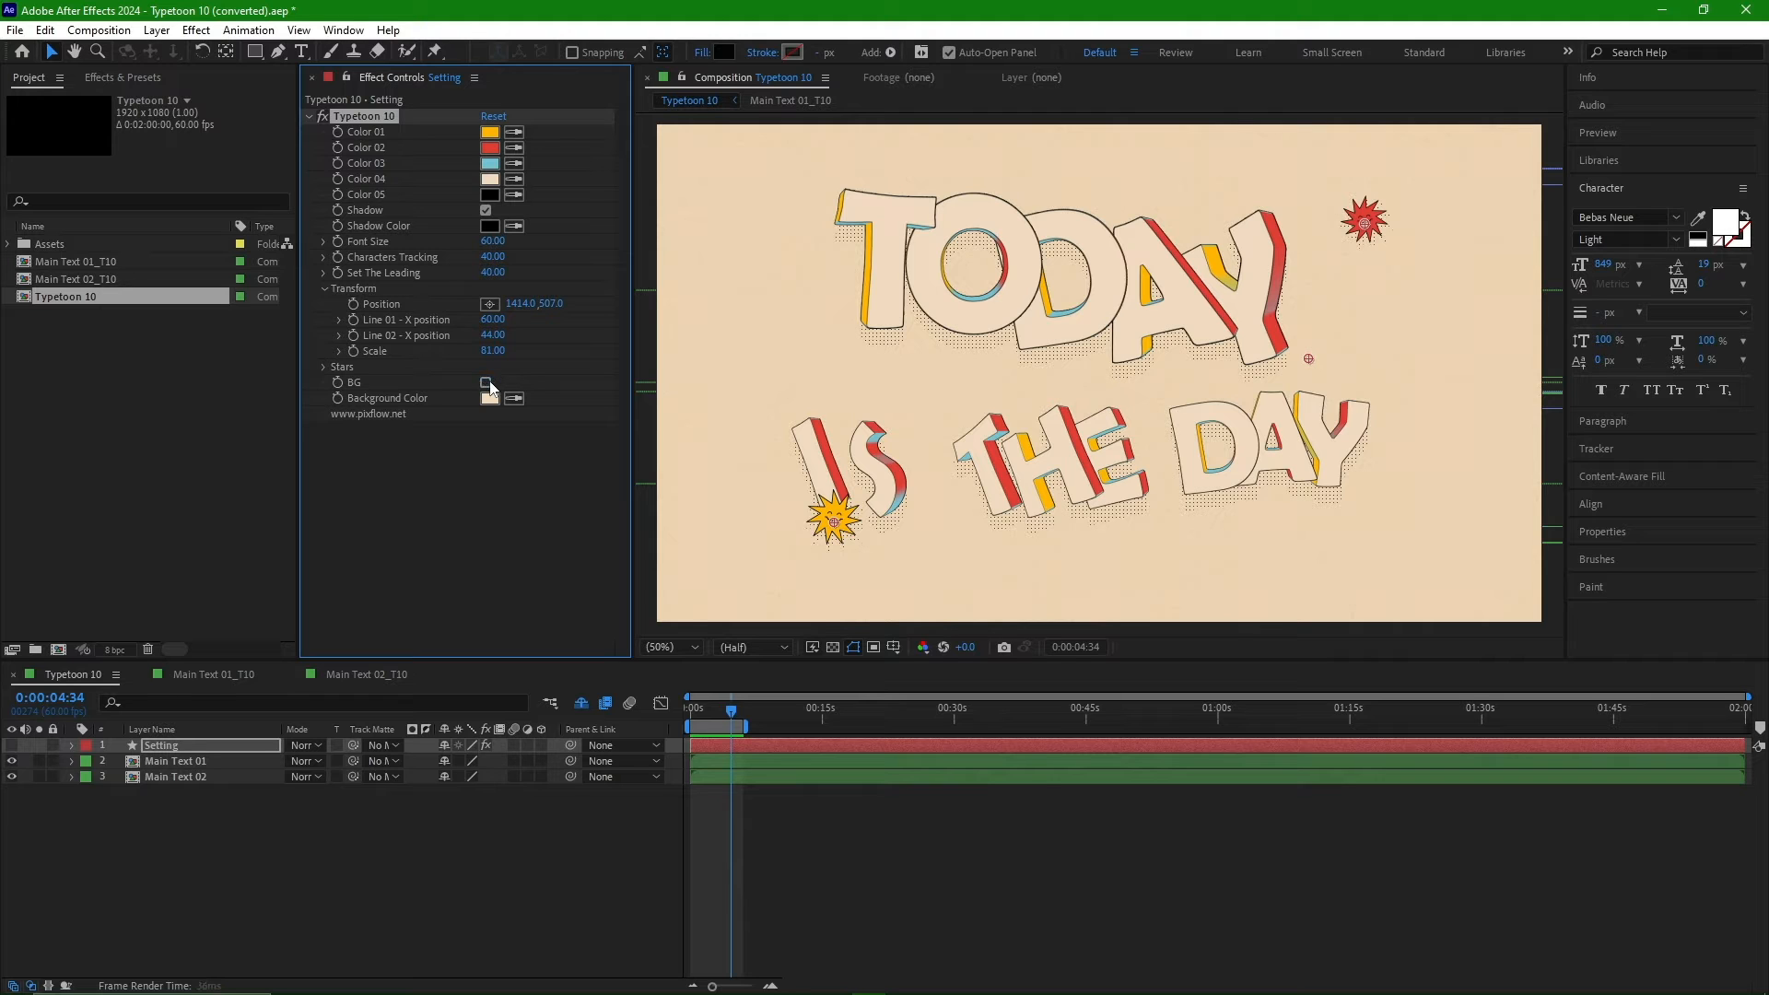
pyautogui.click(488, 383)
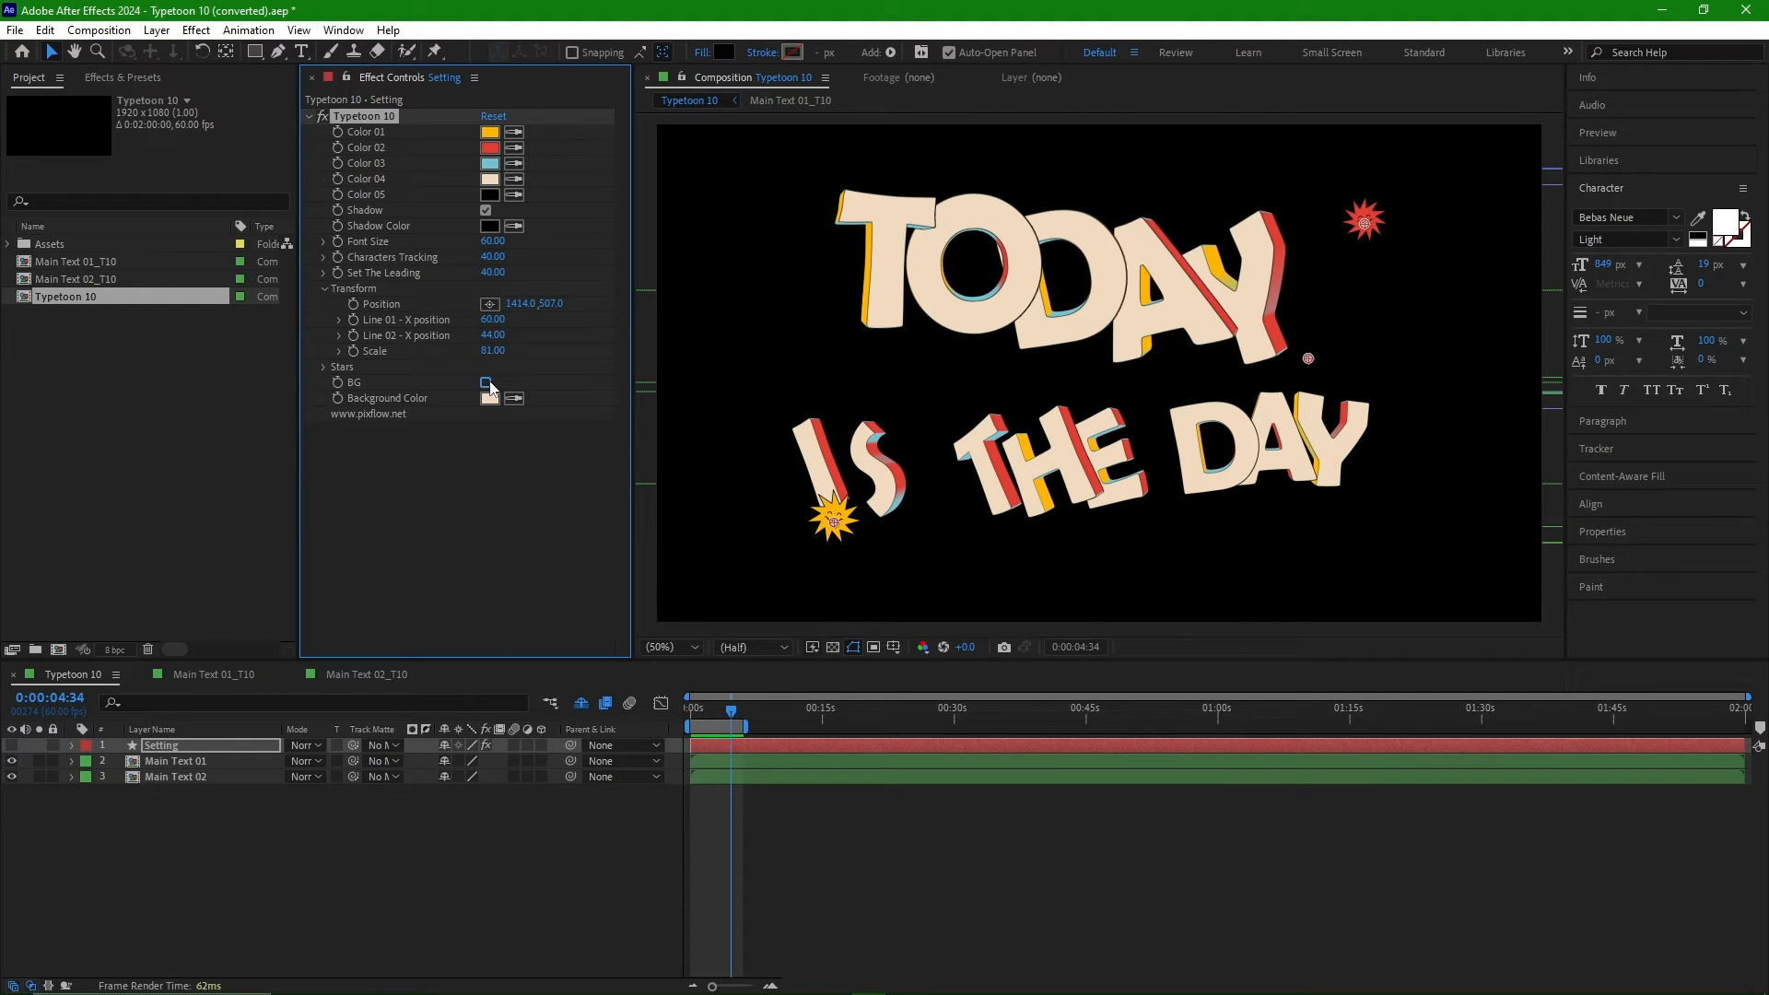
pyautogui.click(488, 383)
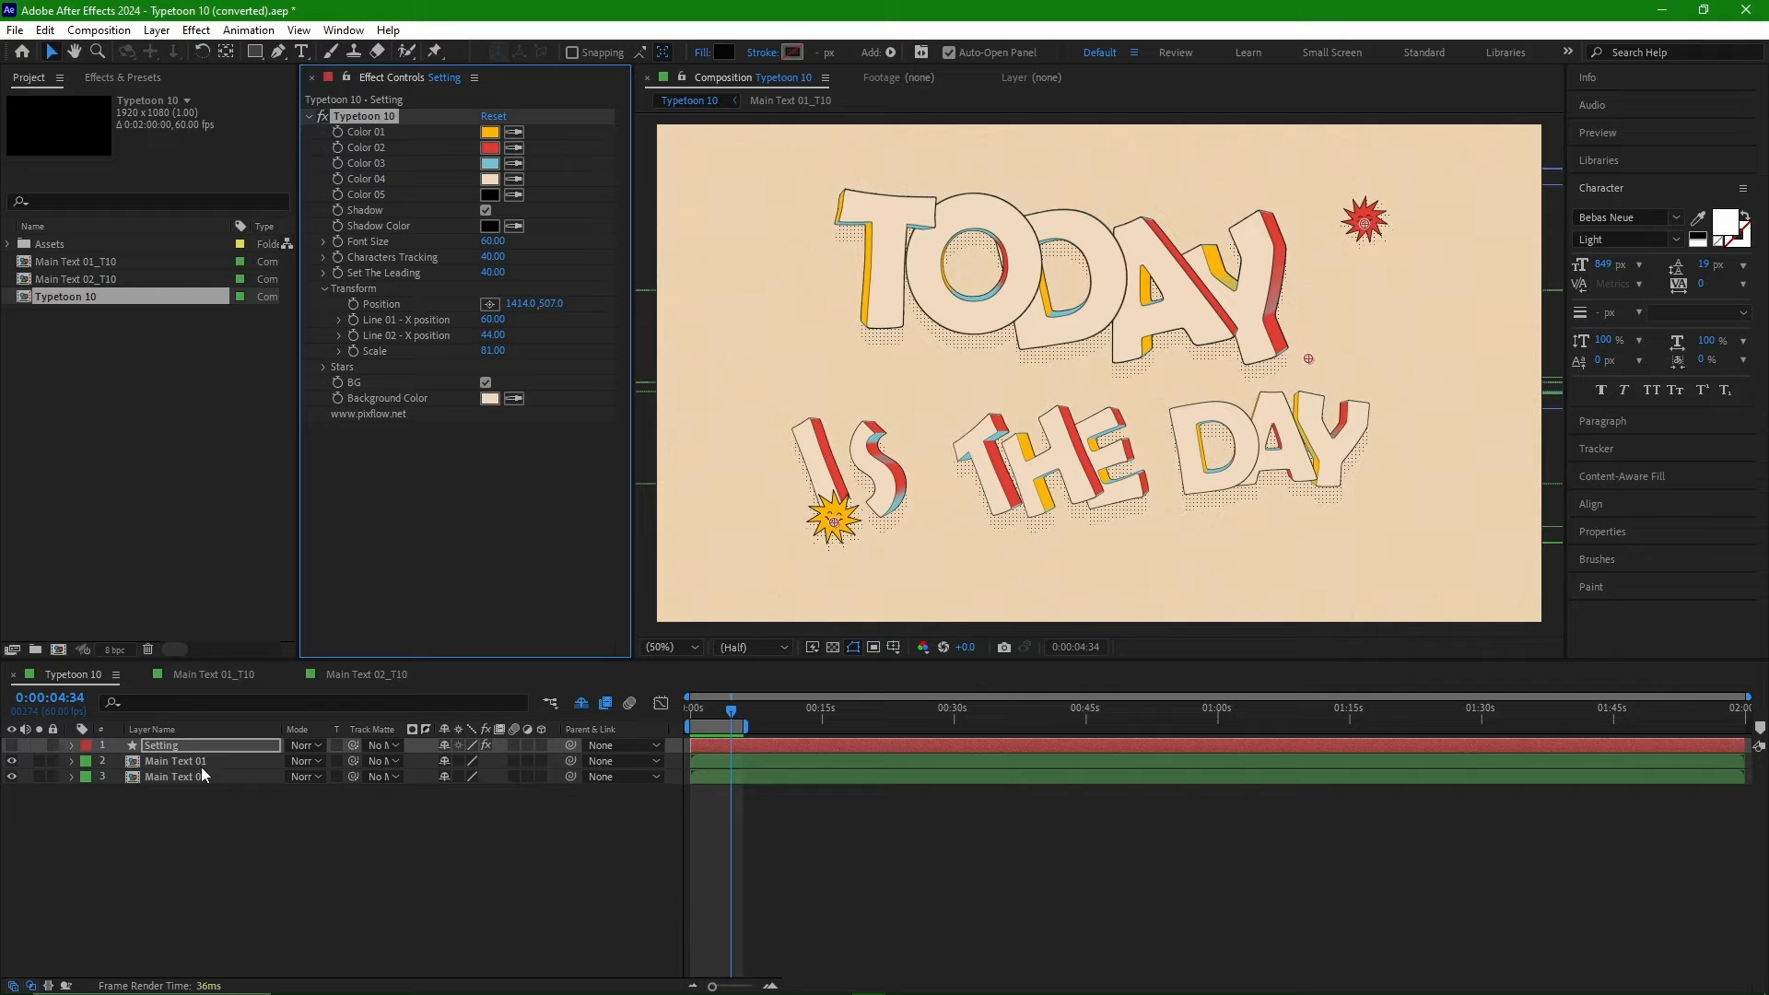
# - Retype Main Text 01 as GOOD and Main Text 02 as morning, returning to Typetoon 10
pyautogui.doubleClick(172, 760)
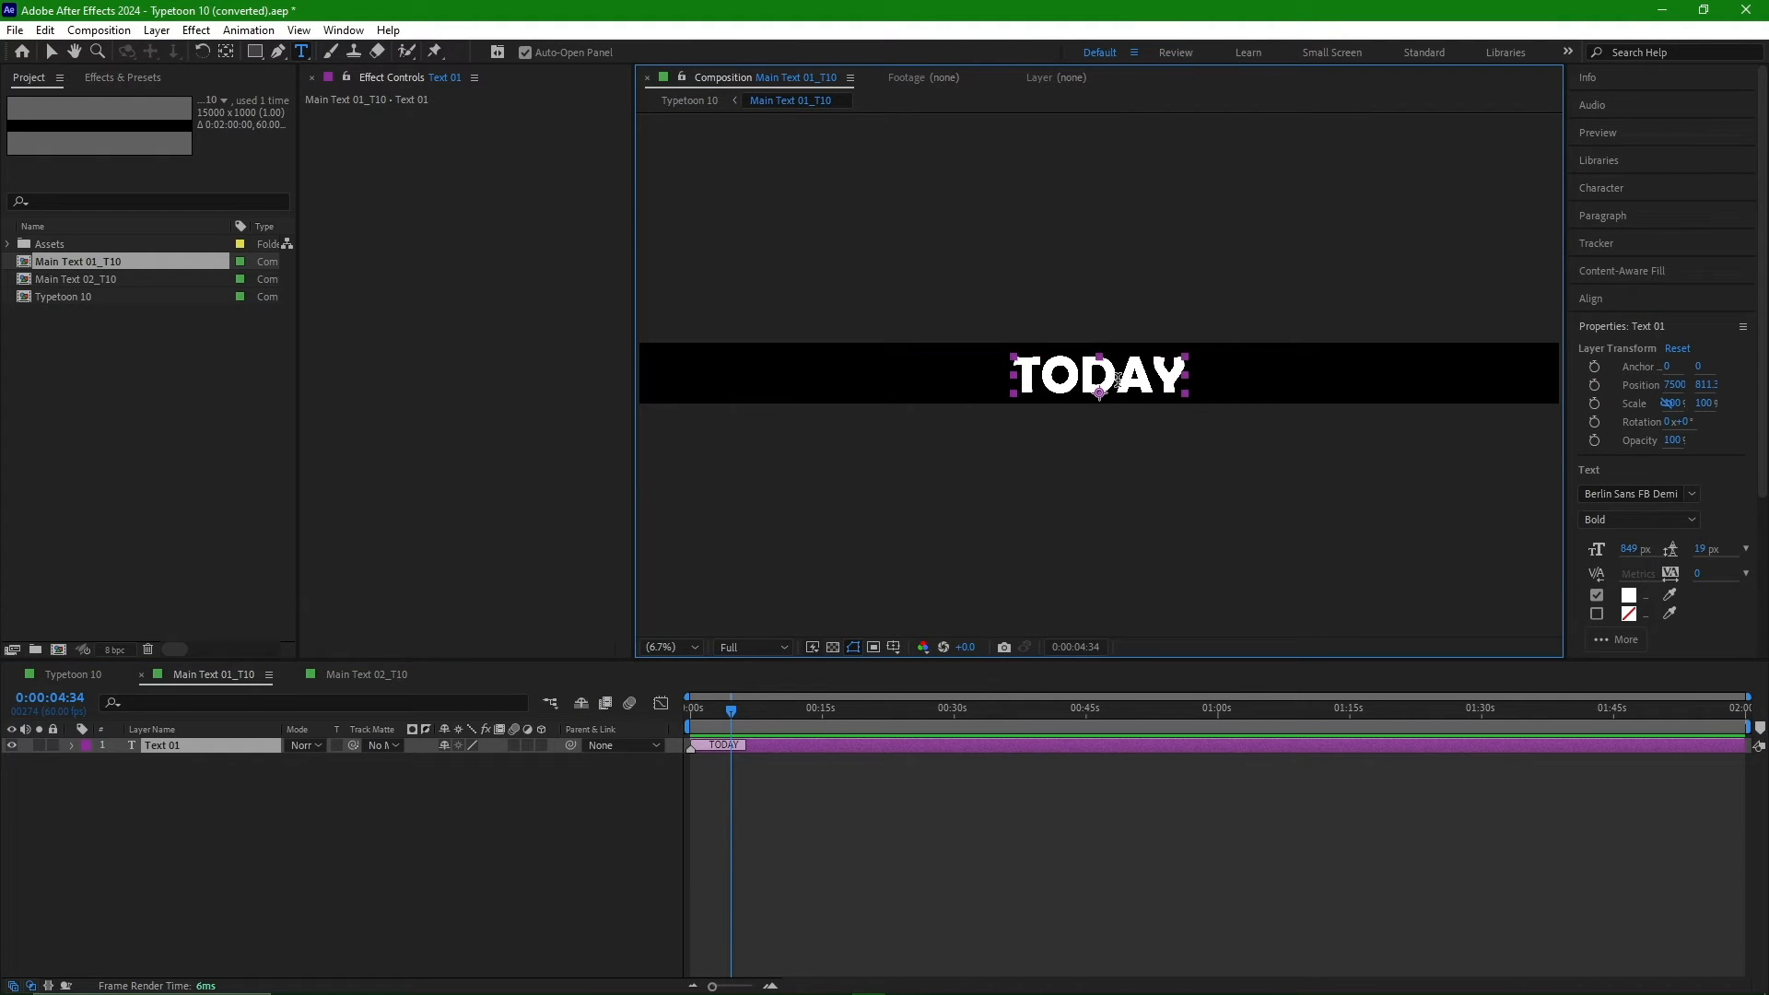
pyautogui.write('GOOD')
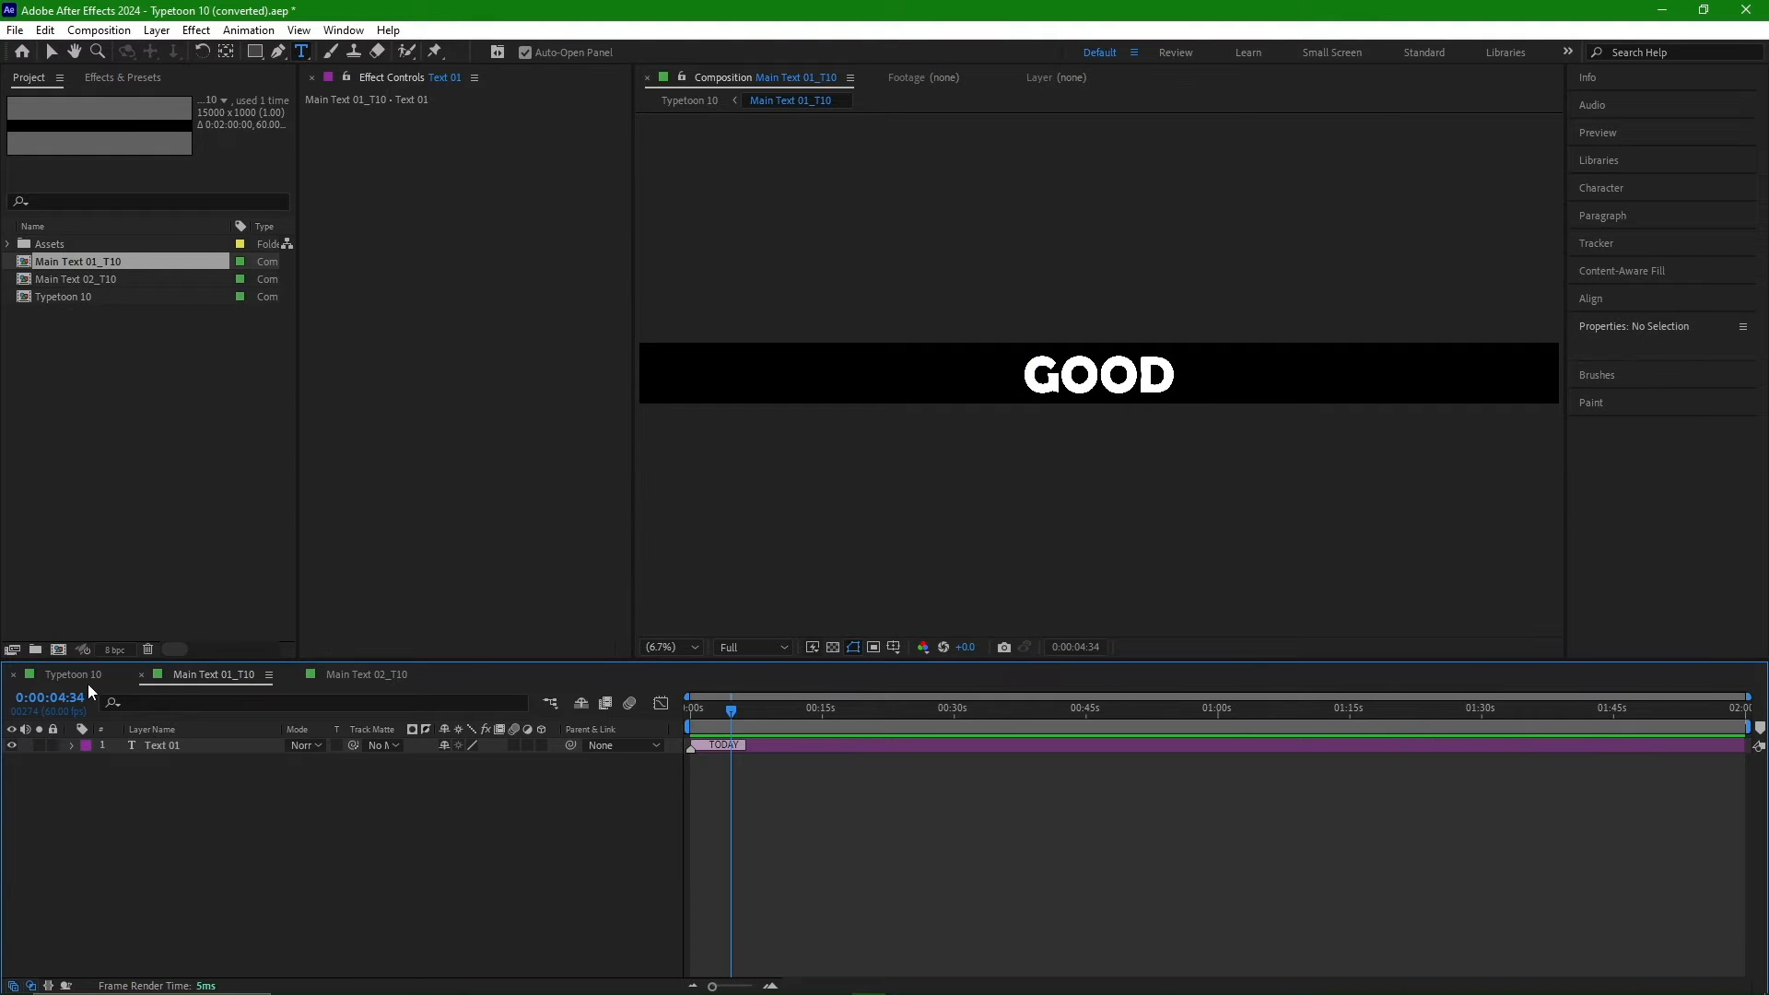
pyautogui.click(66, 675)
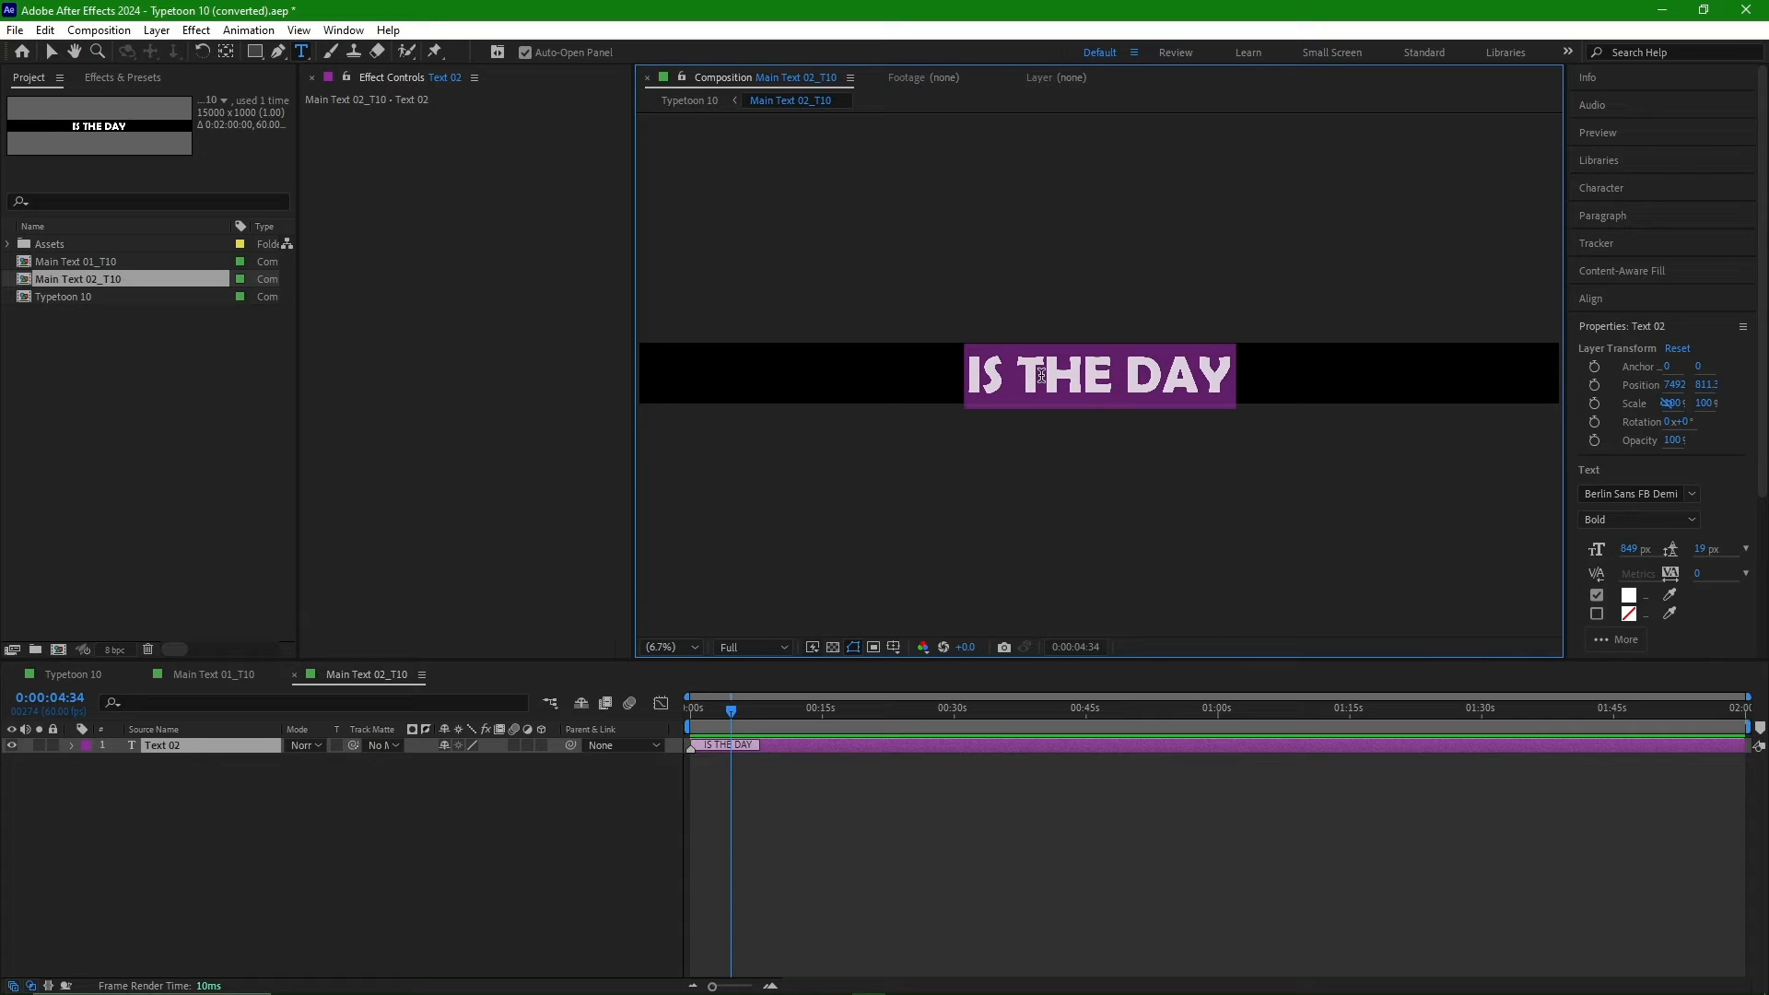
pyautogui.write('morn')
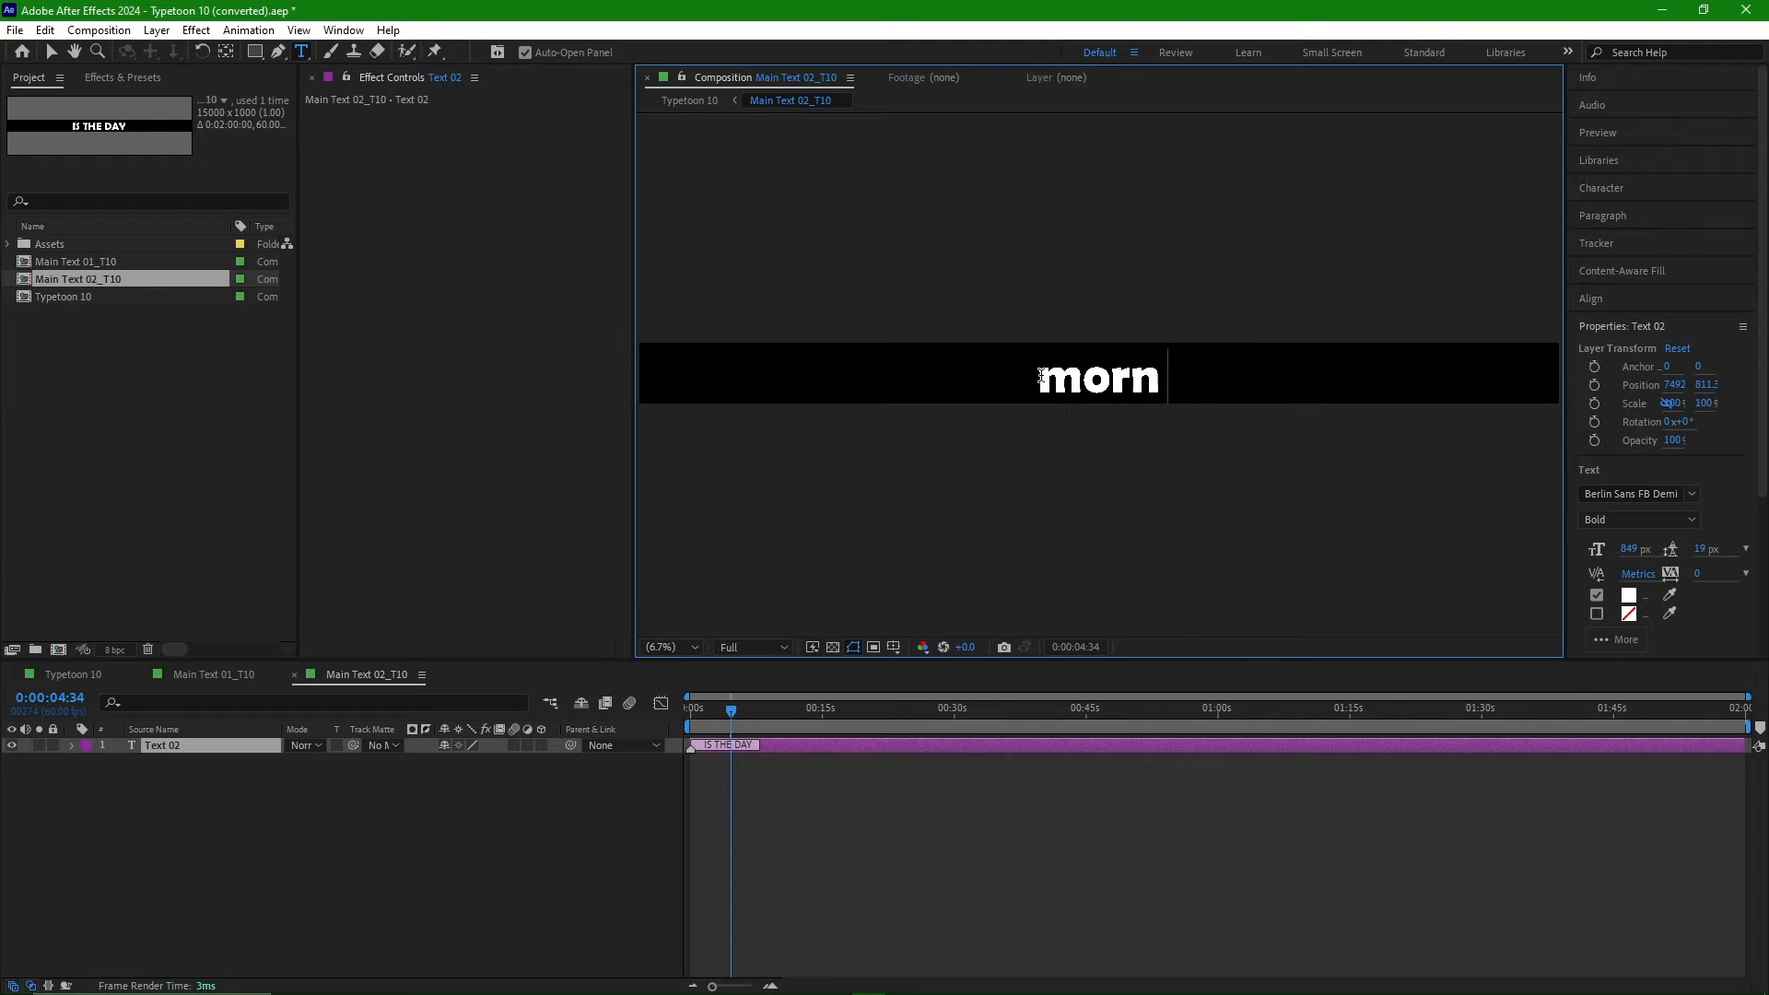
pyautogui.write('ing')
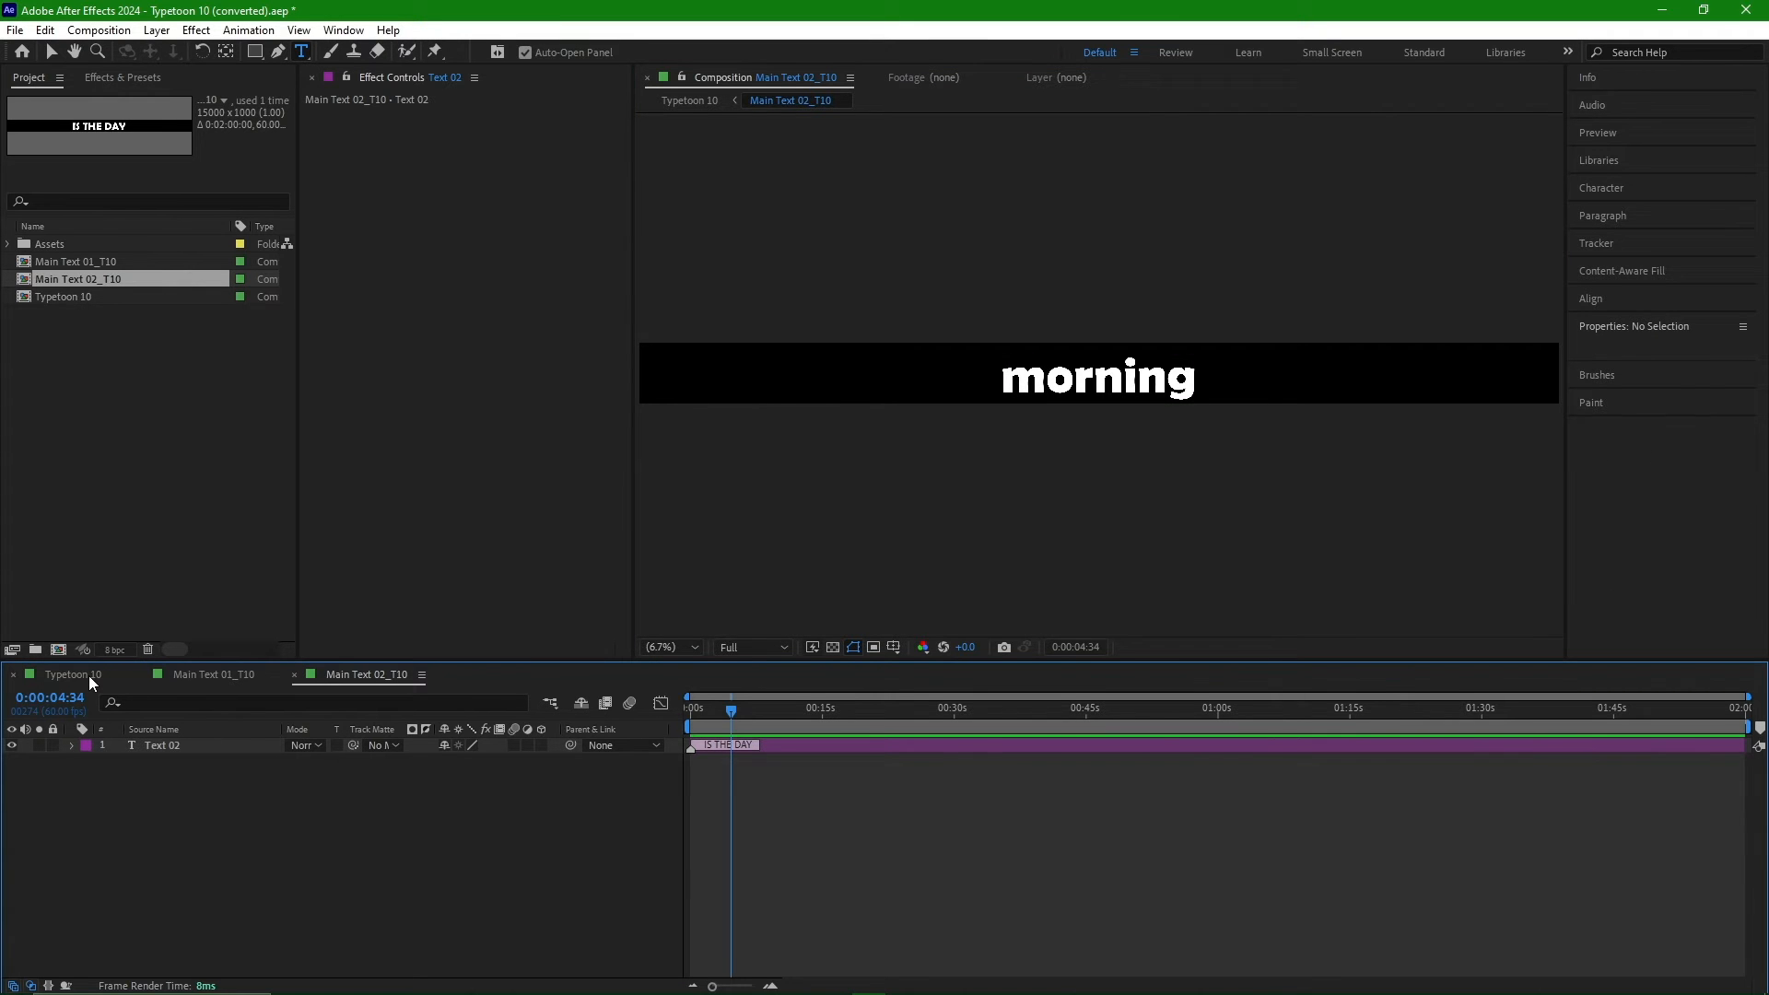
pyautogui.click(72, 675)
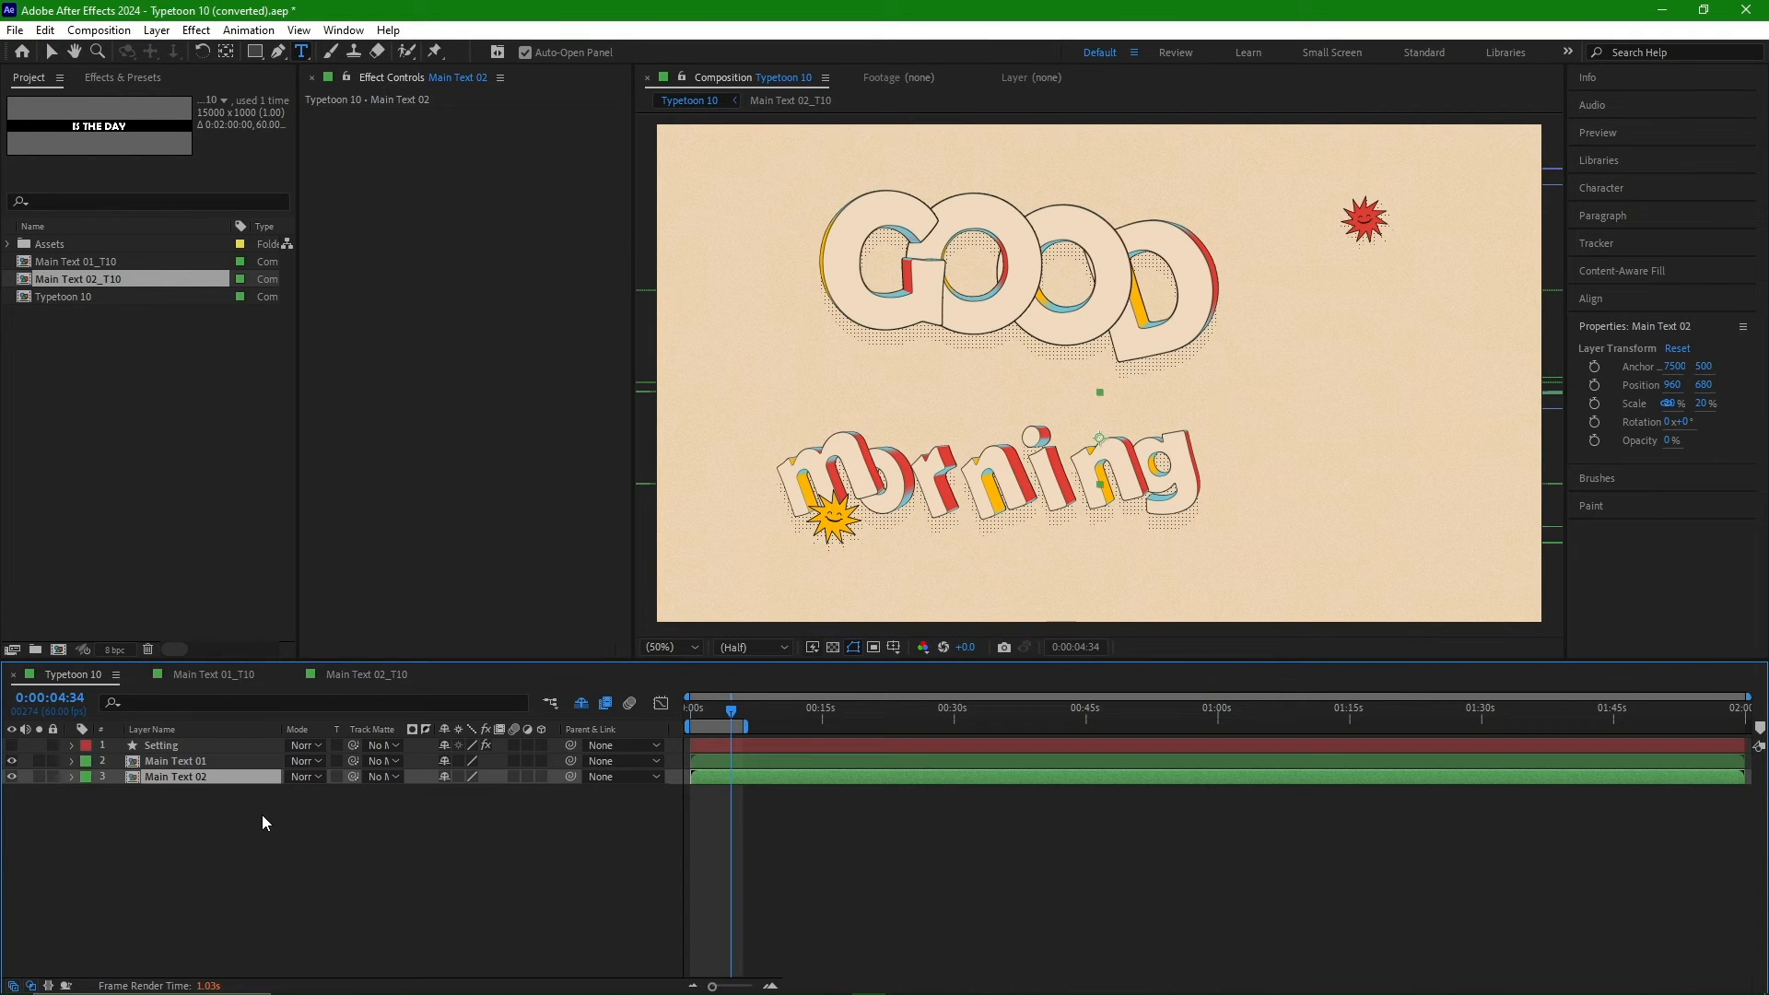
# - Preview GOOD morning from near the start, then go back to the Main Text 02_T10 composition
pyautogui.click(725, 718)
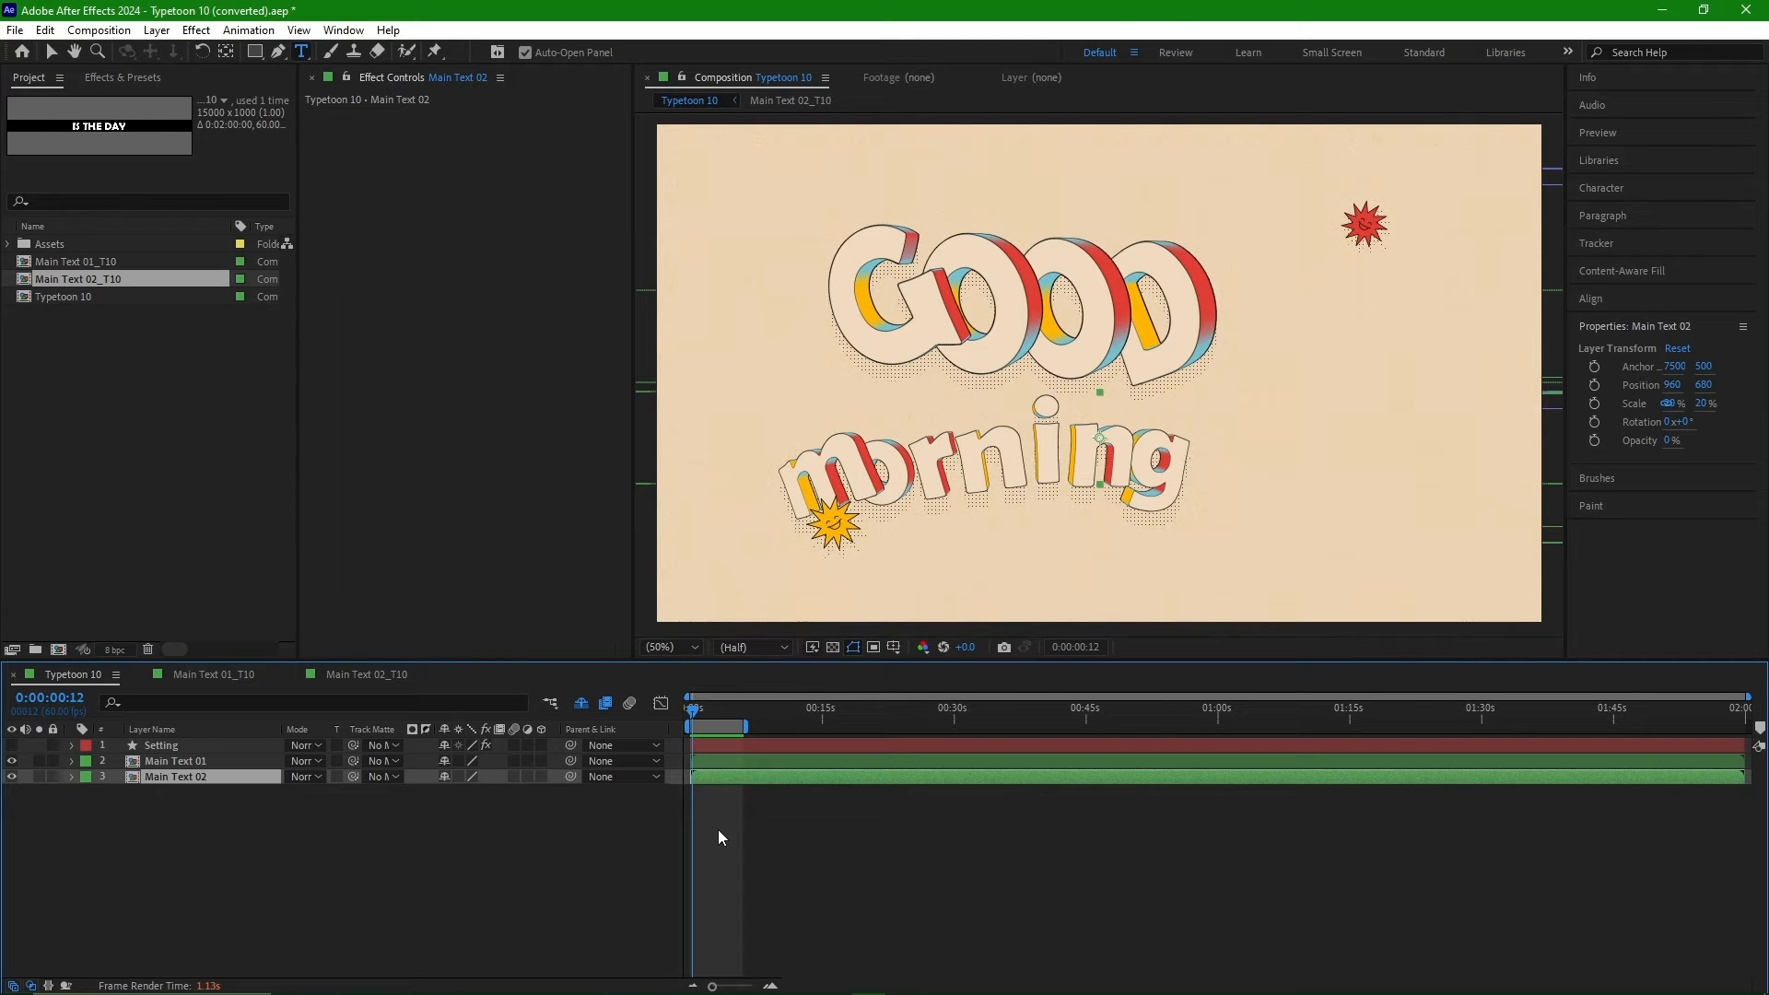
pyautogui.click(11, 780)
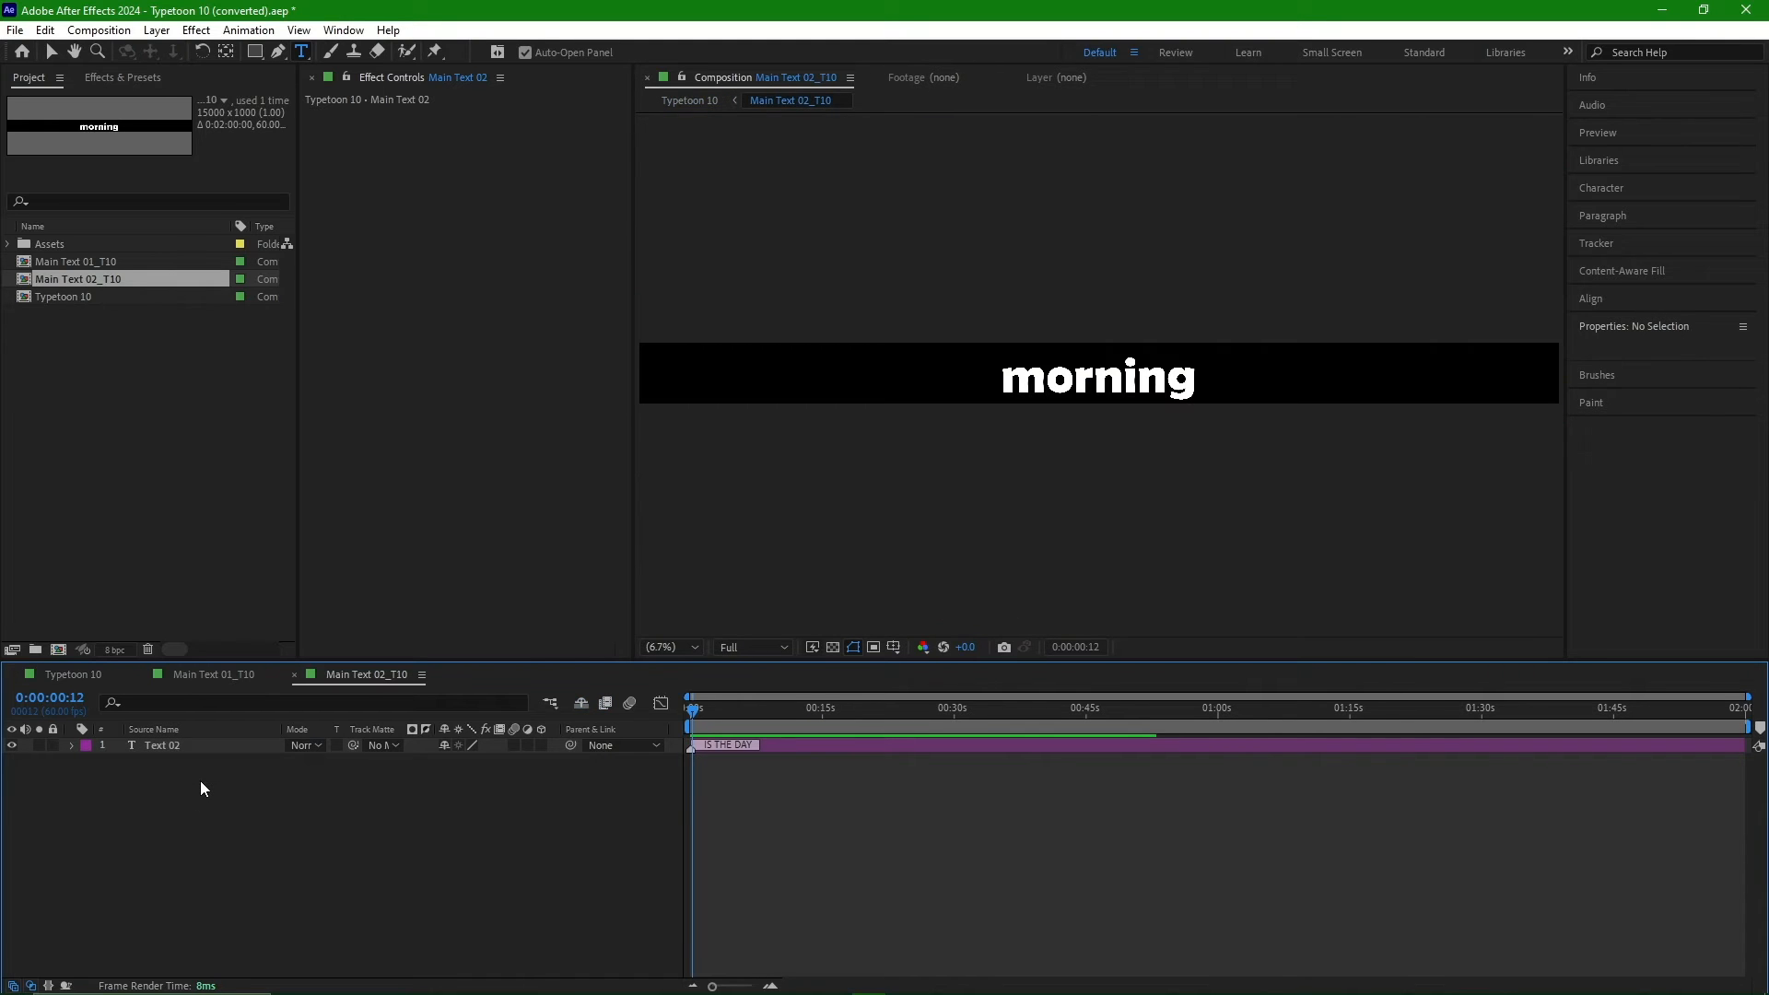
# - Select the Text 02 layer in Main Text 02_T10 and delete the word morning
pyautogui.click(161, 745)
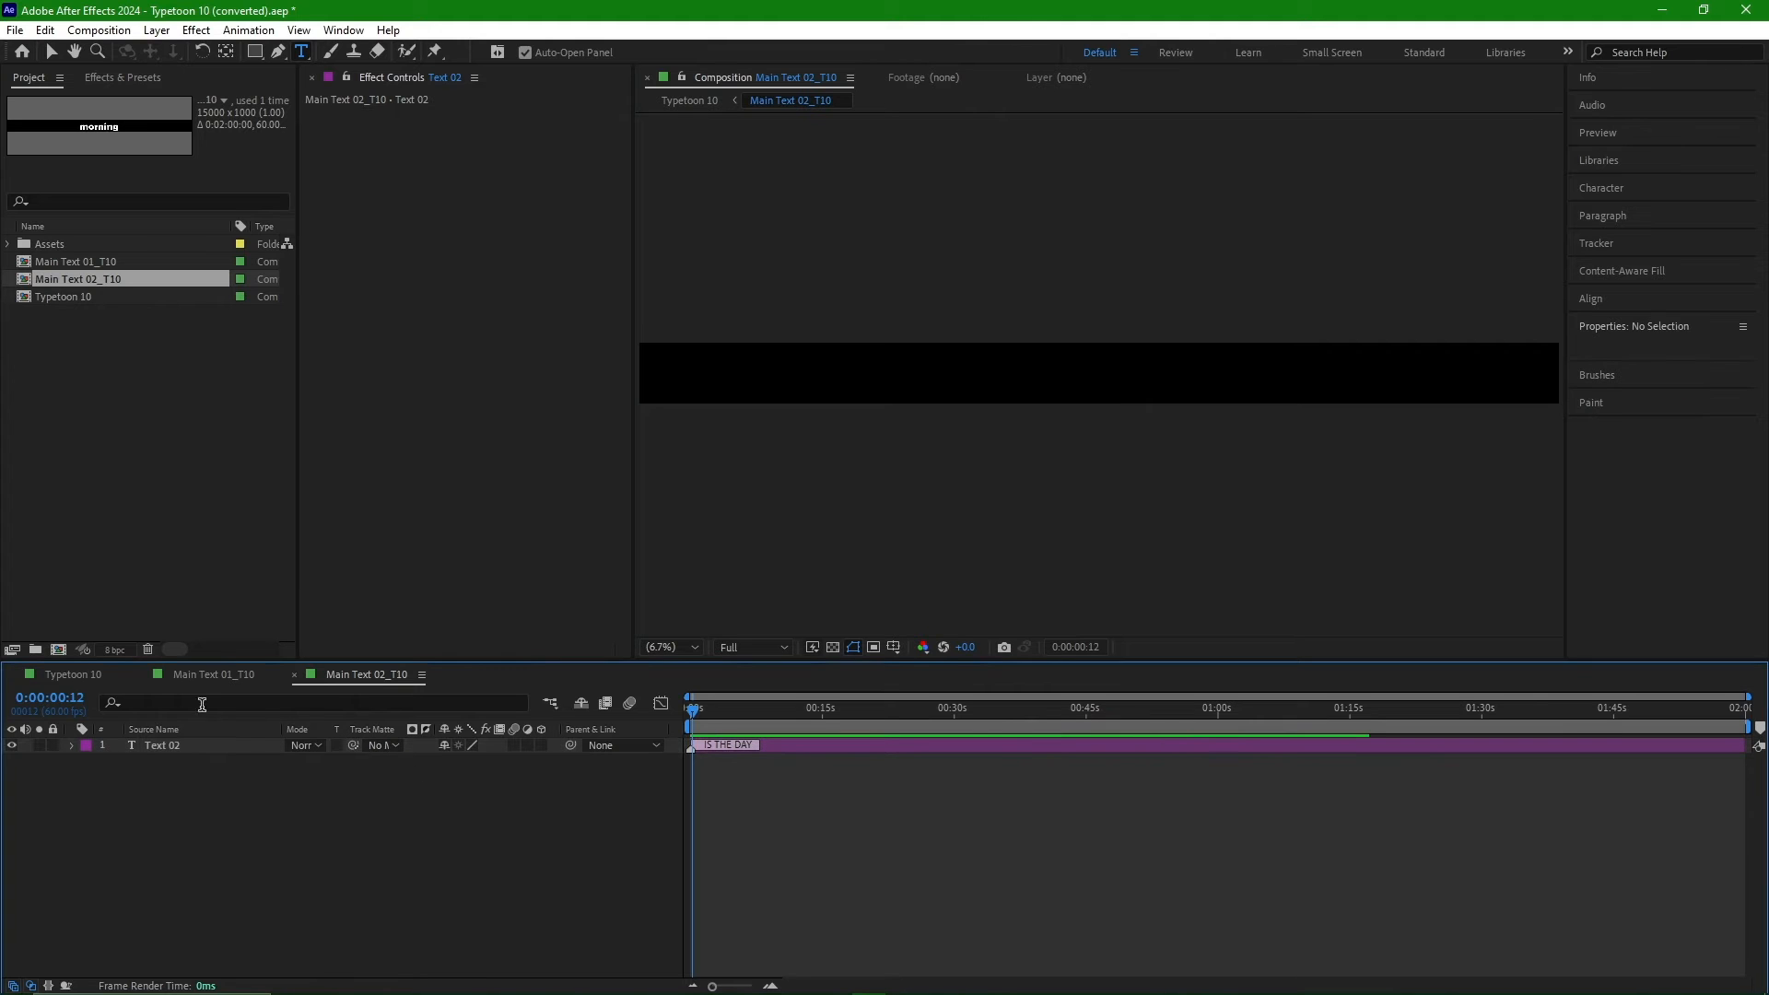
pyautogui.click(72, 674)
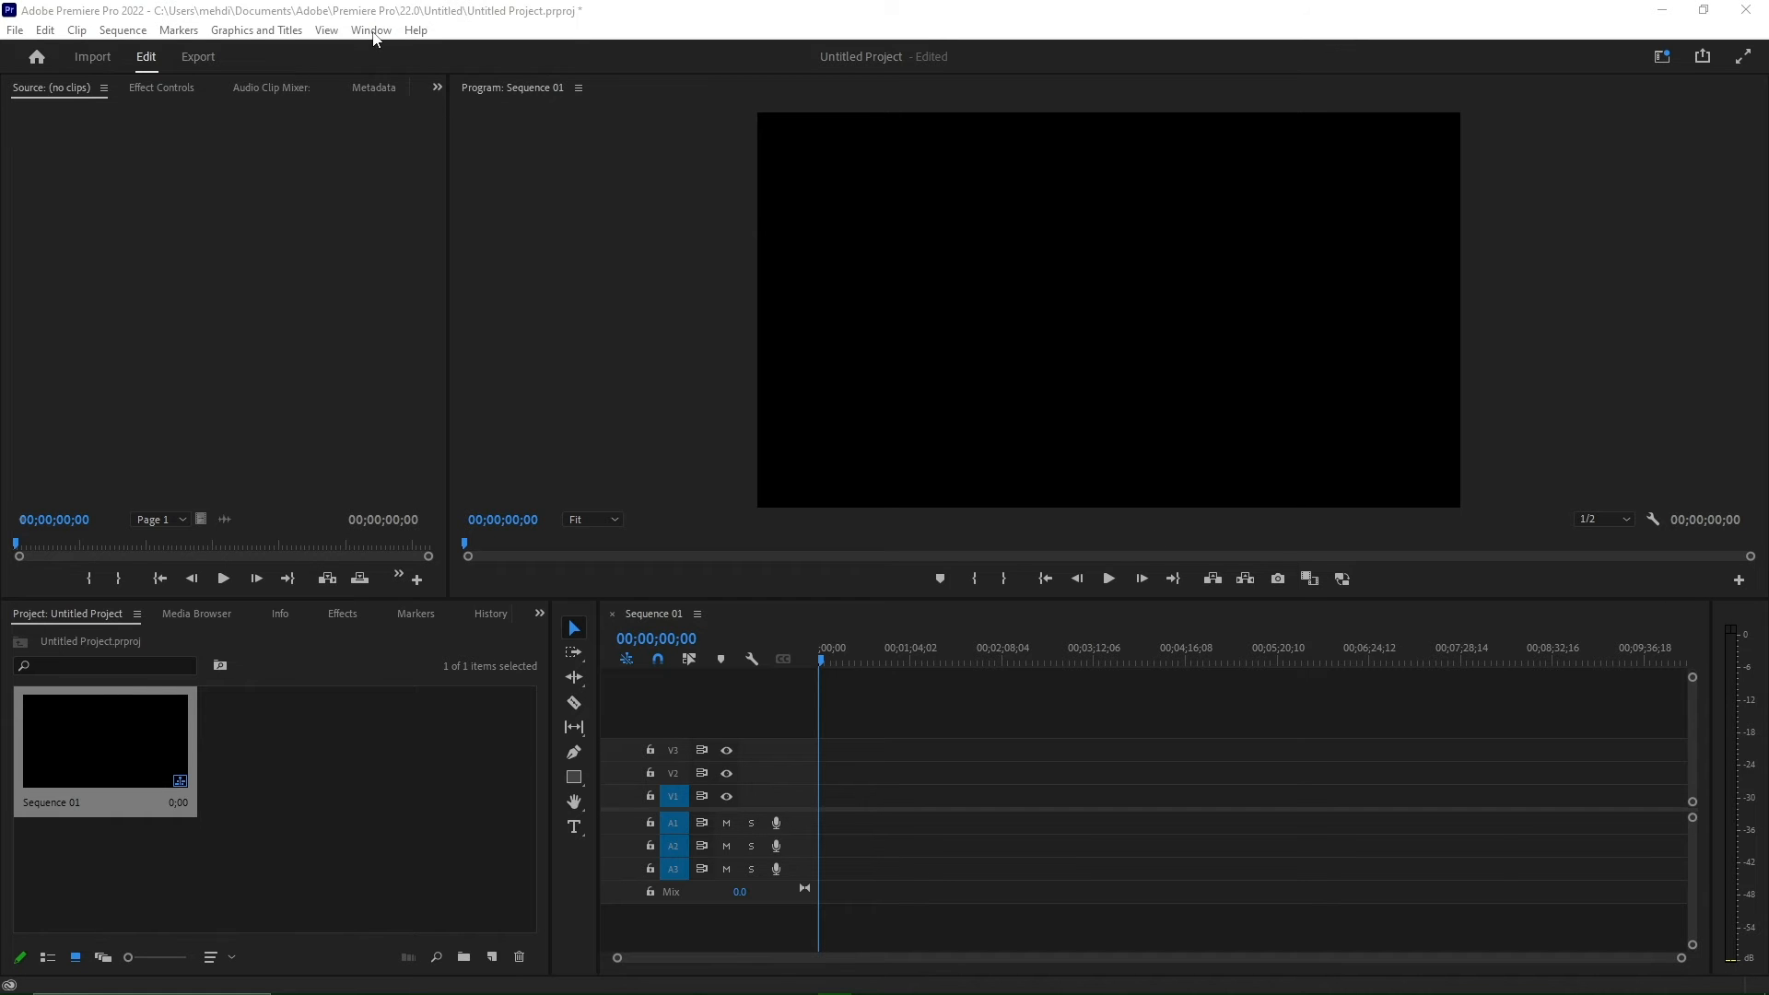
# - Show the Essential Graphics panel from the Window menu
pyautogui.click(371, 29)
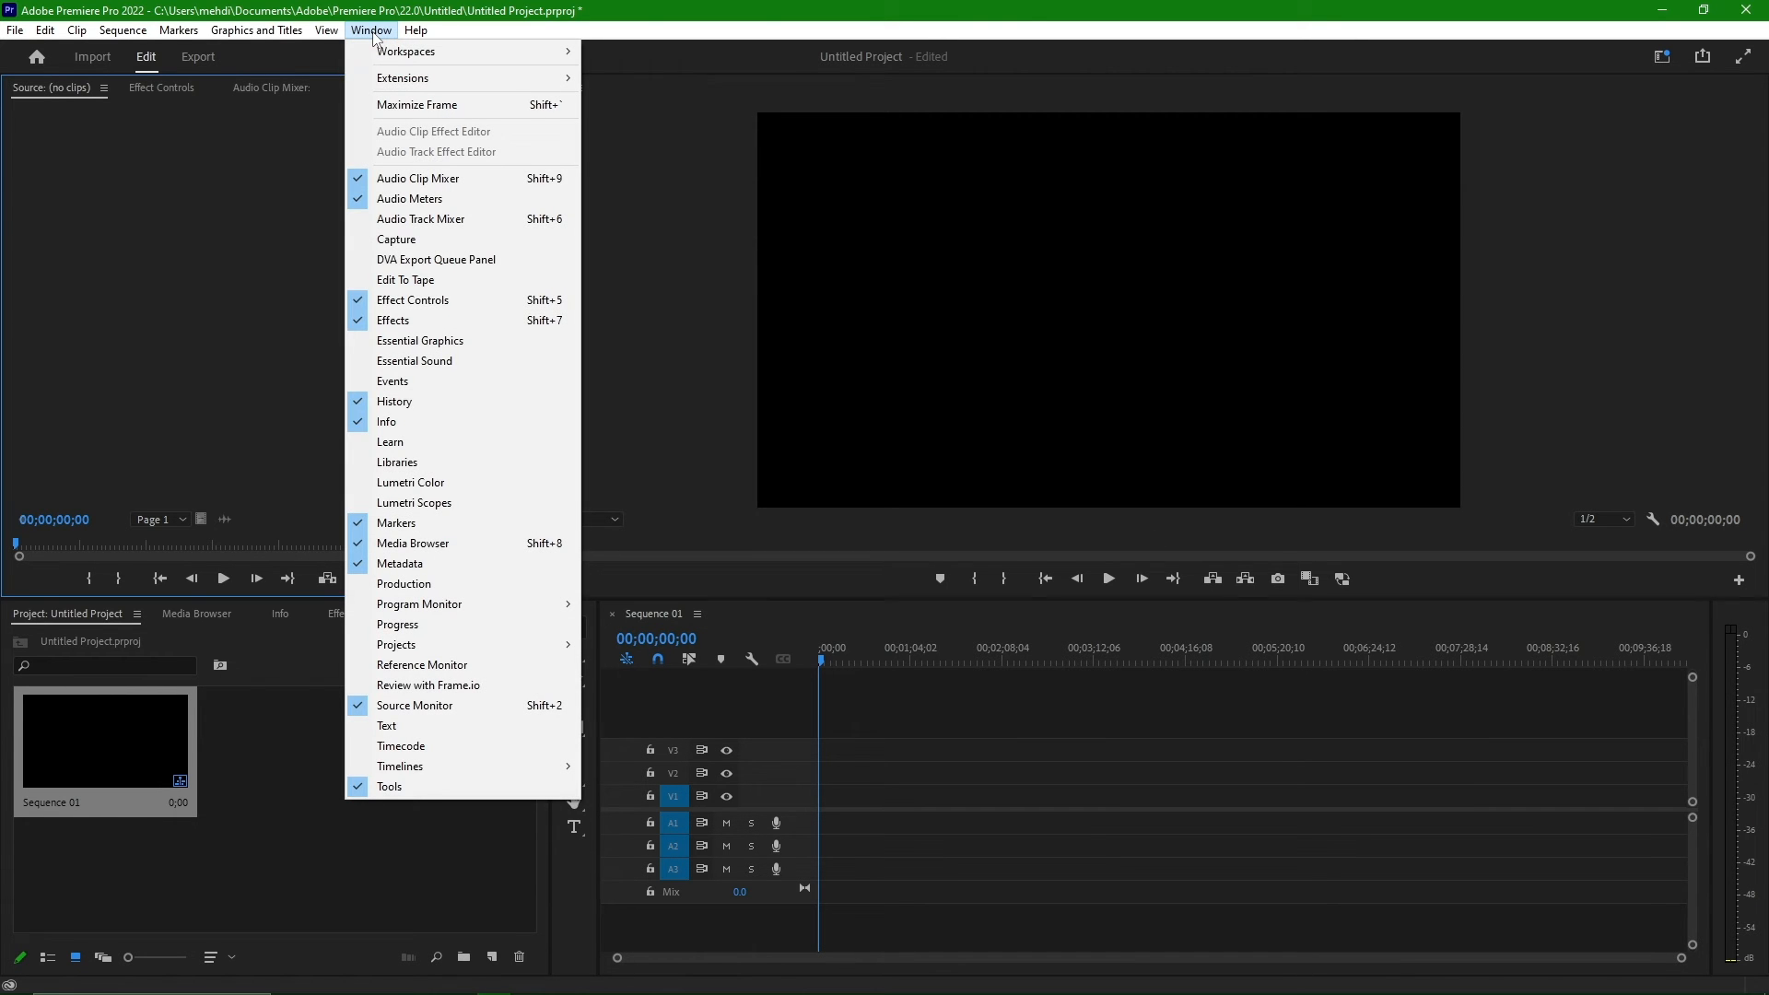
pyautogui.moveTo(420, 341)
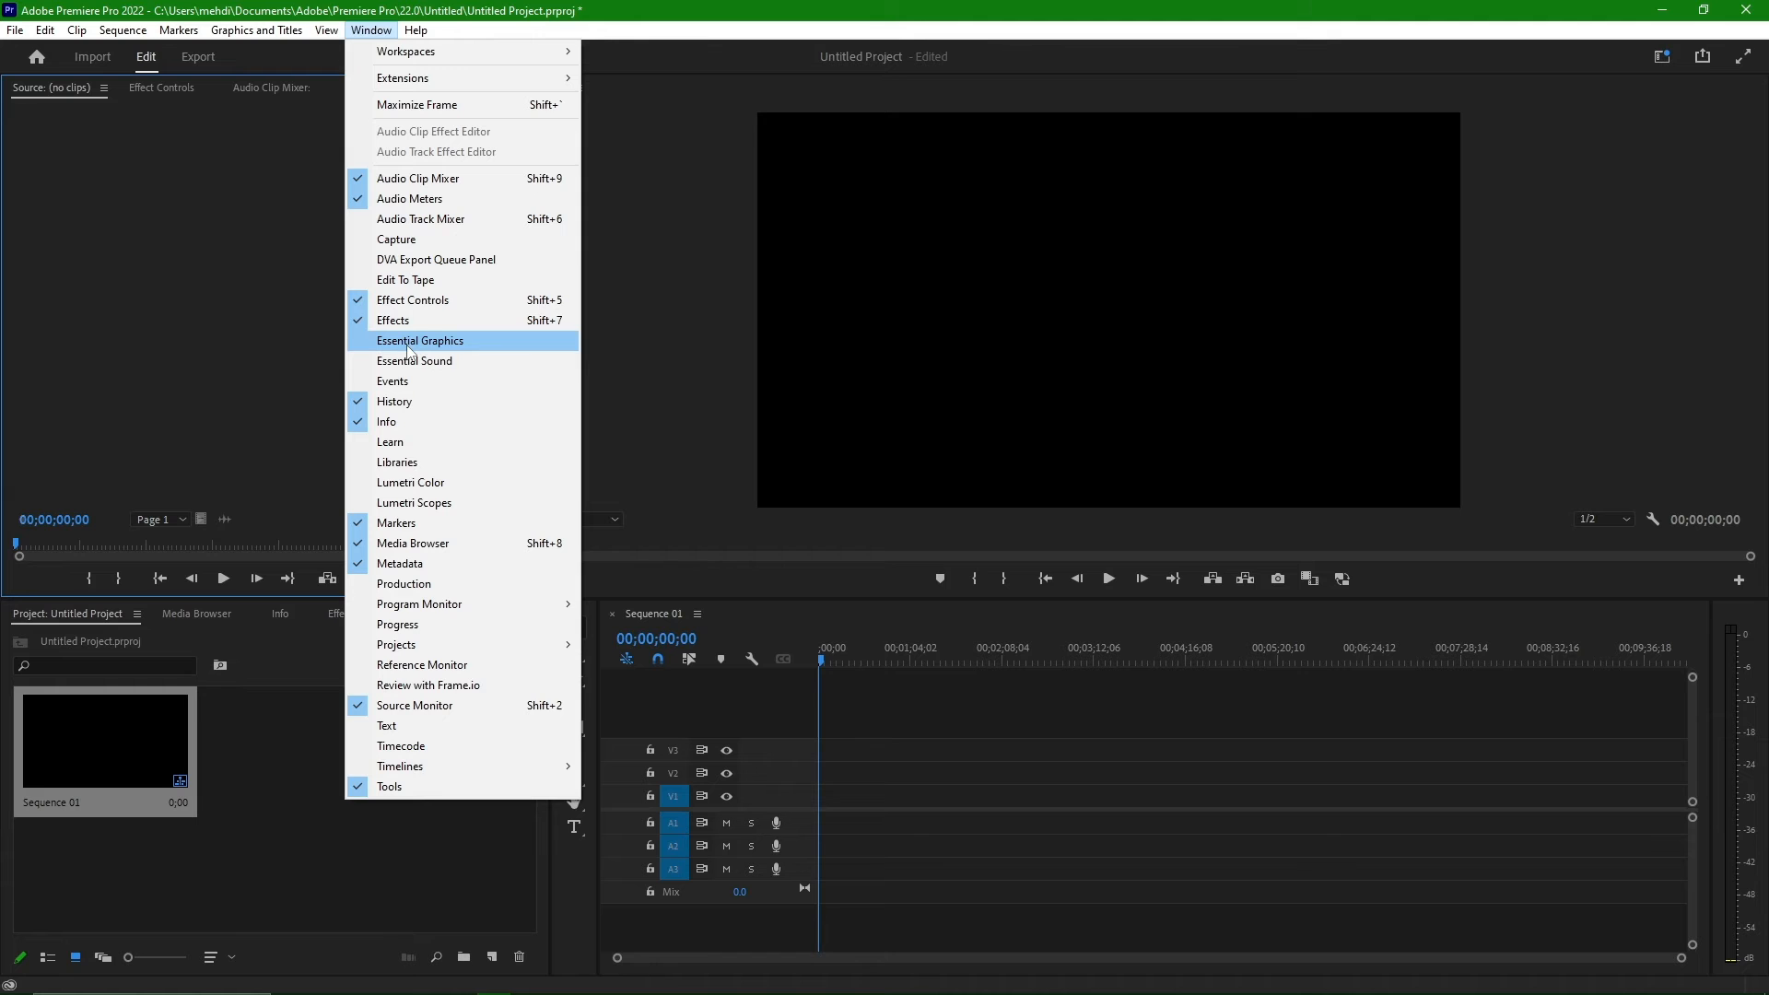
pyautogui.click(418, 340)
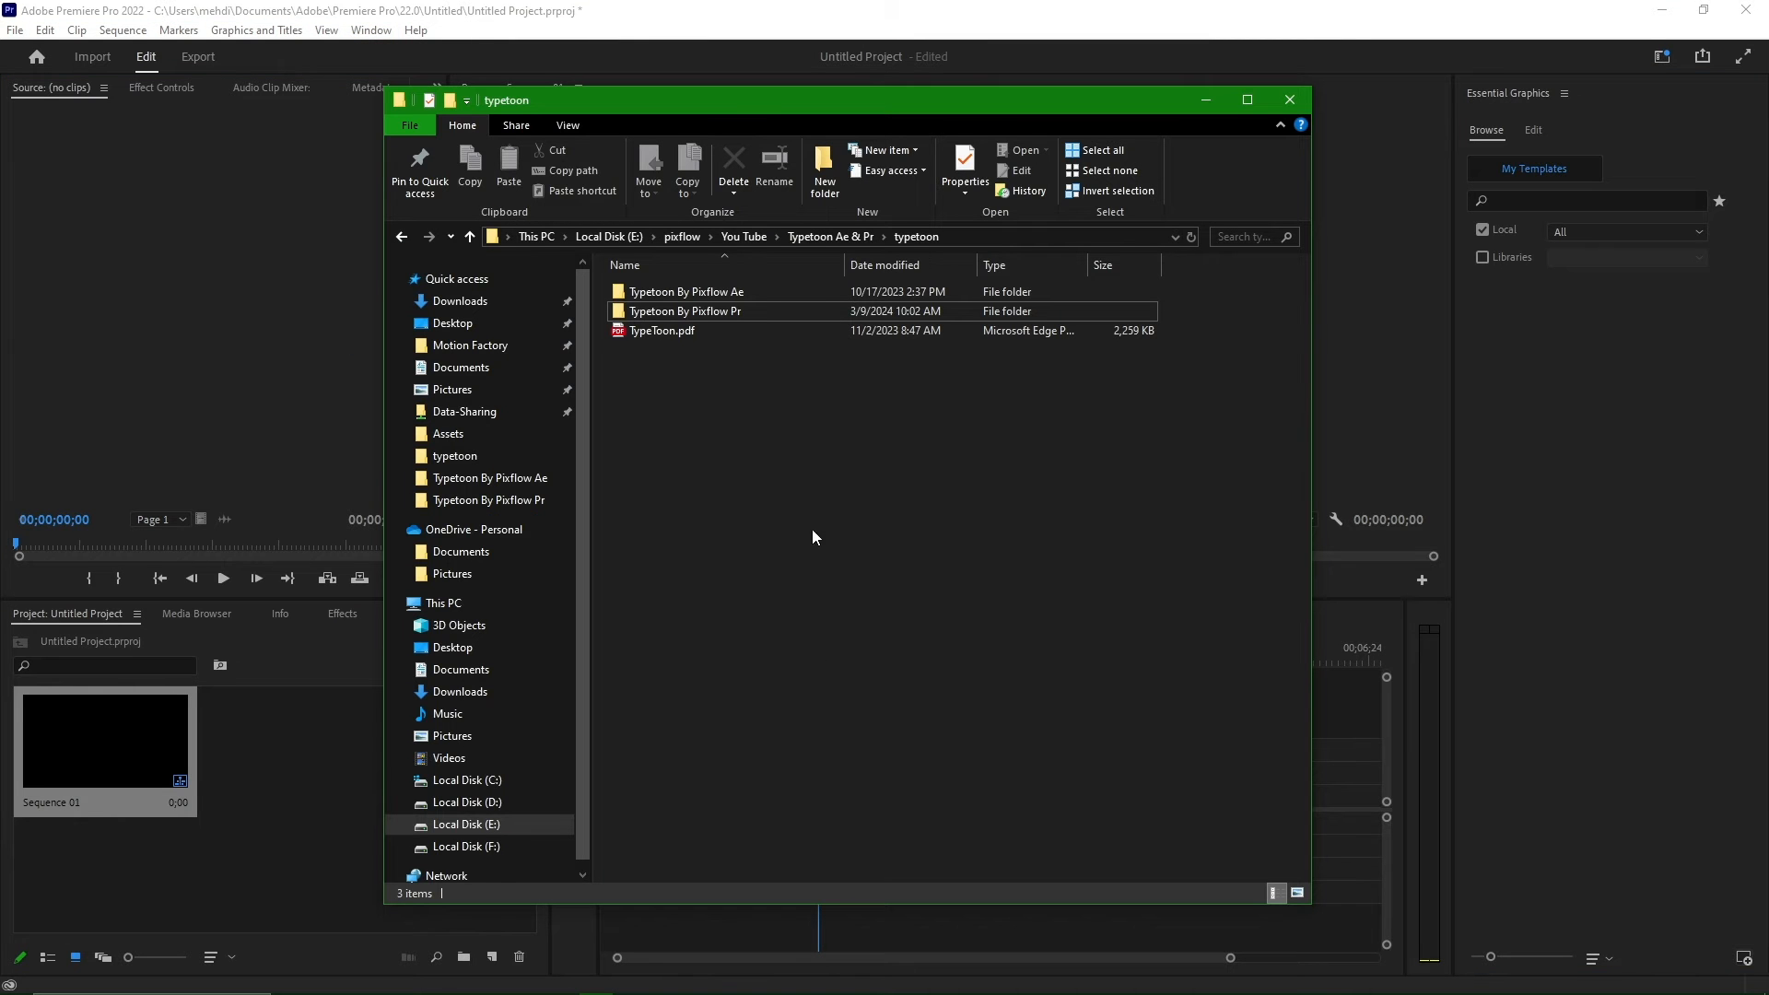
# - Open the Typetoon By Pixflow Pr folder and scroll down through its files
pyautogui.doubleClick(685, 311)
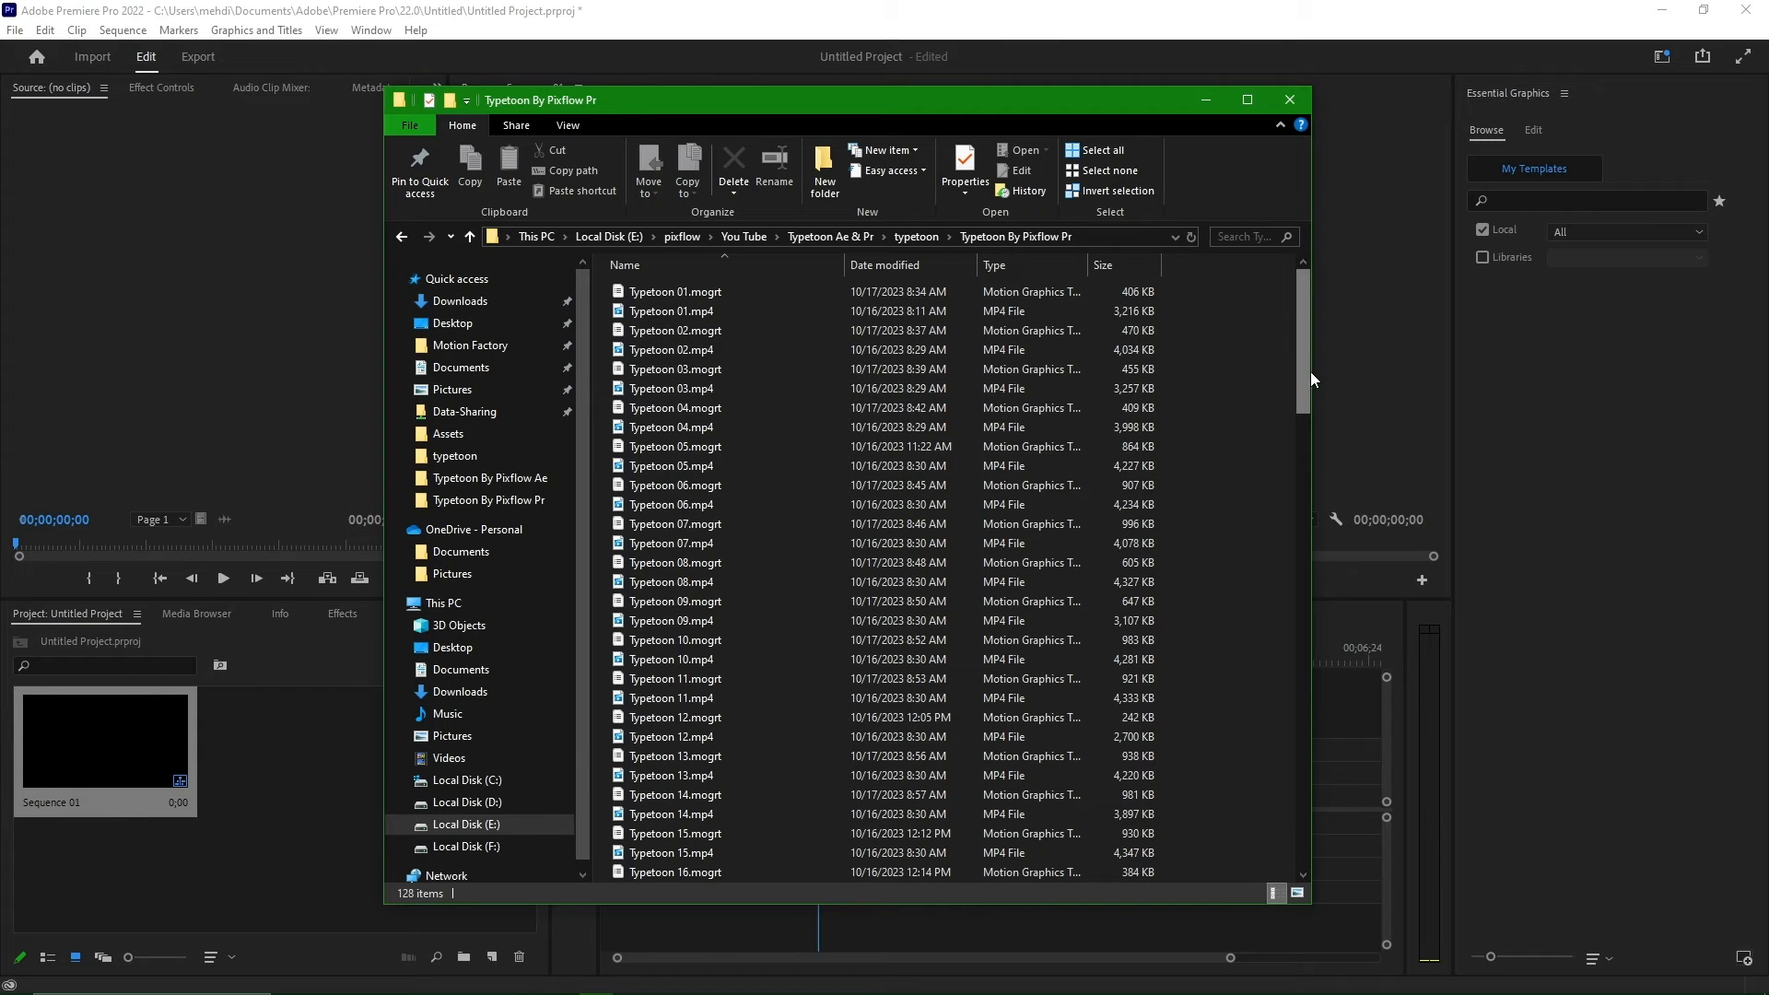
pyautogui.scroll(-3)
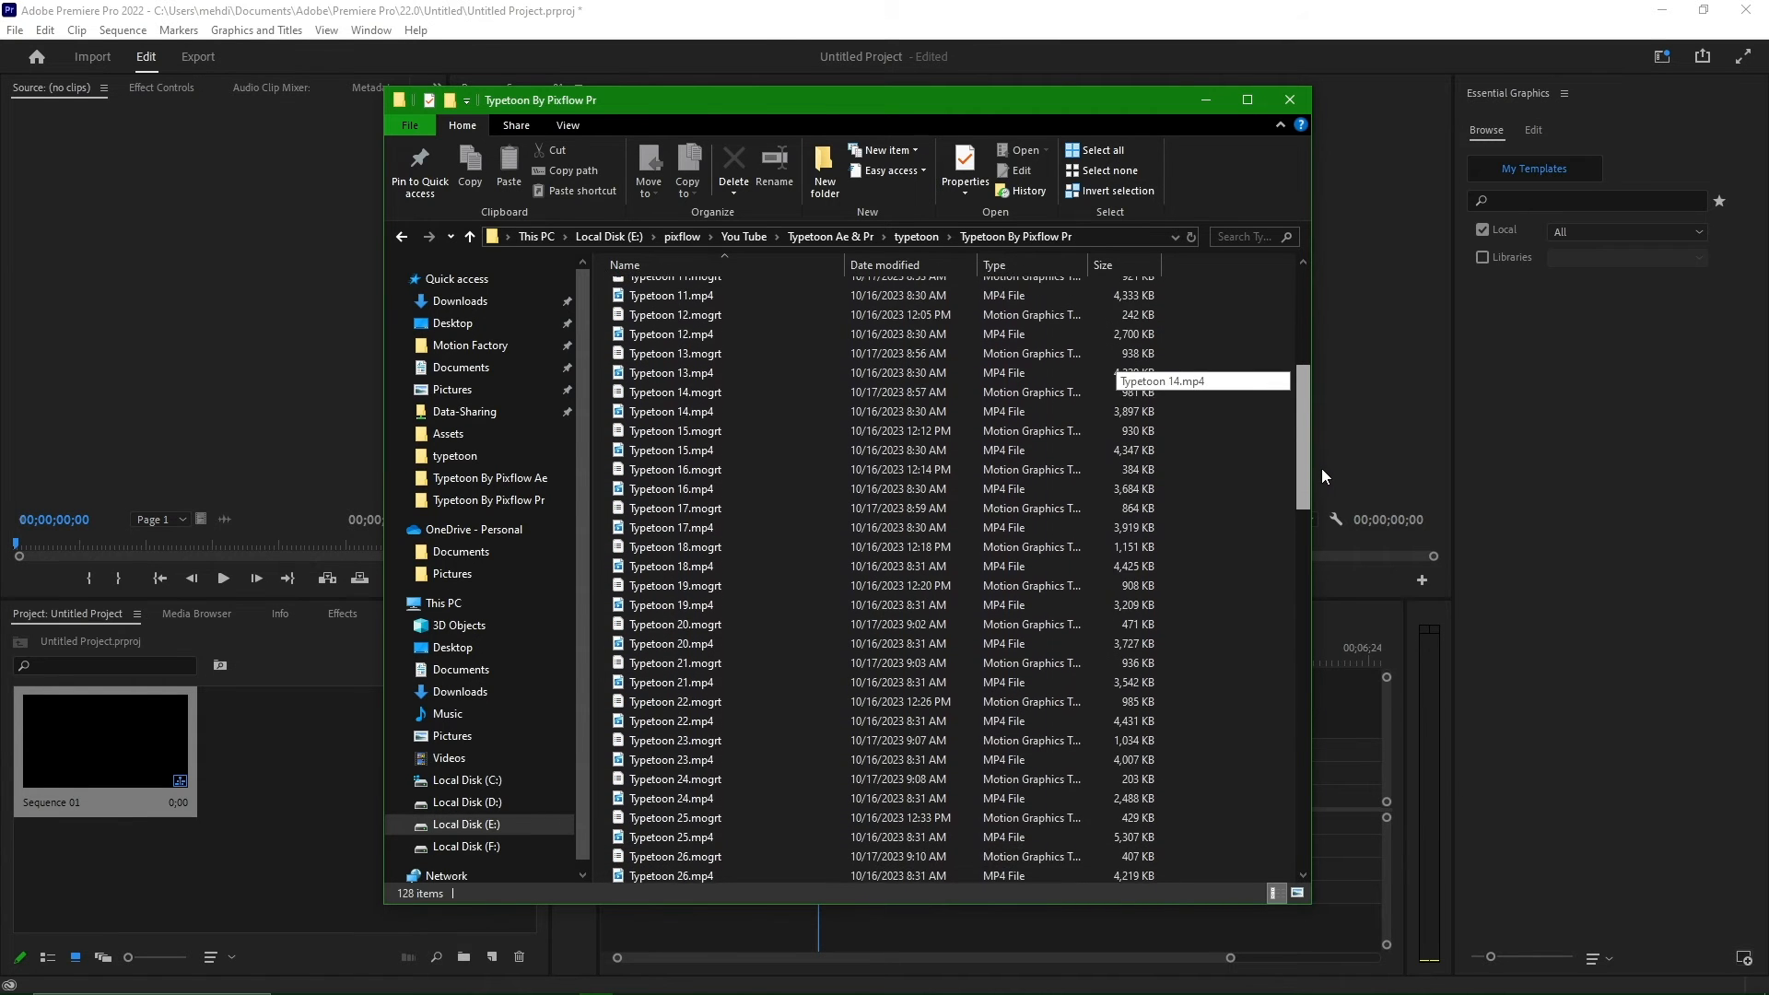
pyautogui.scroll(-3)
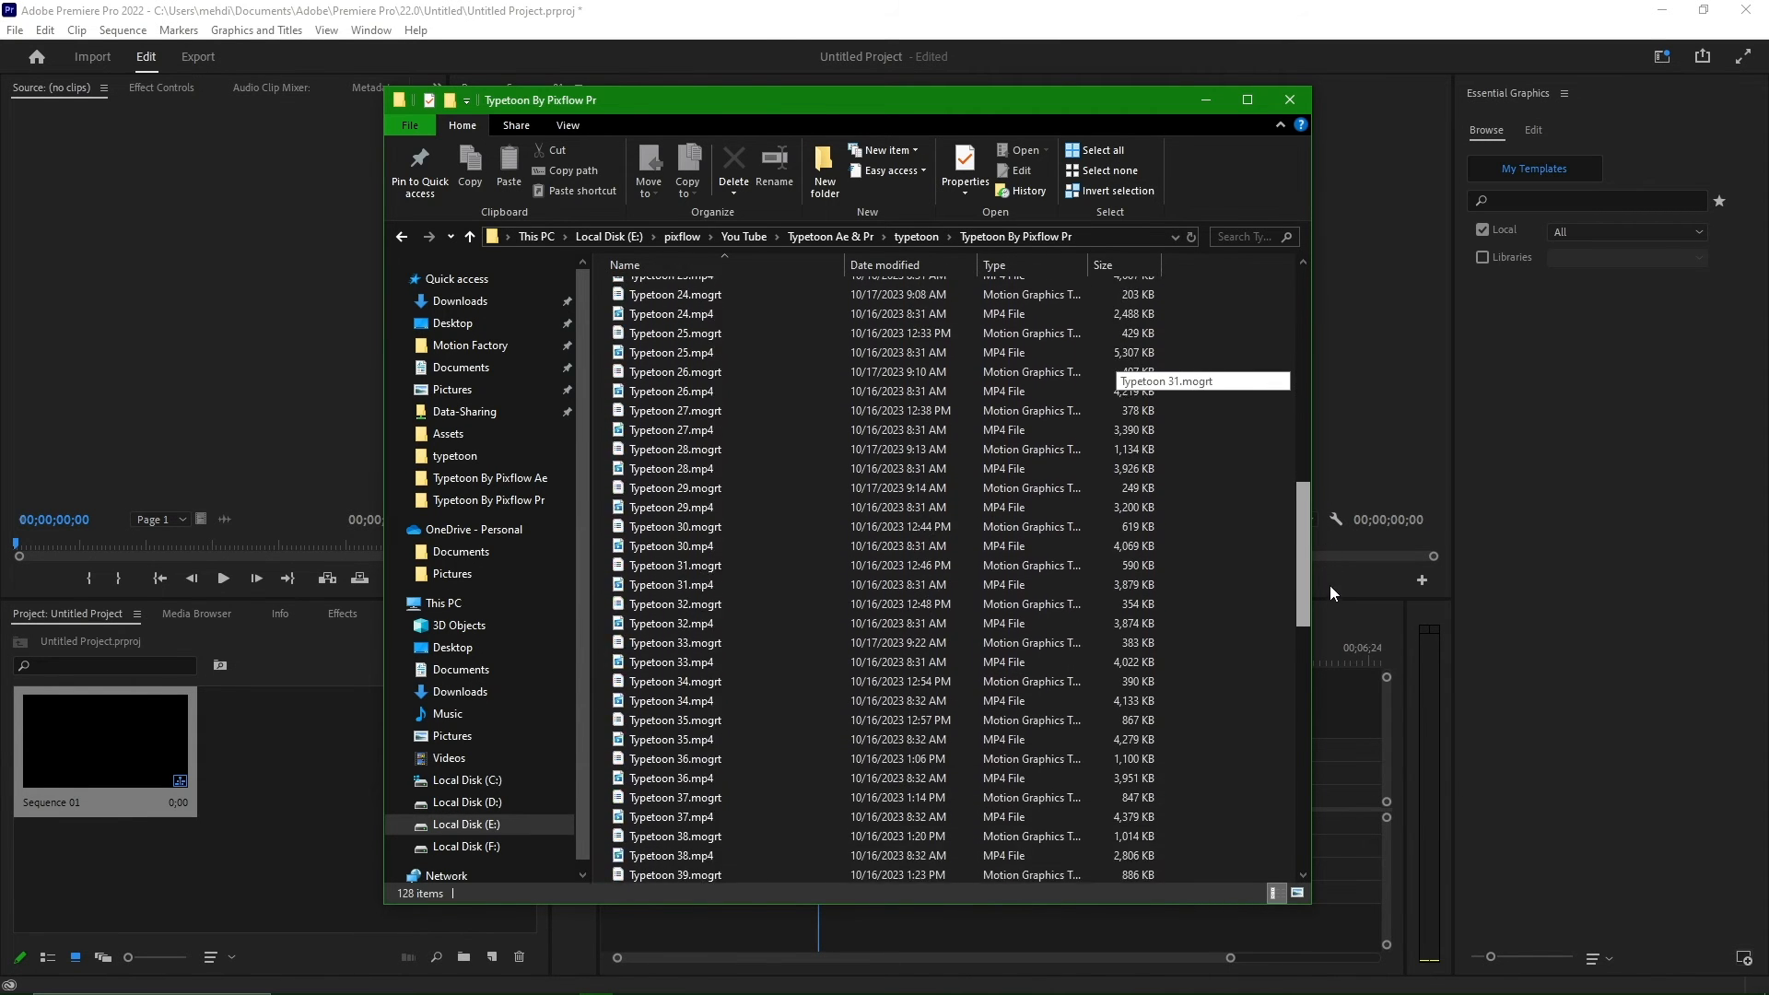
pyautogui.scroll(-3)
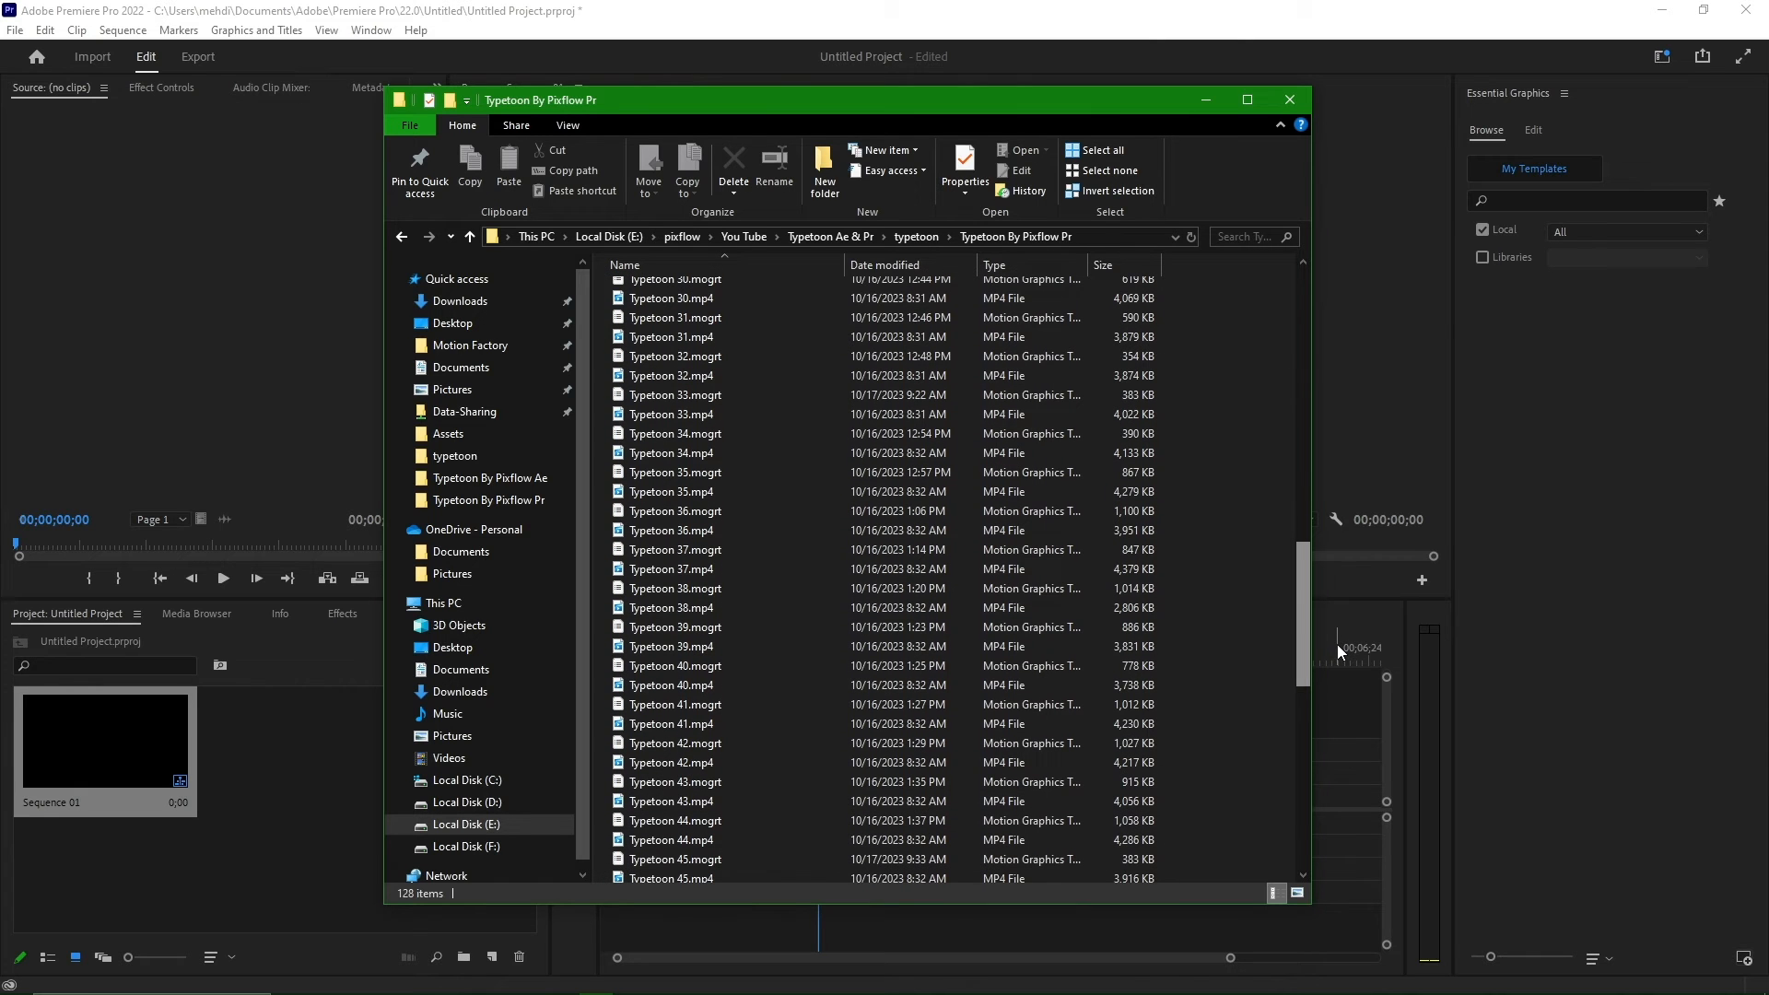
pyautogui.click(675, 588)
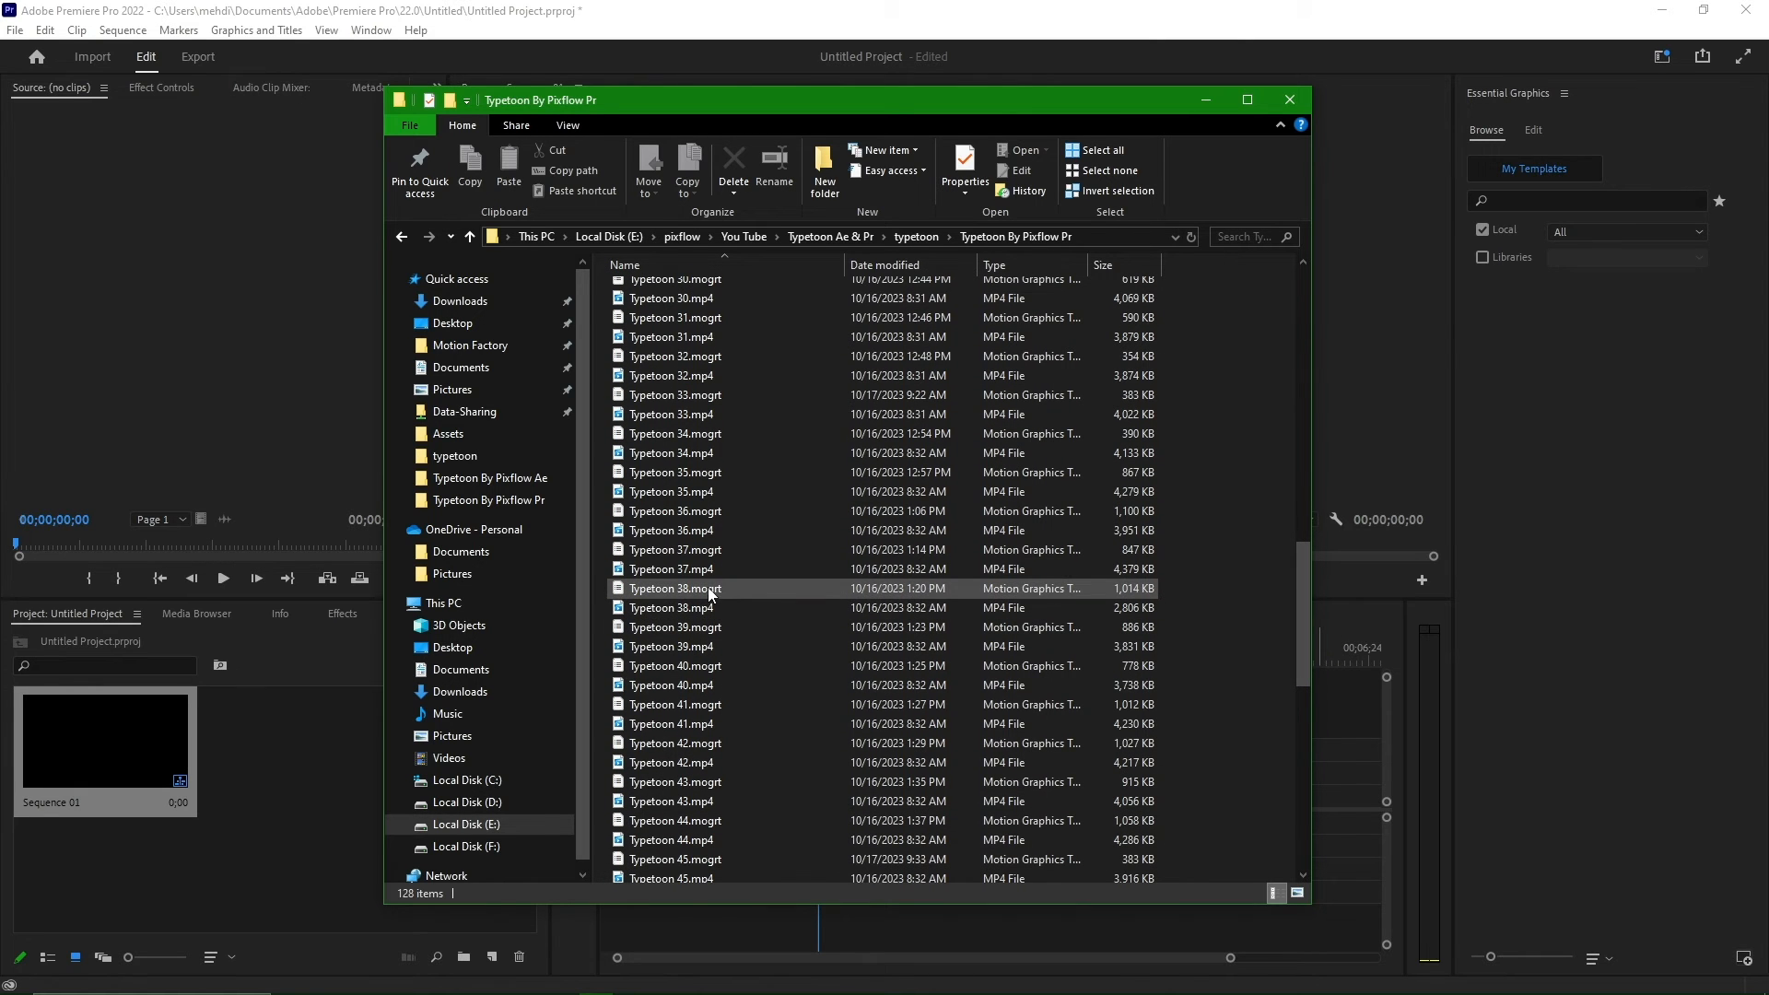
# - Preview Typetoon 38.mp4, then select Typetoon 38.mogrt for importing
pyautogui.click(672, 607)
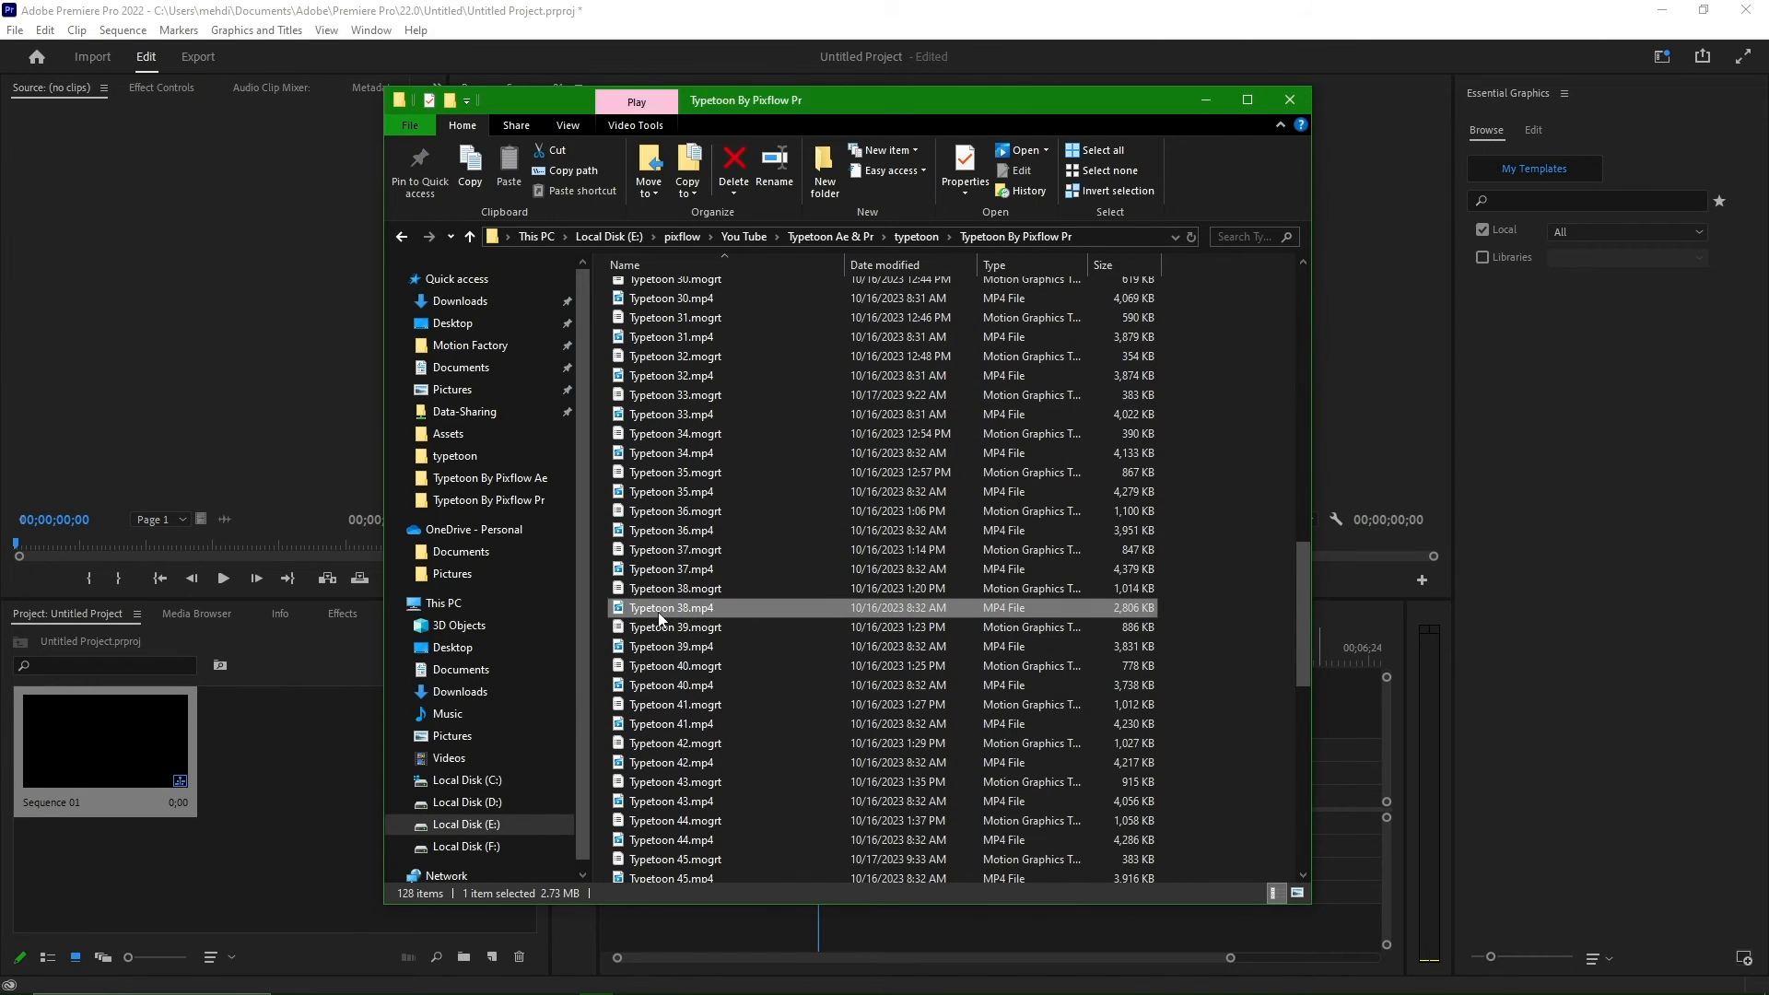
pyautogui.doubleClick(670, 608)
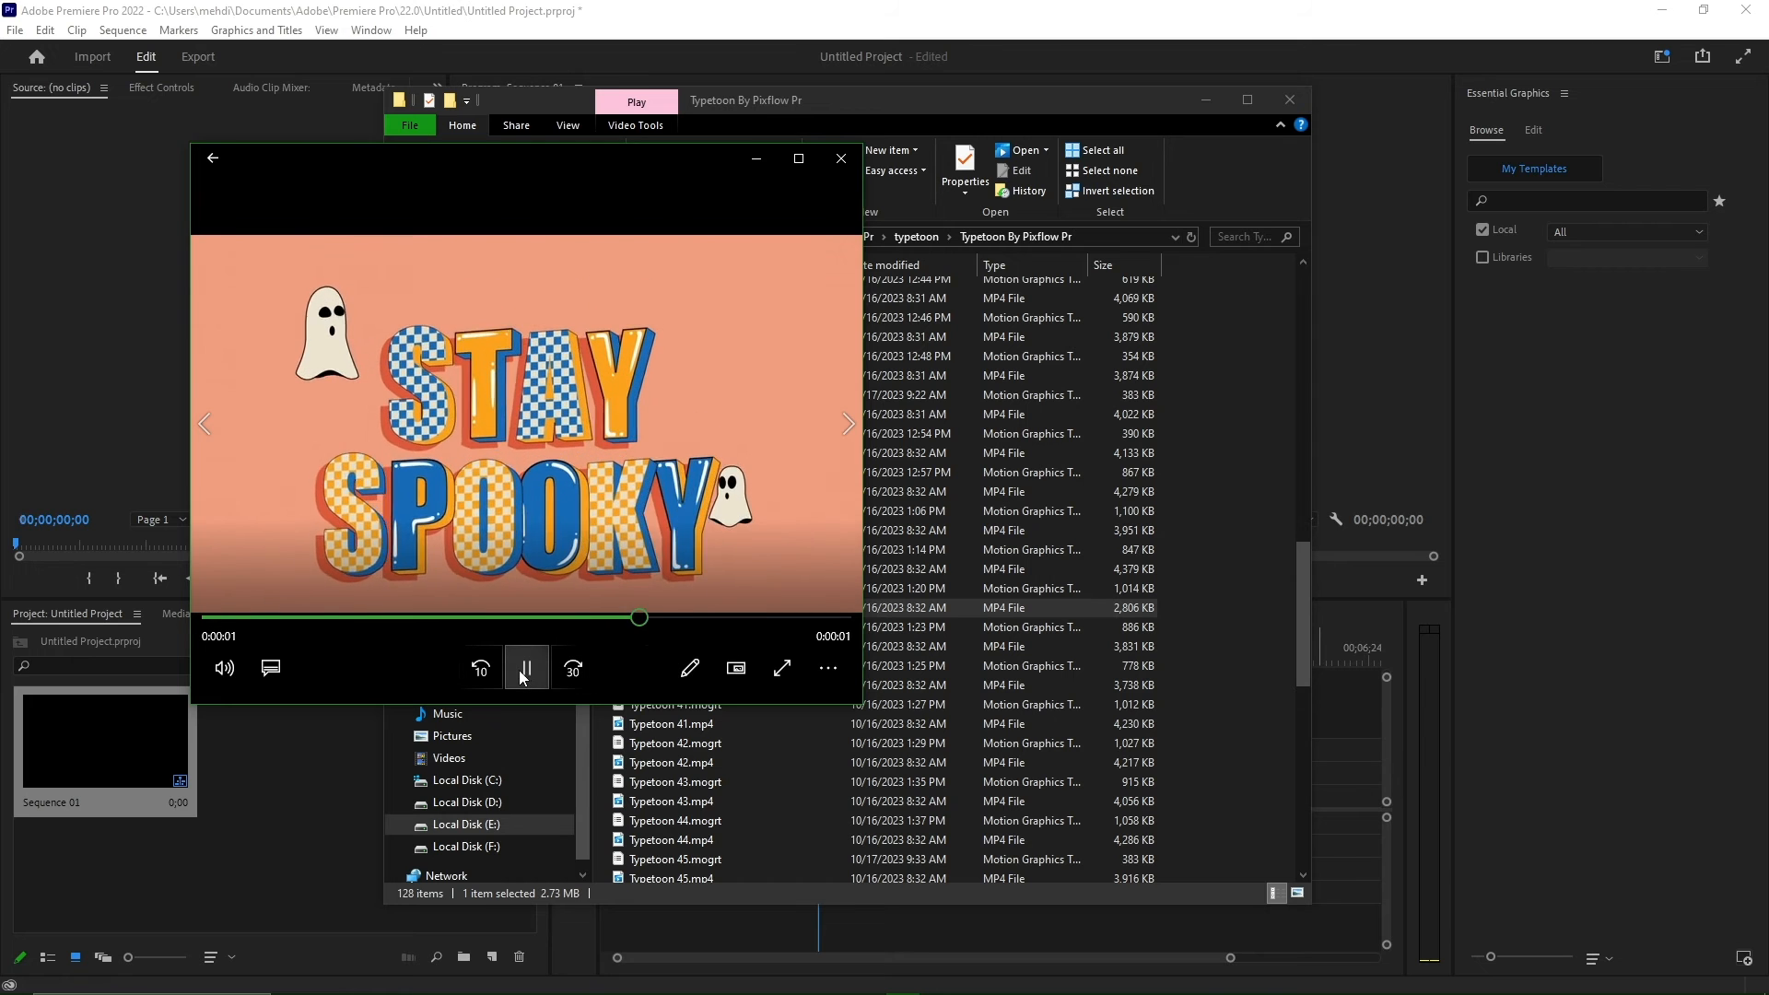
pyautogui.click(524, 667)
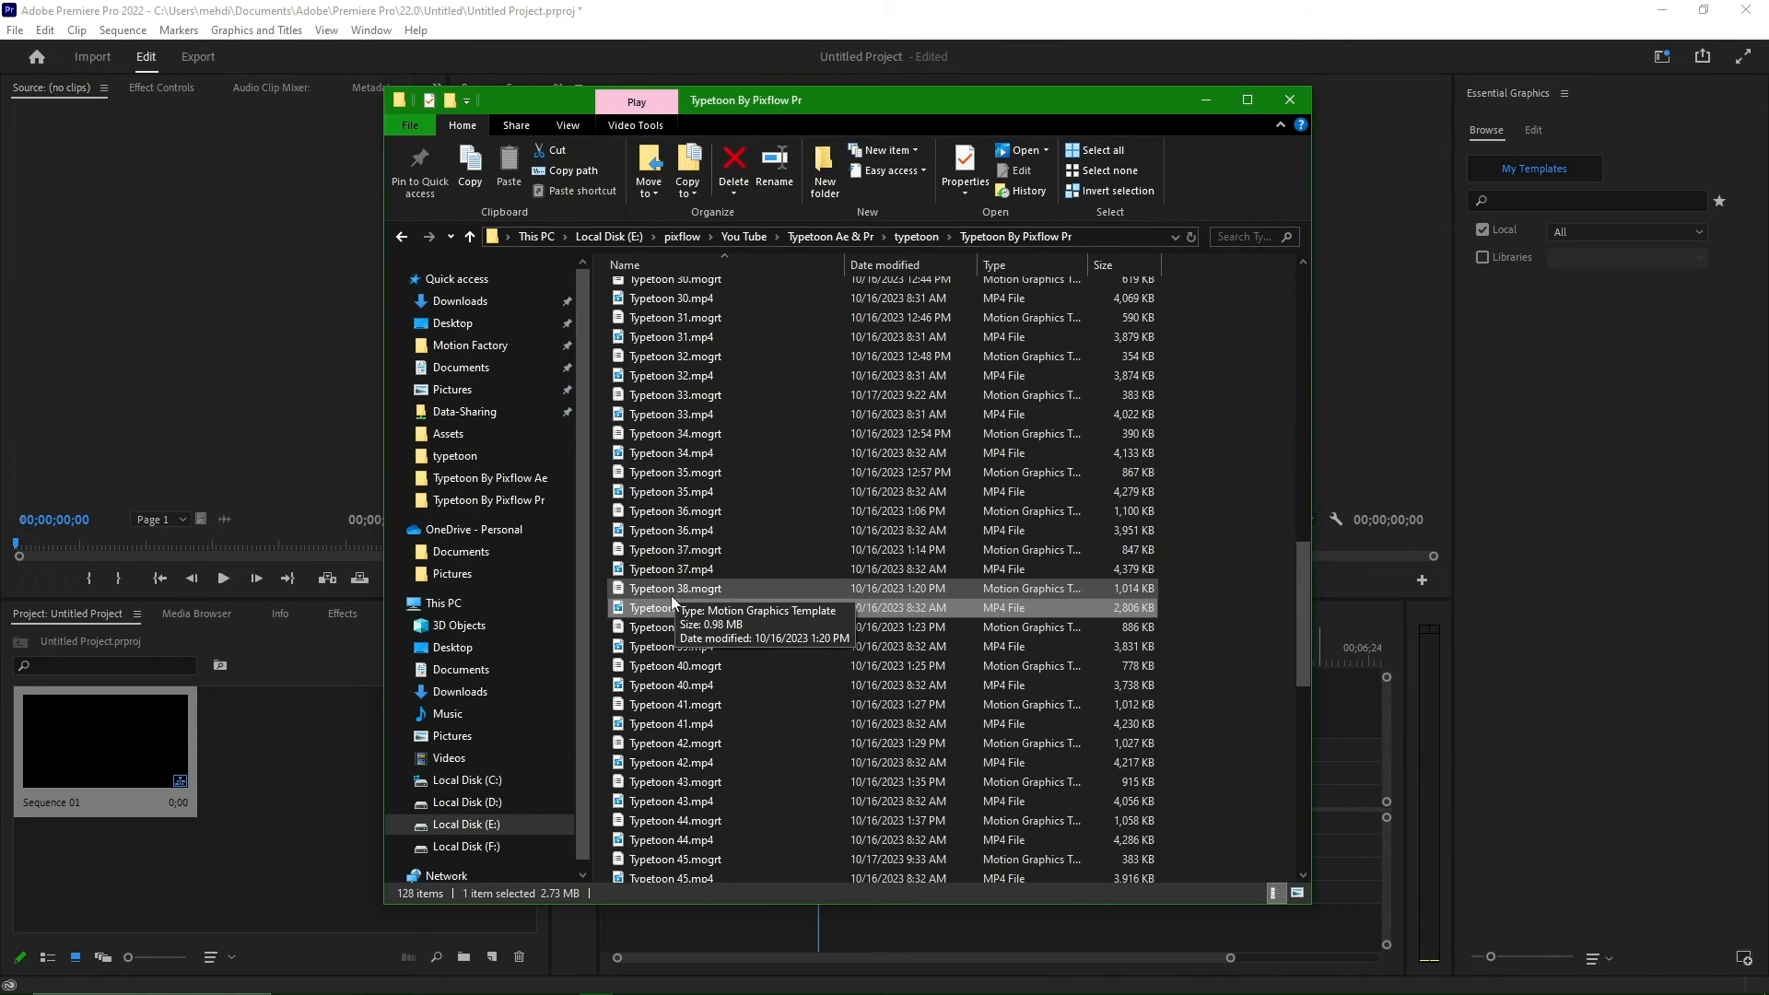
pyautogui.click(675, 588)
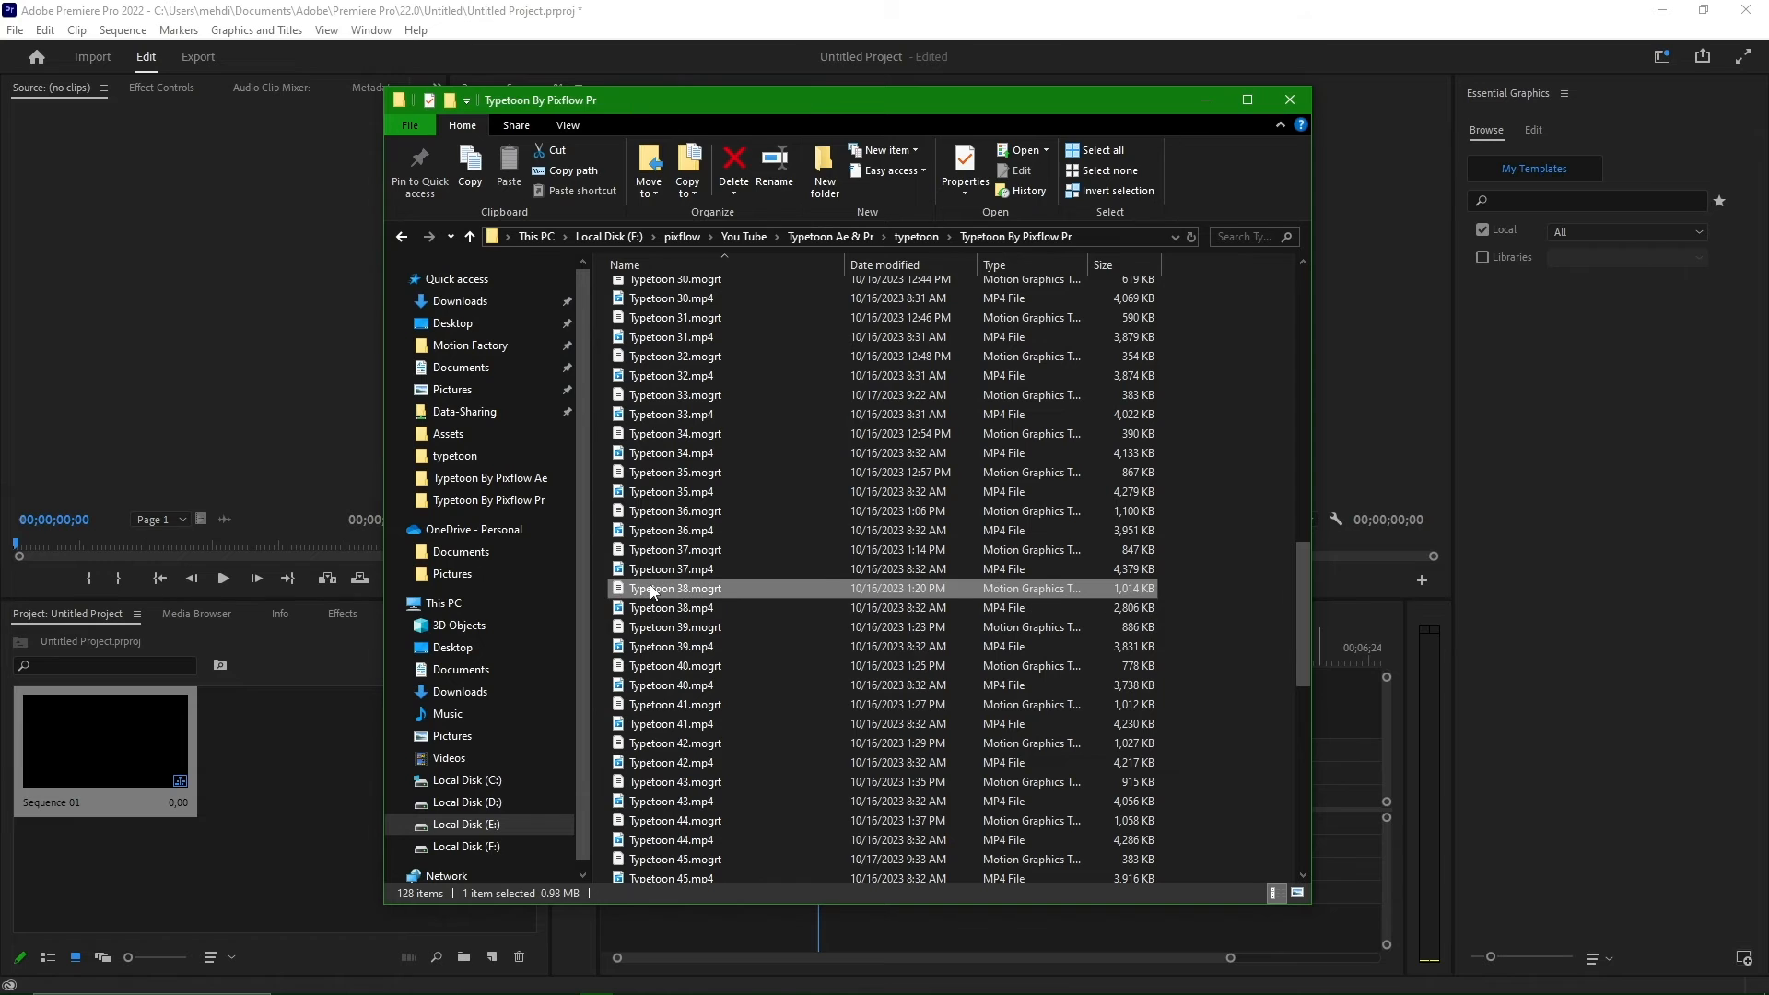
pyautogui.click(675, 588)
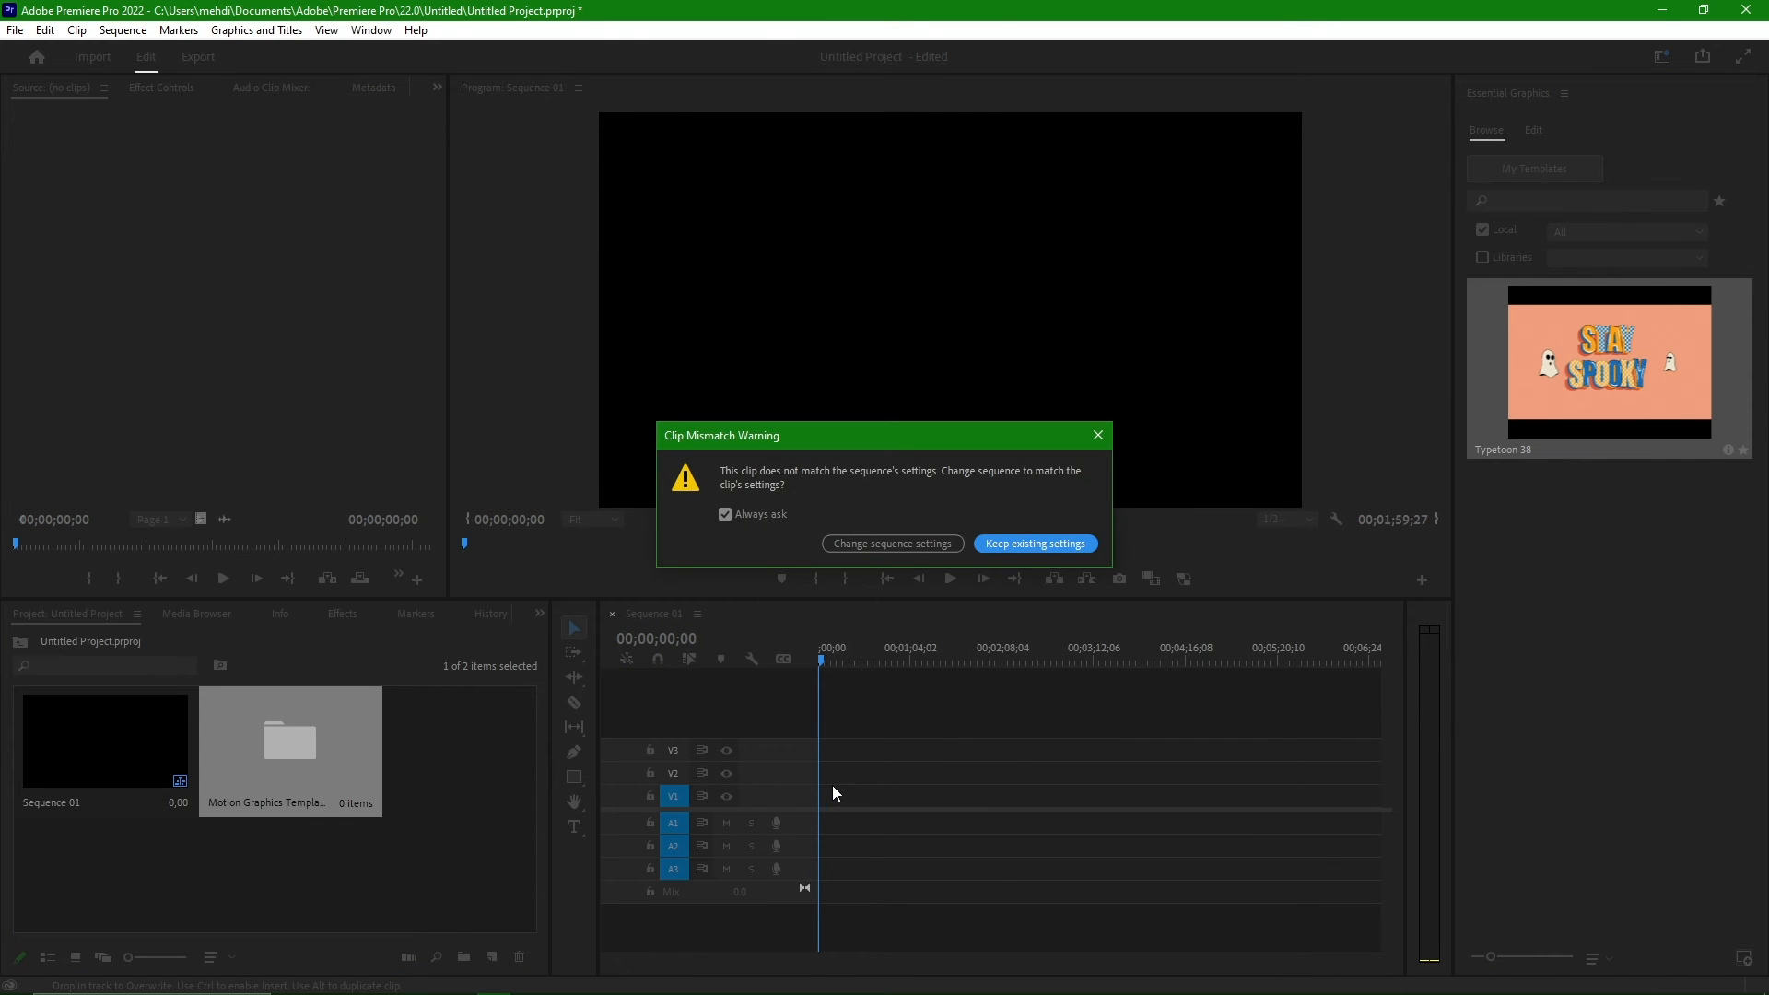
pyautogui.moveTo(891, 543)
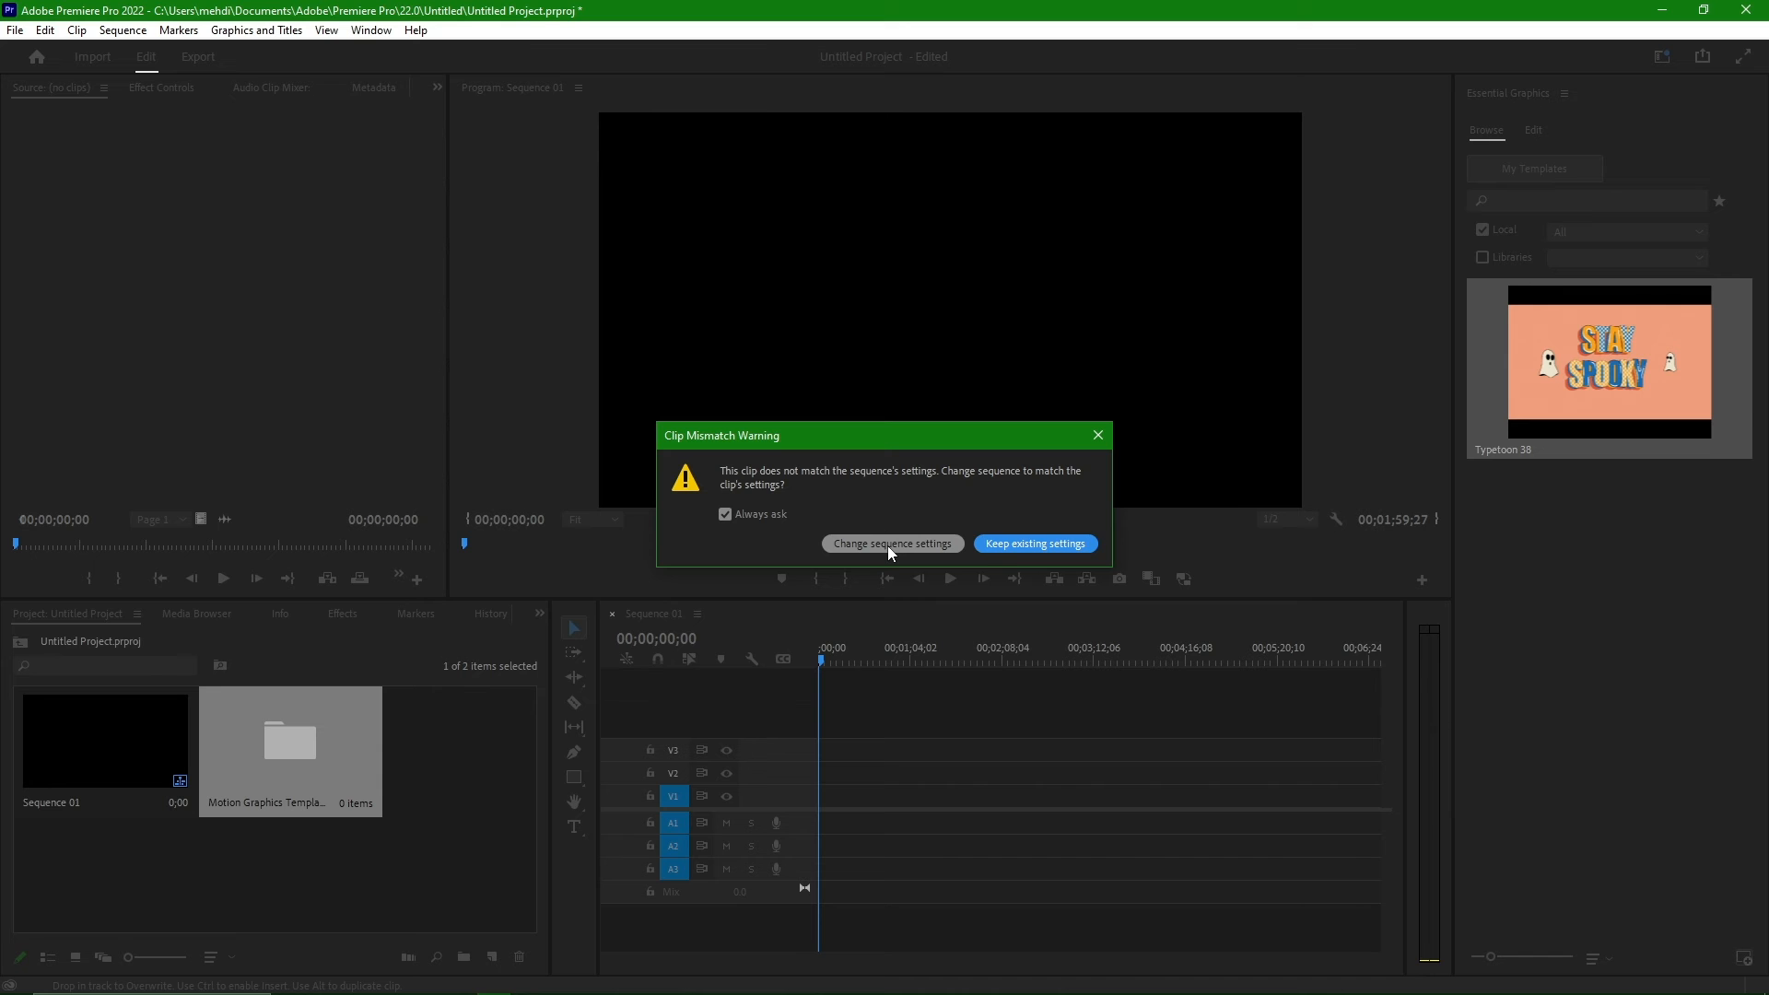
# - Accept the clip mismatch warning so Sequence 01 matches the Typetoon 38 clip settings
pyautogui.click(1032, 543)
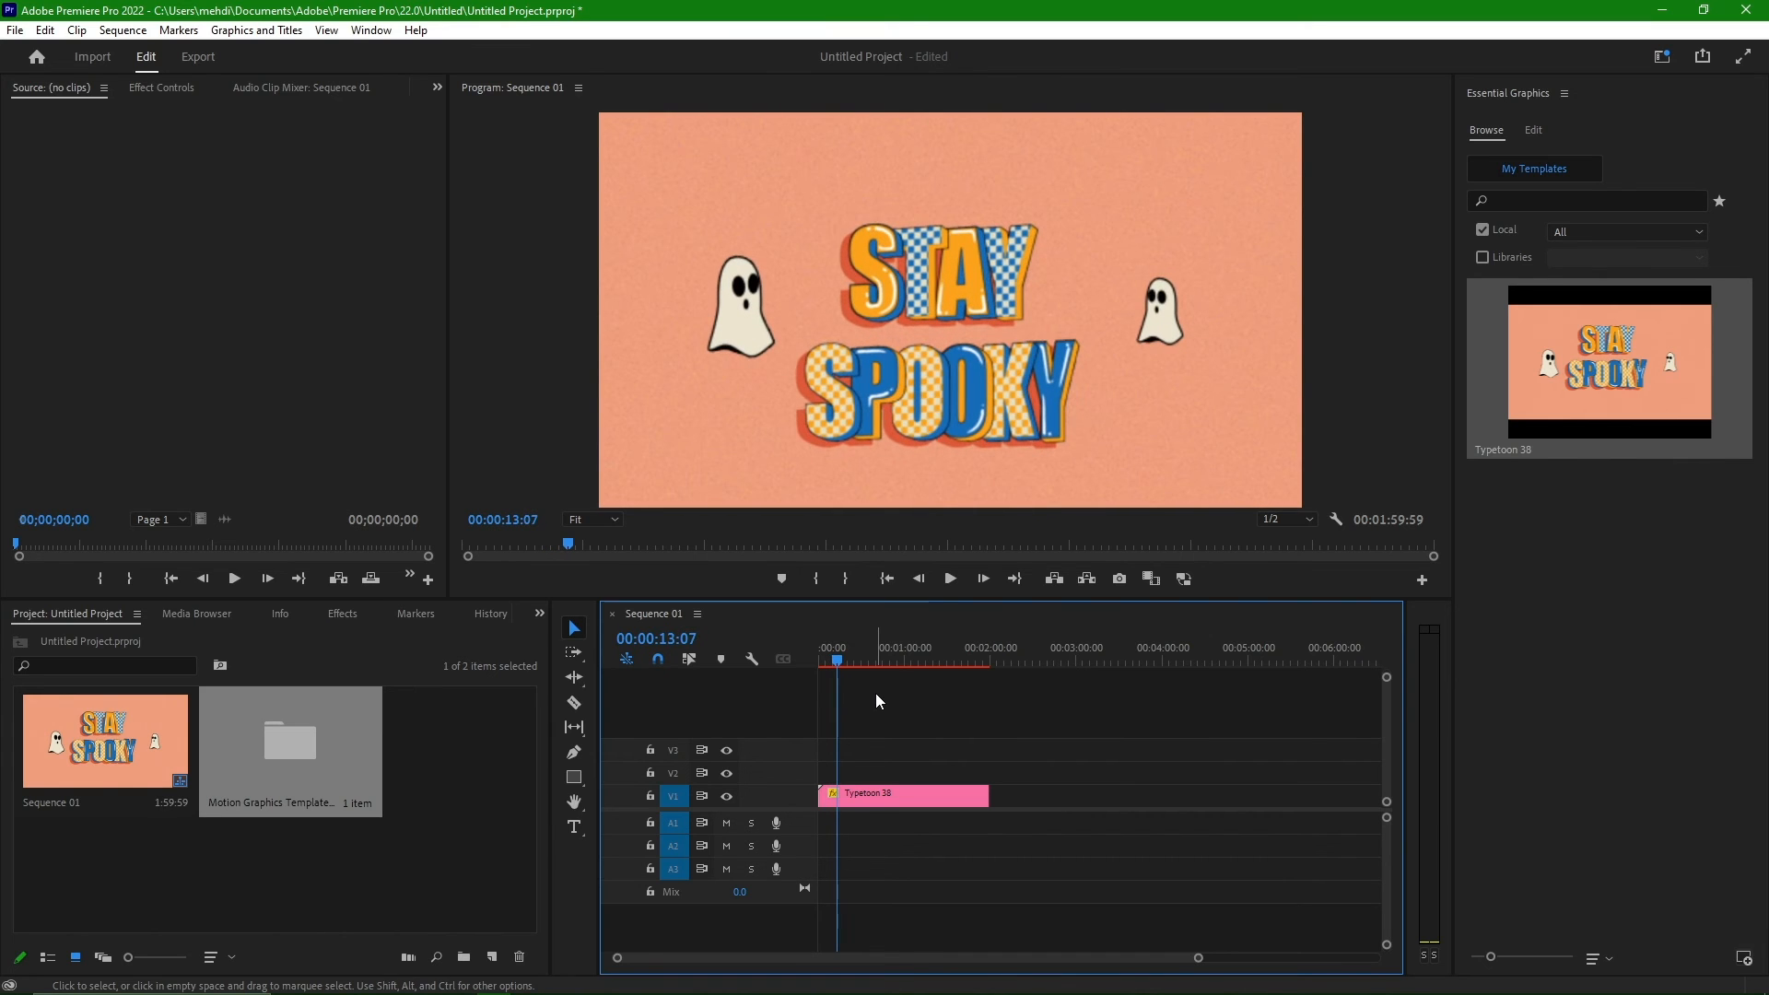
# - In Essential Graphics Edit, replace the two text lines with 'good' and 'day'
pyautogui.click(1532, 130)
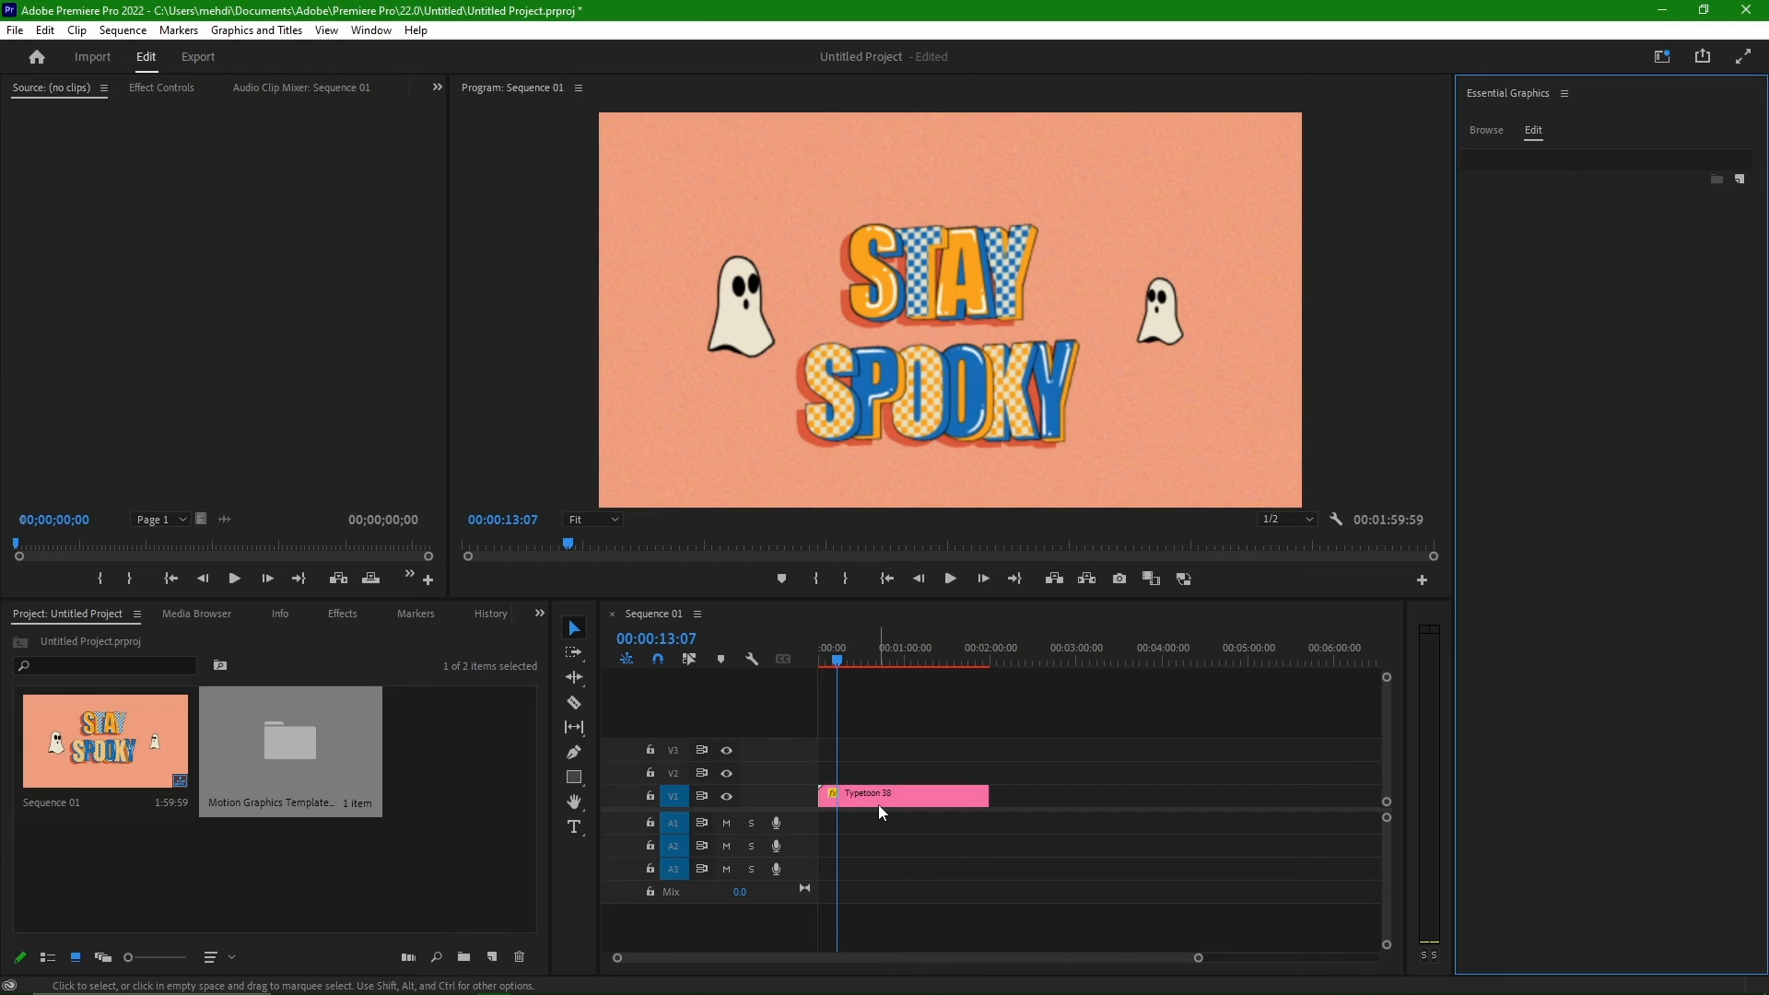
pyautogui.click(901, 795)
pyautogui.write('good')
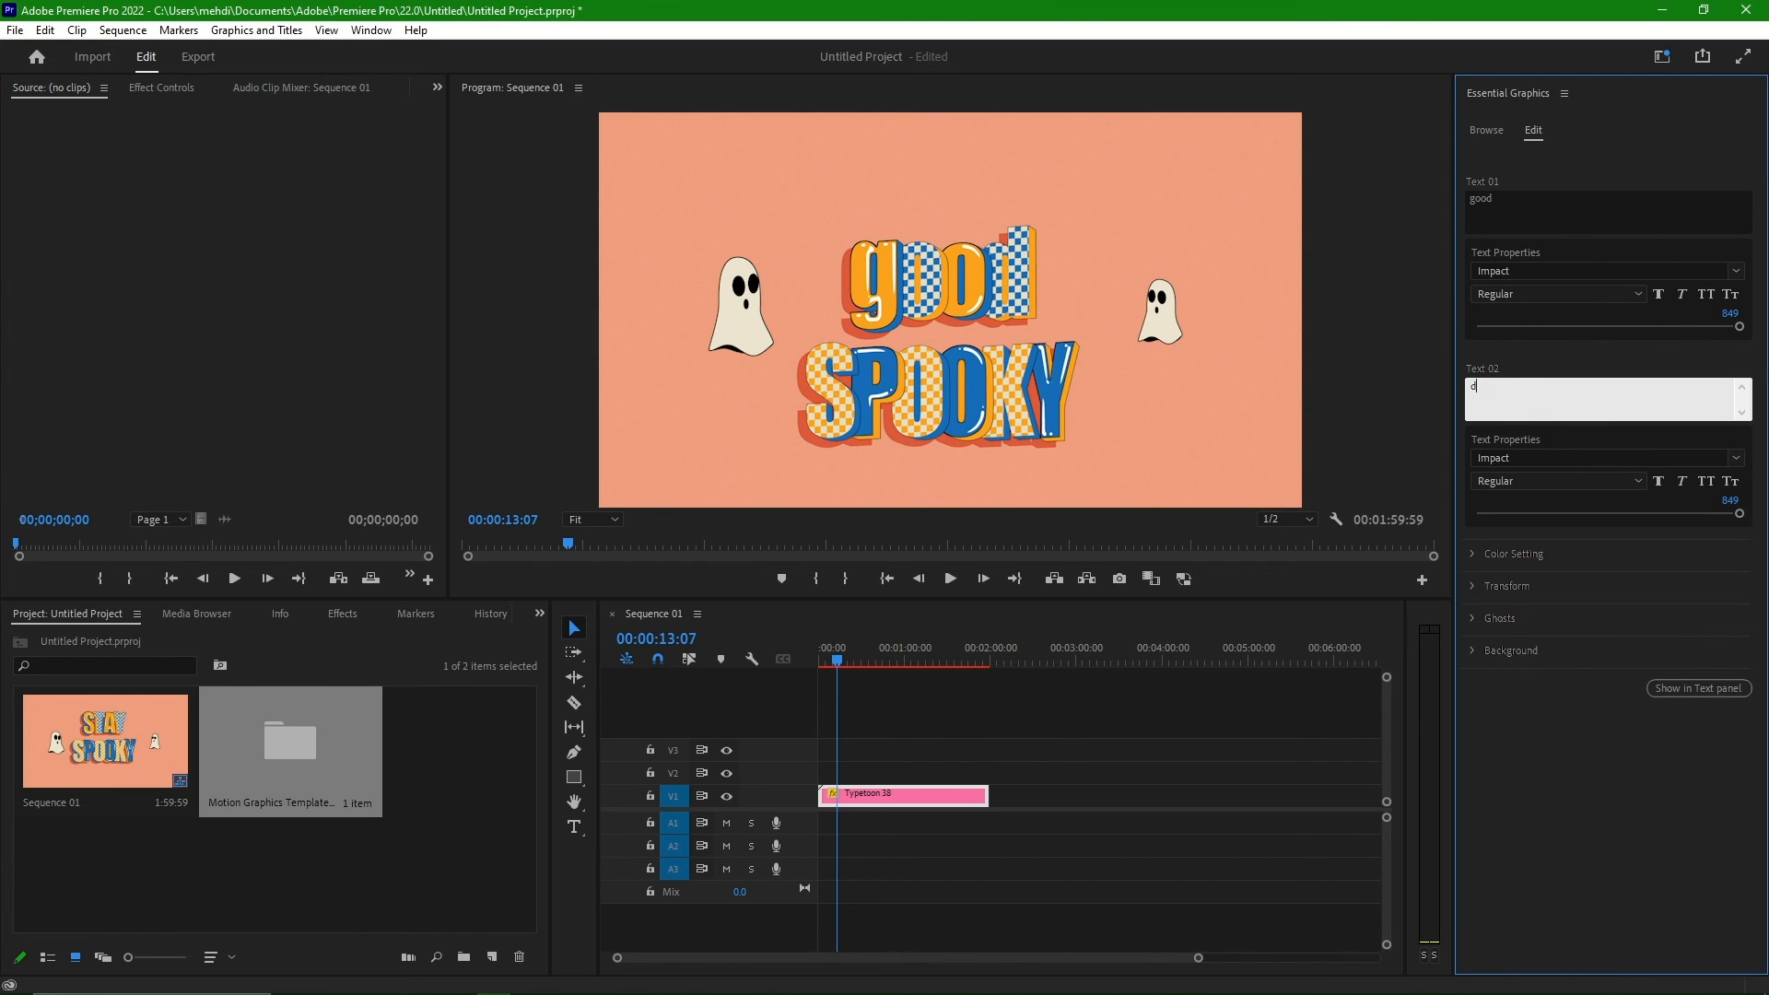
pyautogui.write('ay')
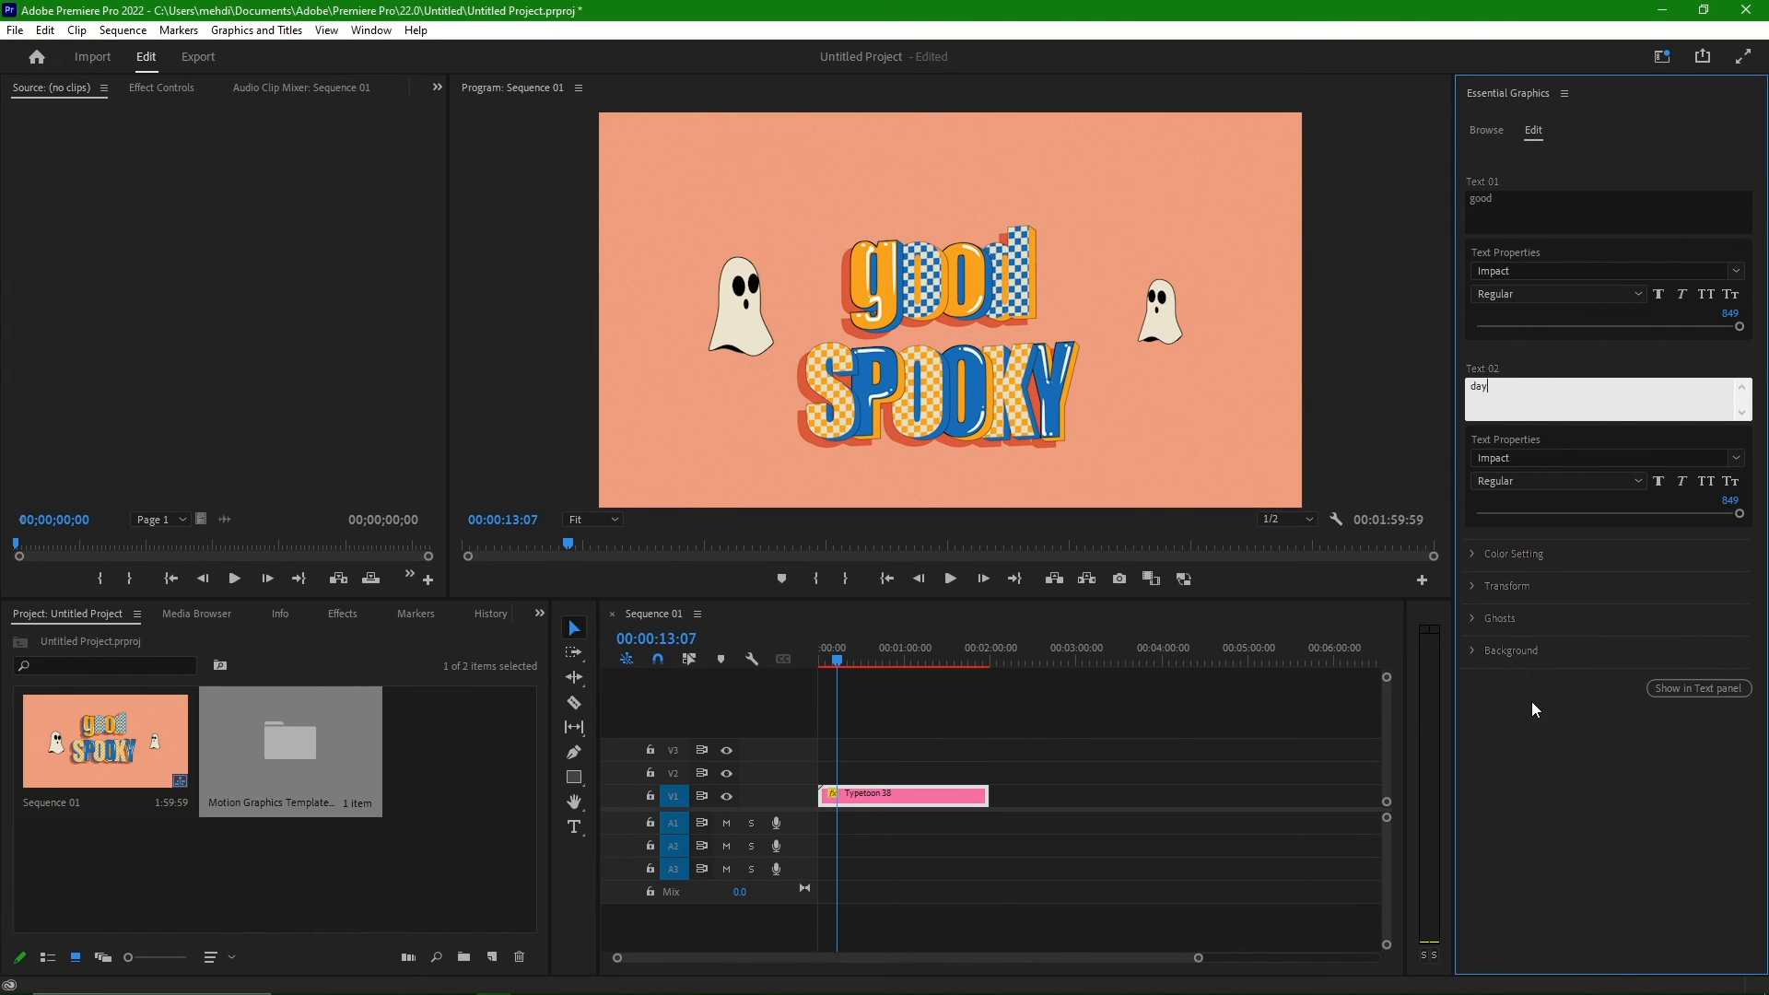
# - Expand the template's Color Setting and Transform sections and scroll through them
pyautogui.click(1473, 554)
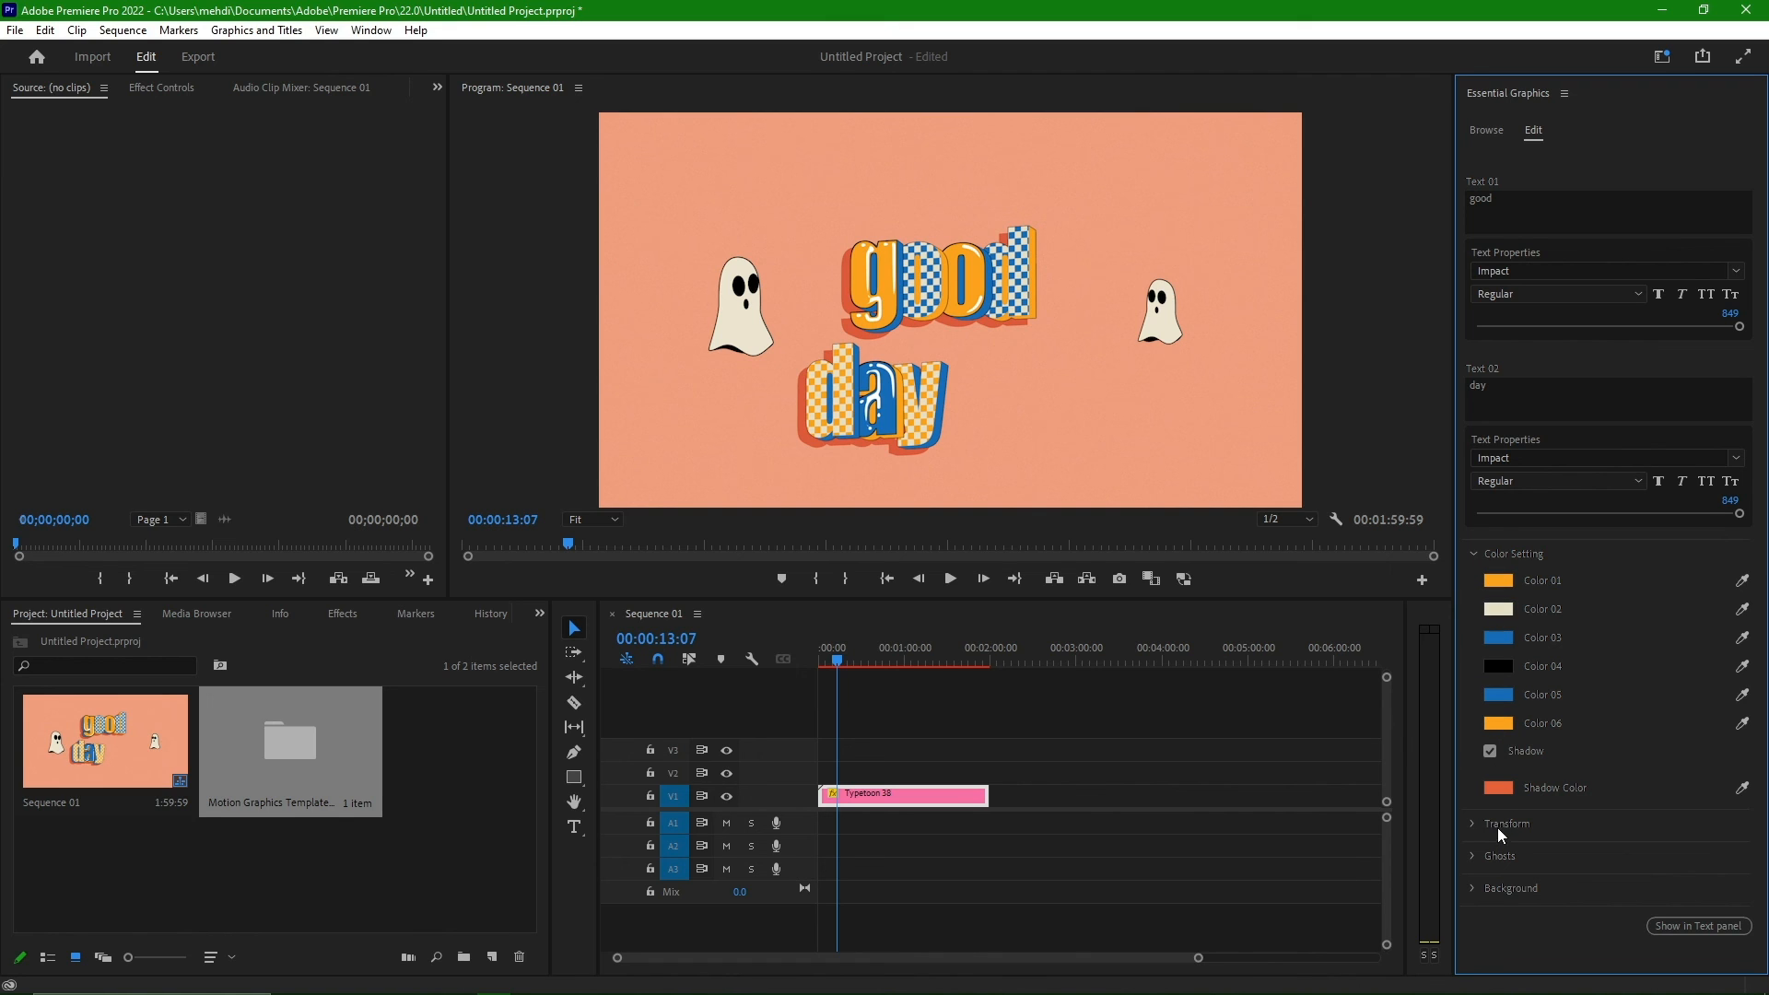
pyautogui.click(1505, 823)
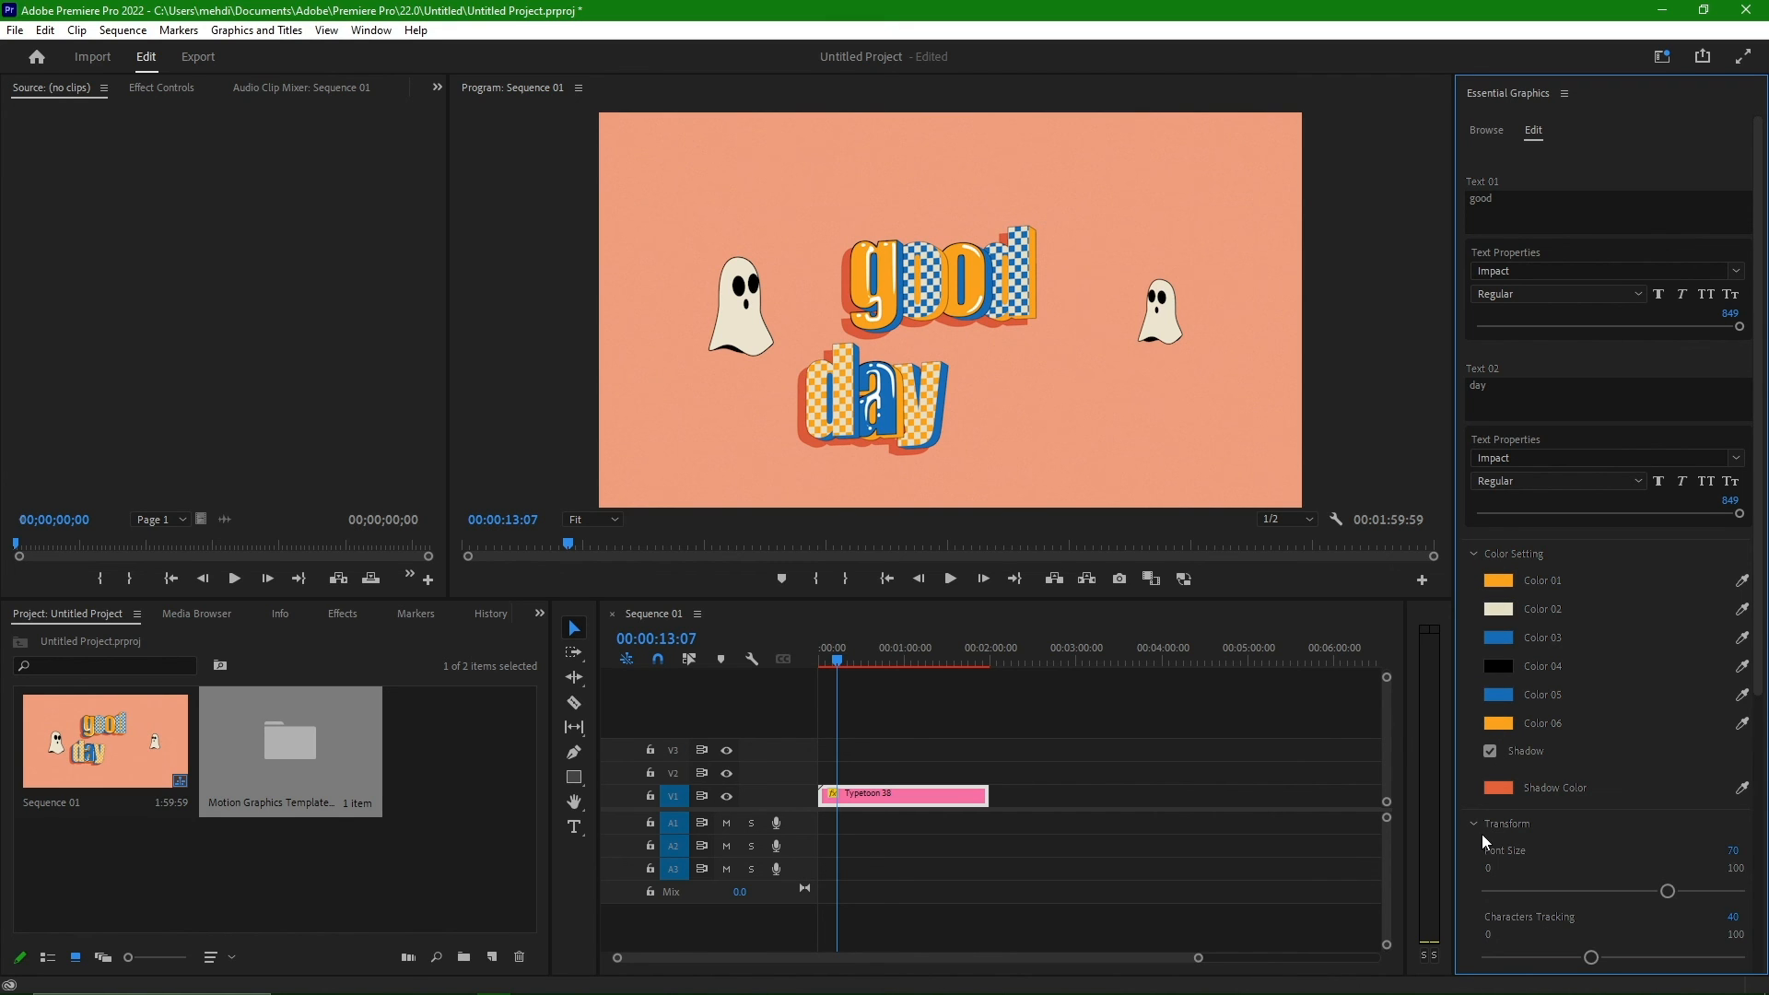
pyautogui.scroll(-3)
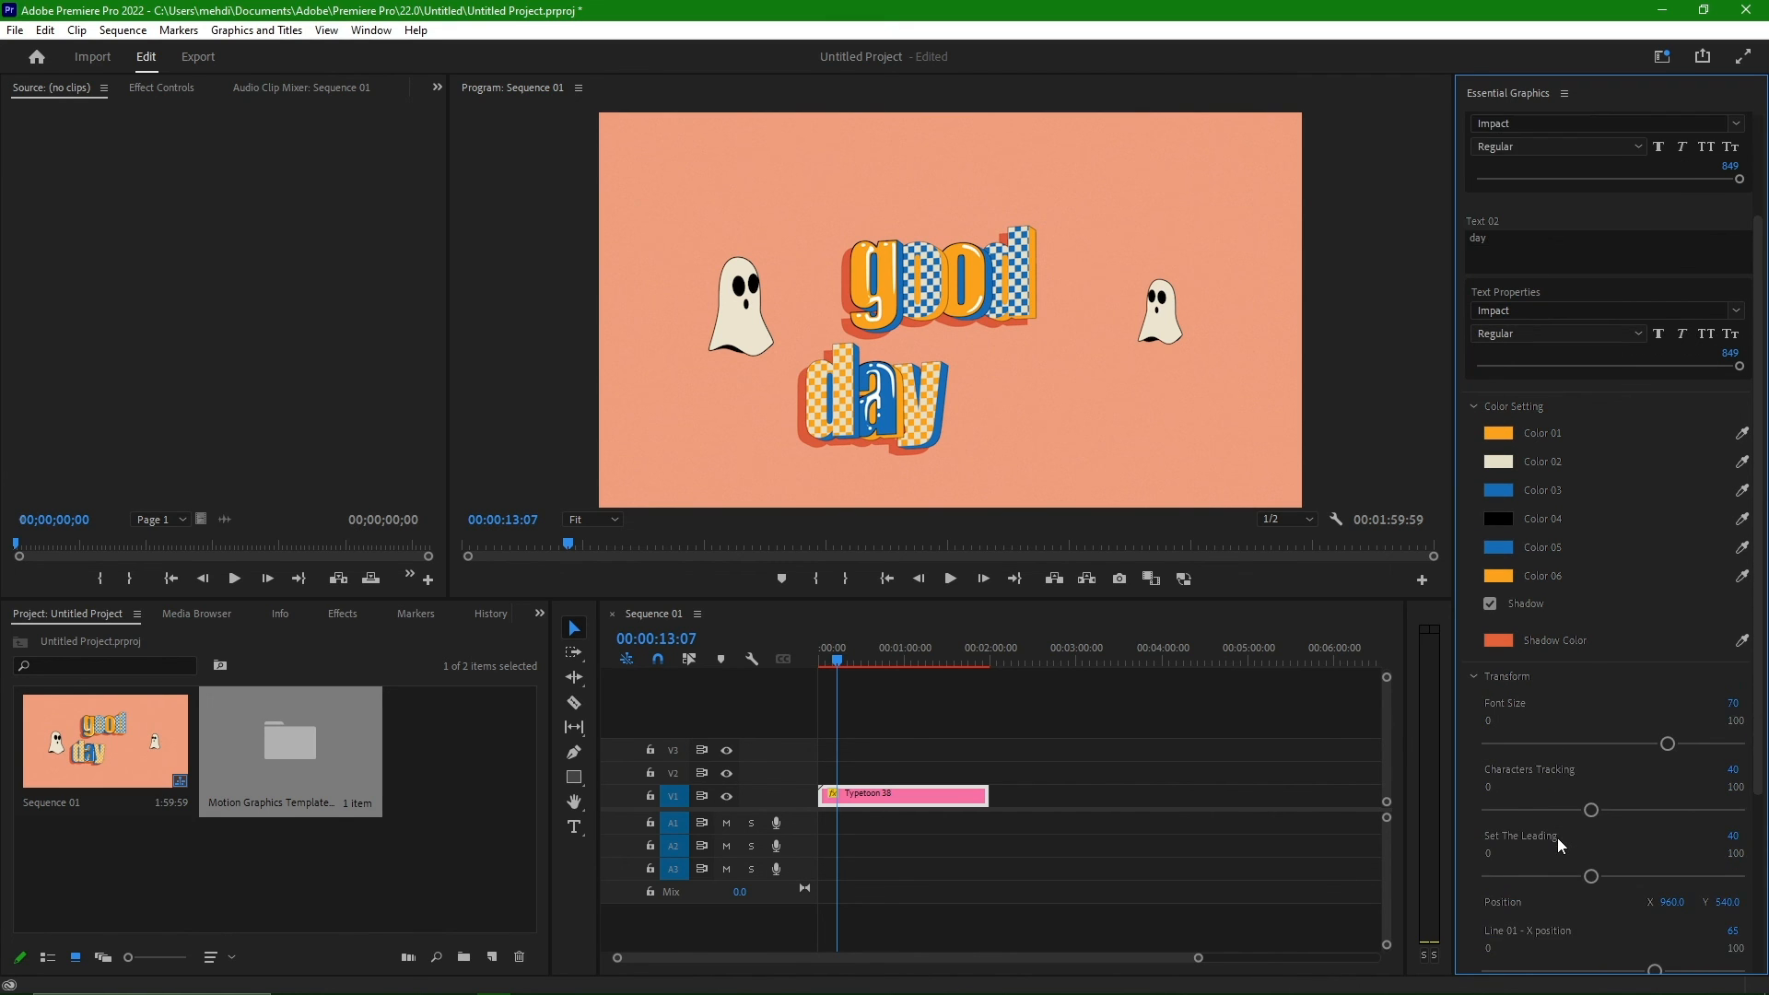
pyautogui.scroll(-3)
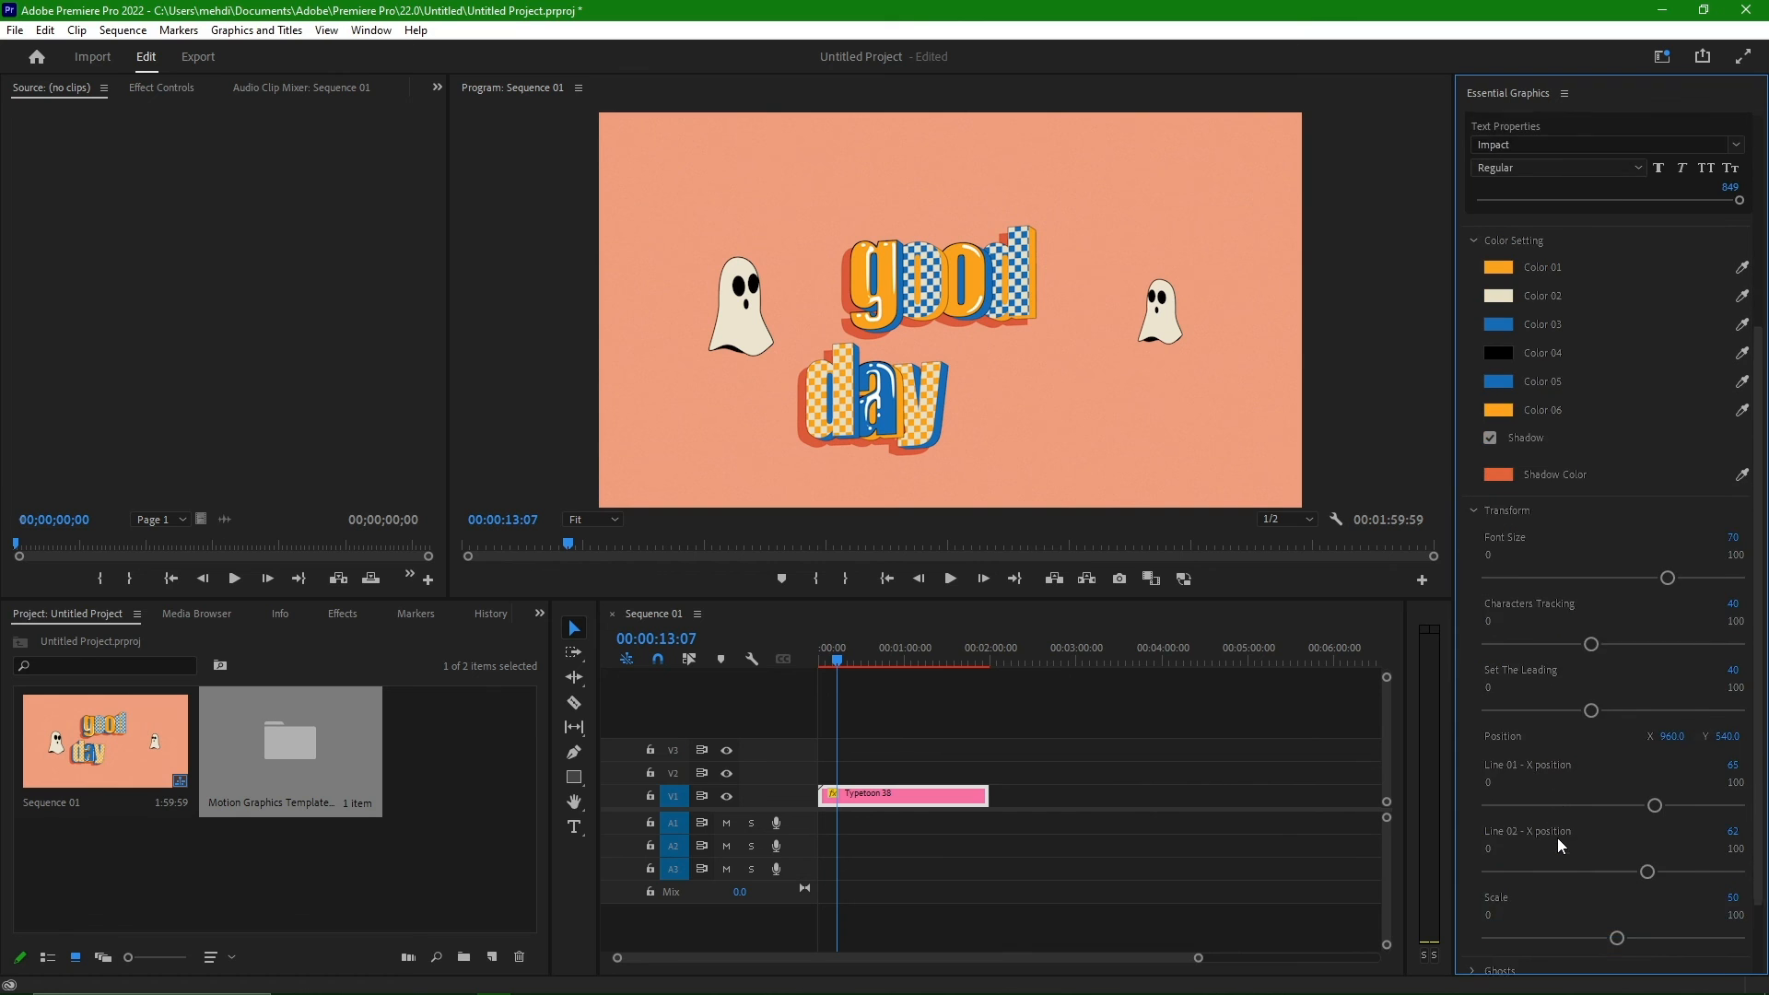